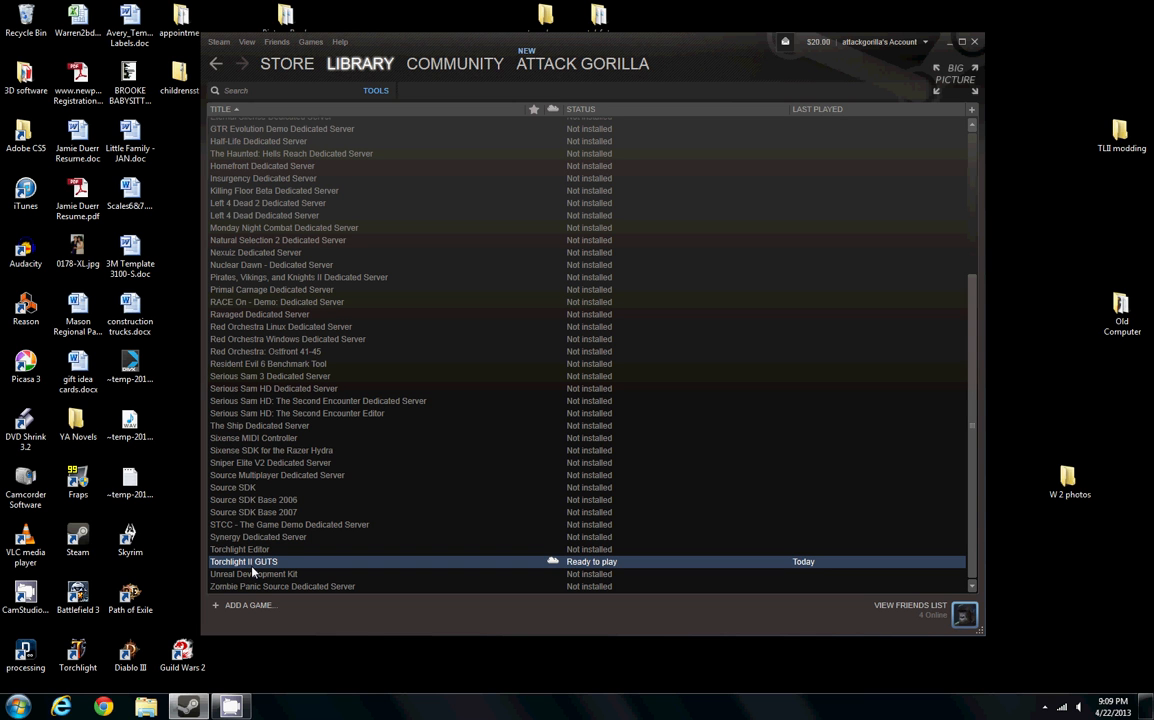
- Launch GUTS from the Steam Library and create a mod named 'logictest'
double_click(243, 561)
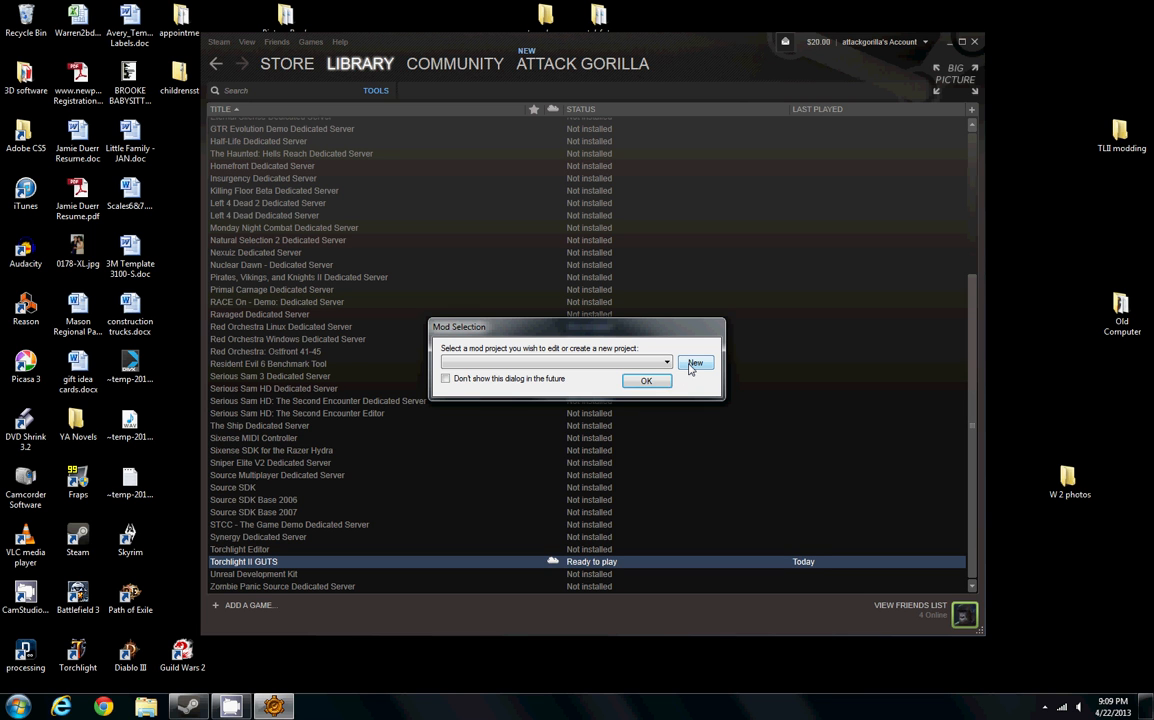
left_click(695, 362)
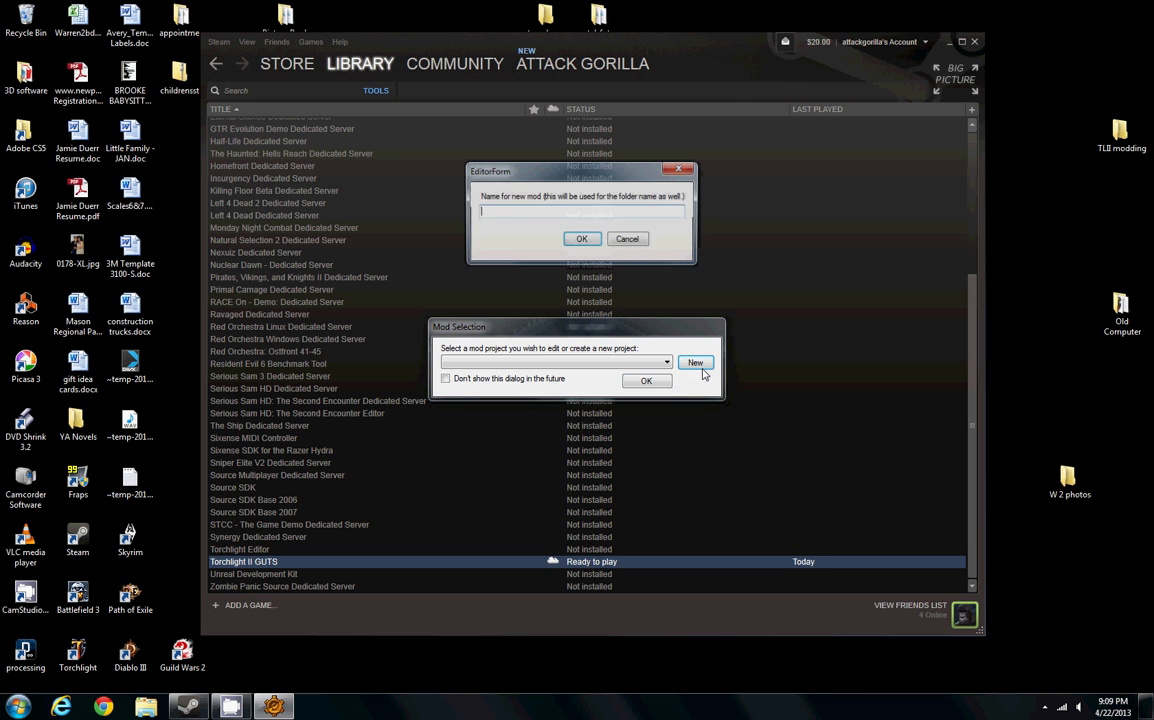
type("logictest")
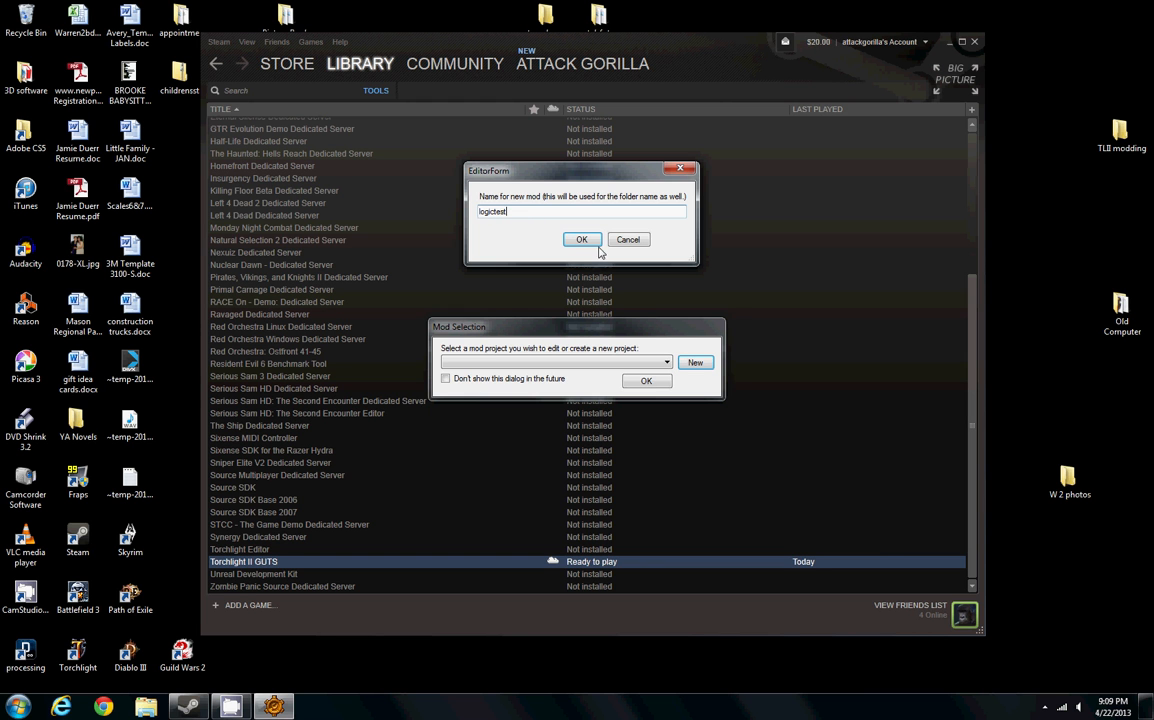
left_click(581, 239)
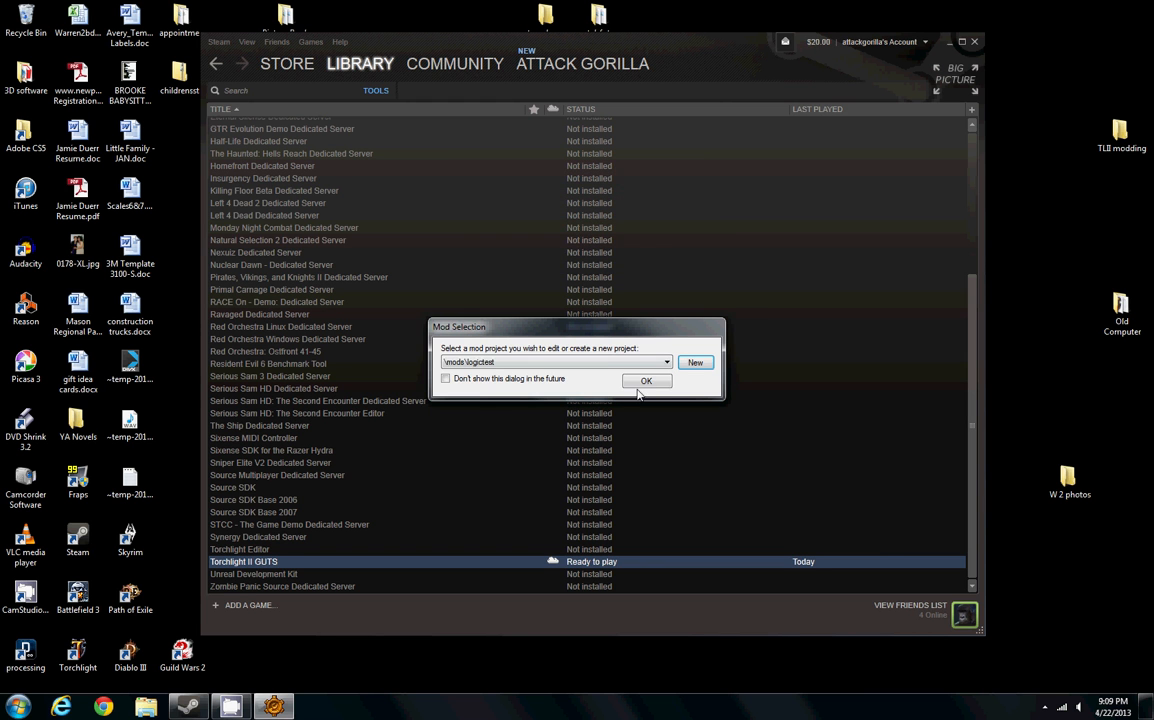
- Open the logictest project and continue past the unhandled exception error
left_click(646, 381)
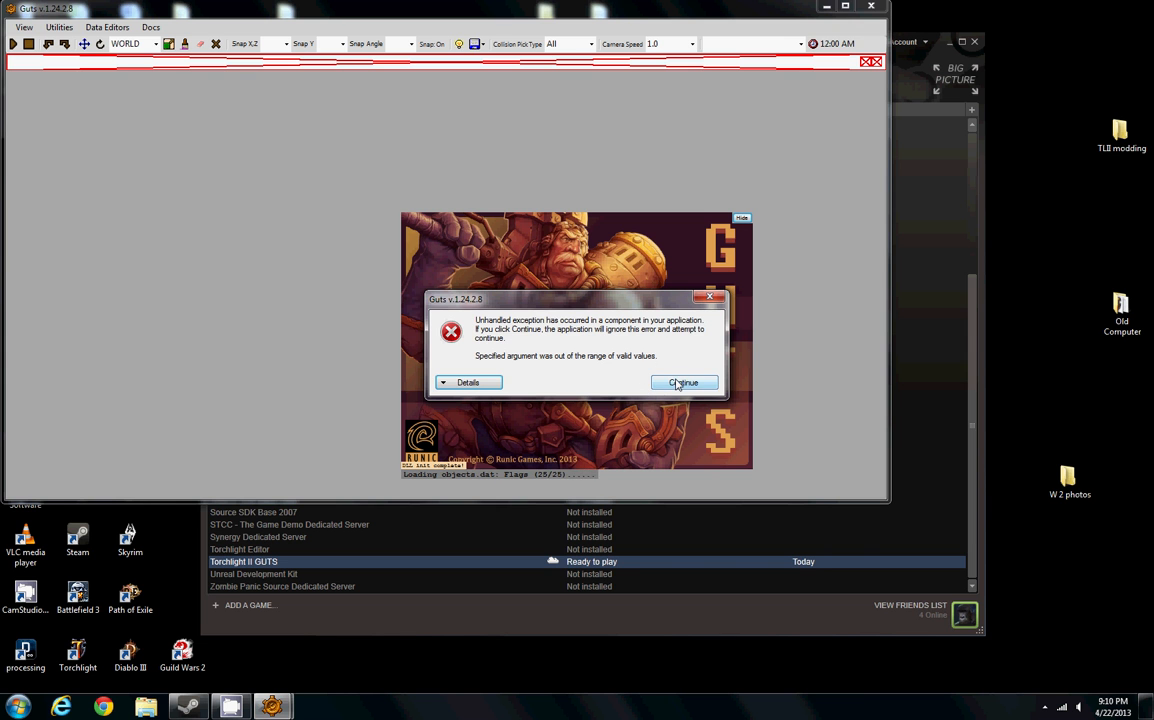
left_click(683, 382)
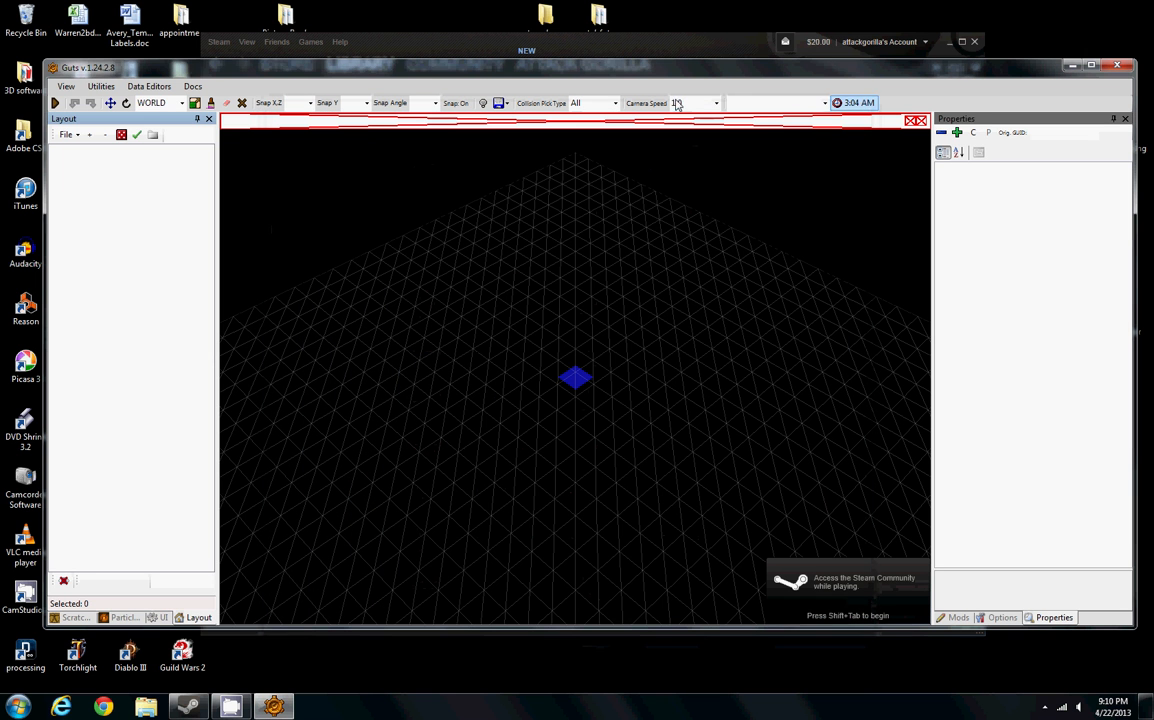
- Open the Room Piece Palette from the View menu and browse the desert pieces
left_click(66, 86)
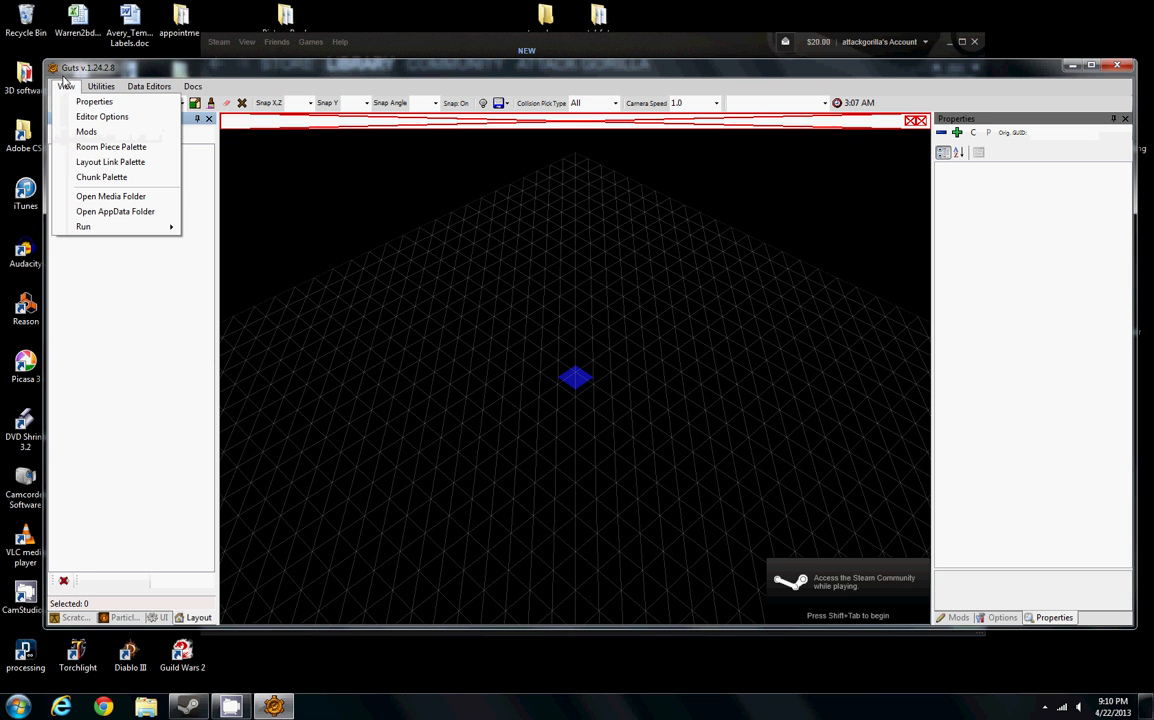
mouse_move(110, 147)
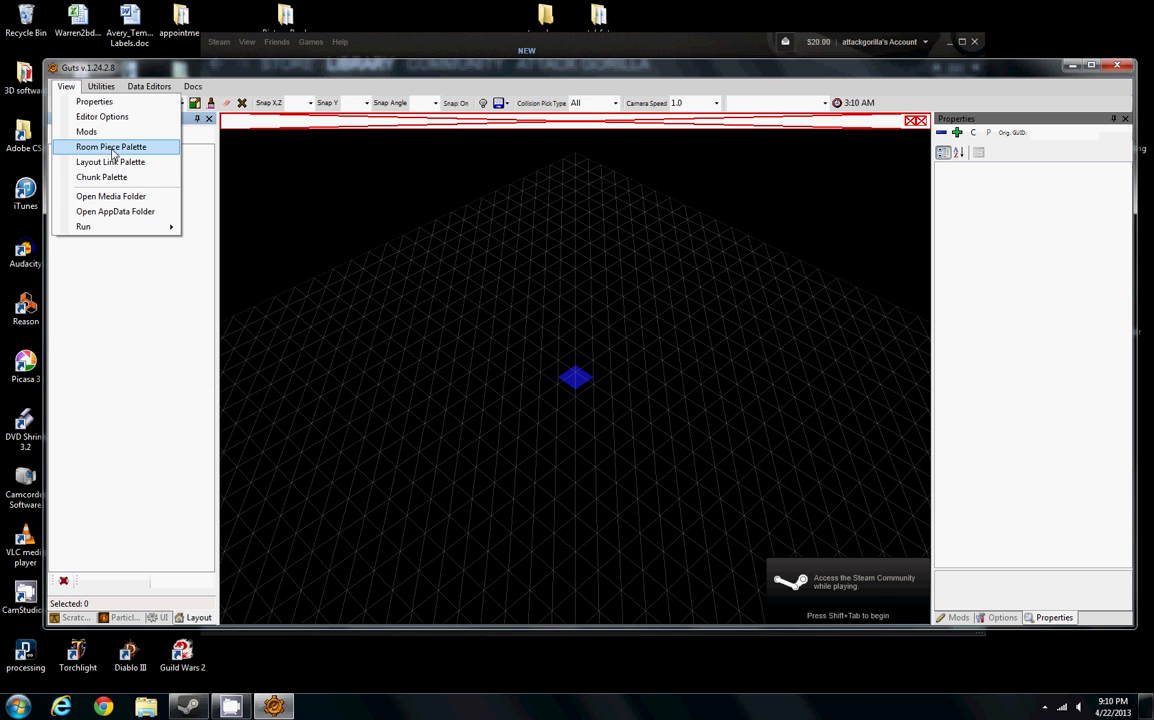
left_click(110, 147)
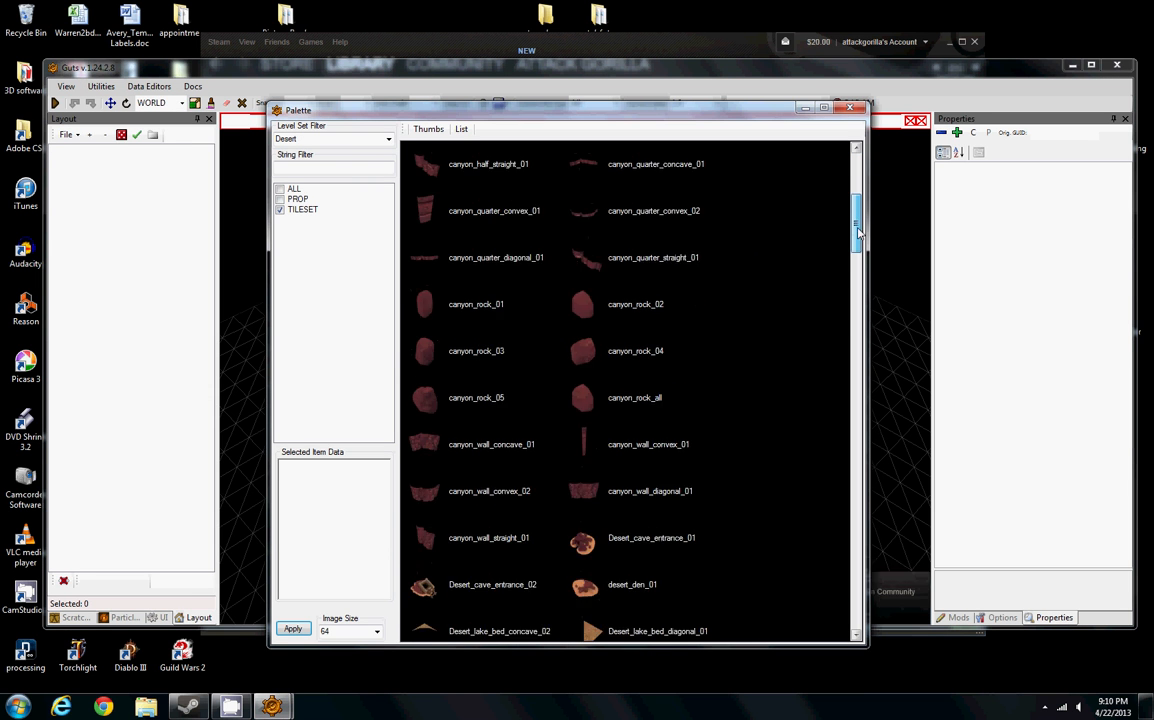
scroll("down", 3)
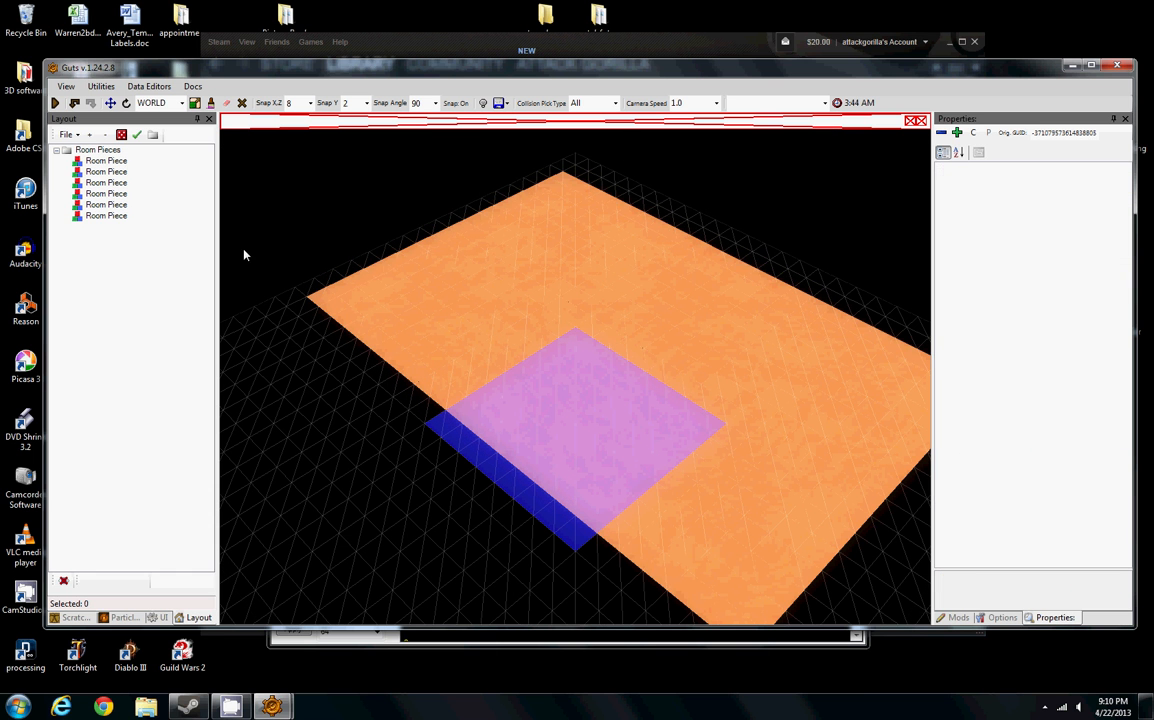
- Add a Property Node to the layout and set its TYPE to Player Start
left_click(106, 204)
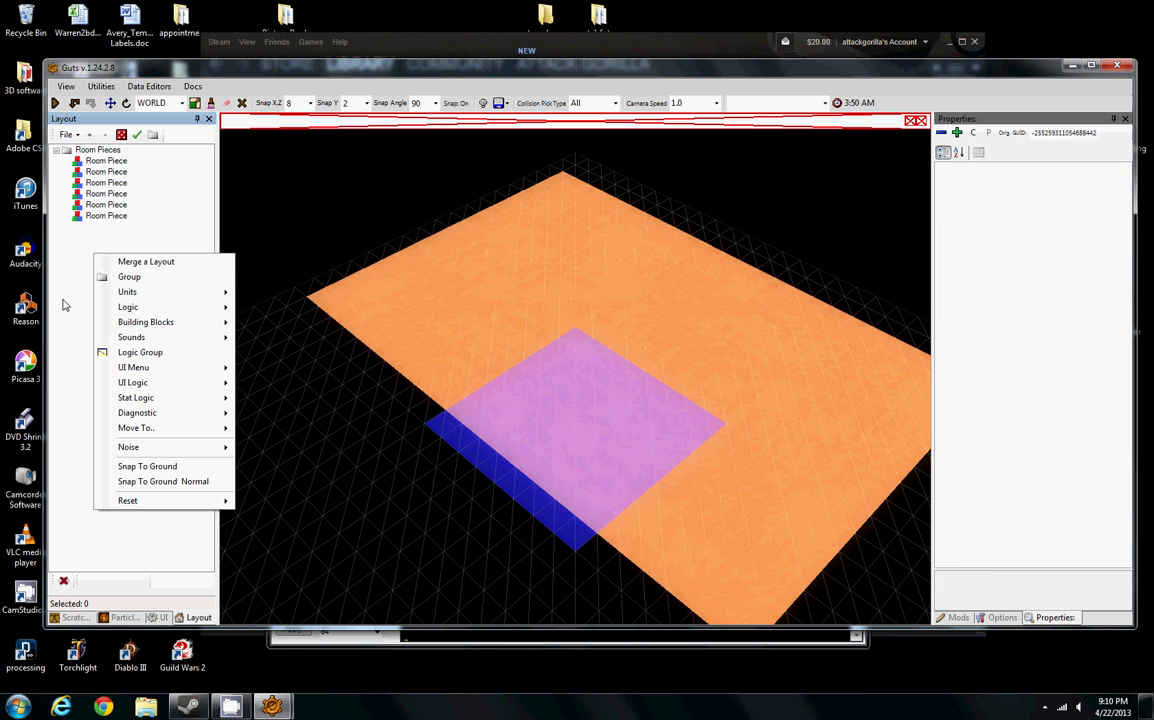
mouse_move(146, 322)
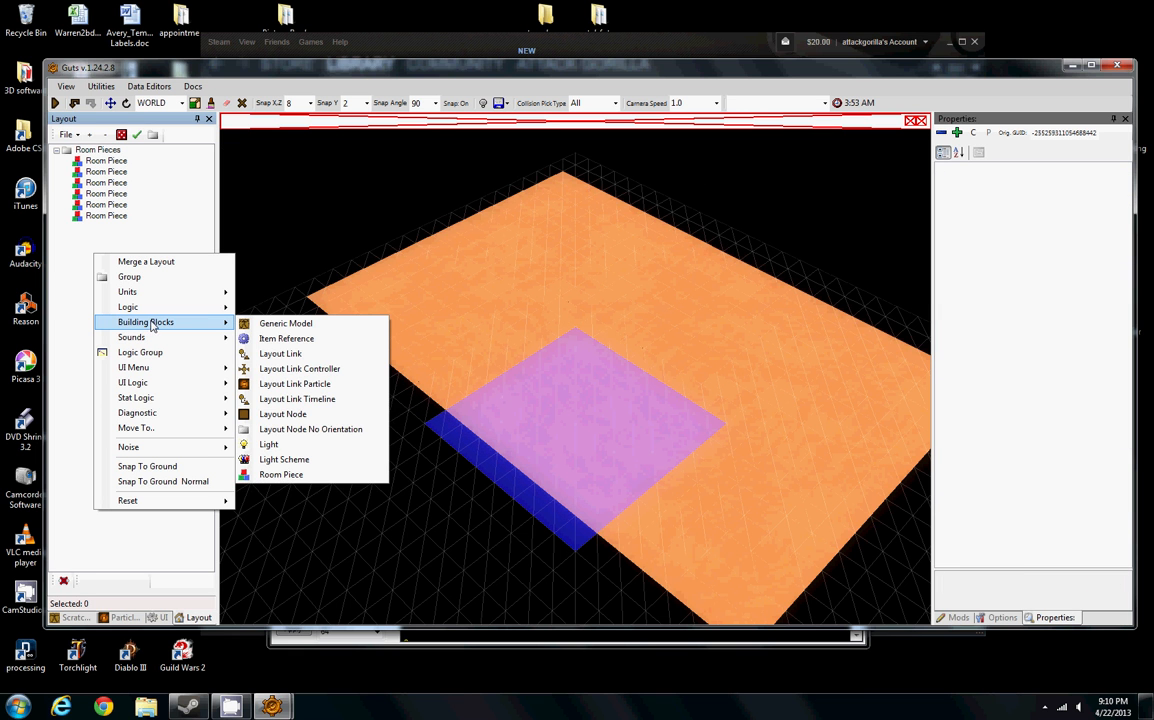
mouse_move(128, 307)
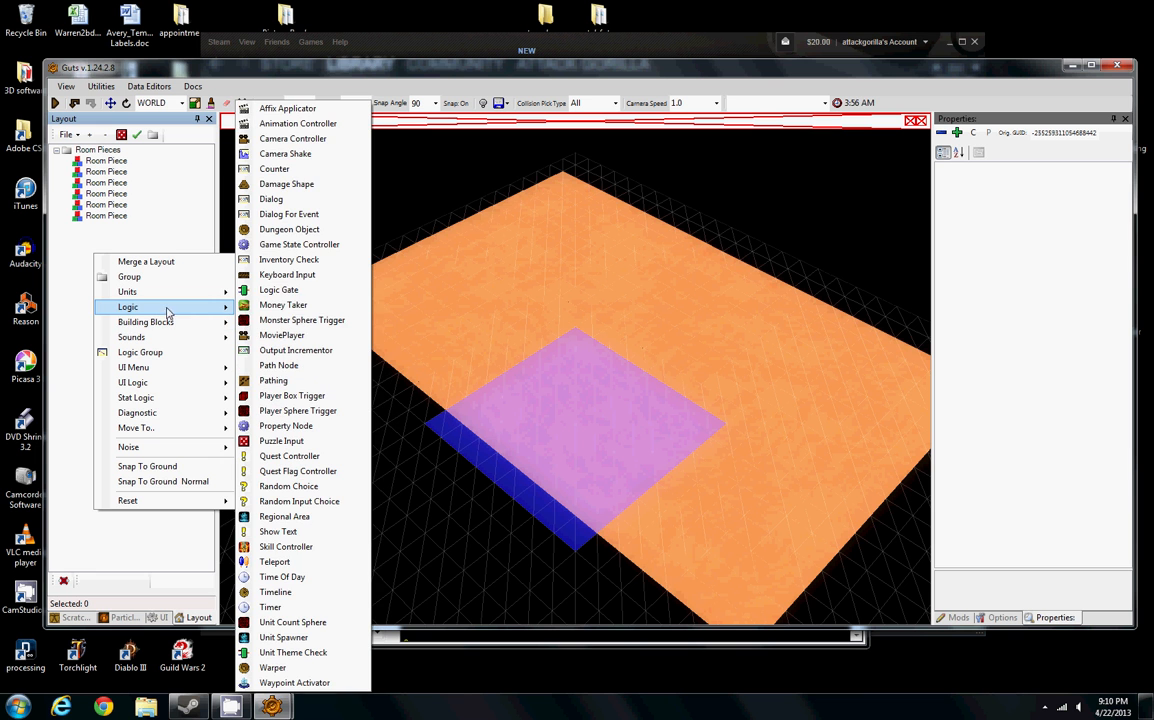
mouse_move(298, 411)
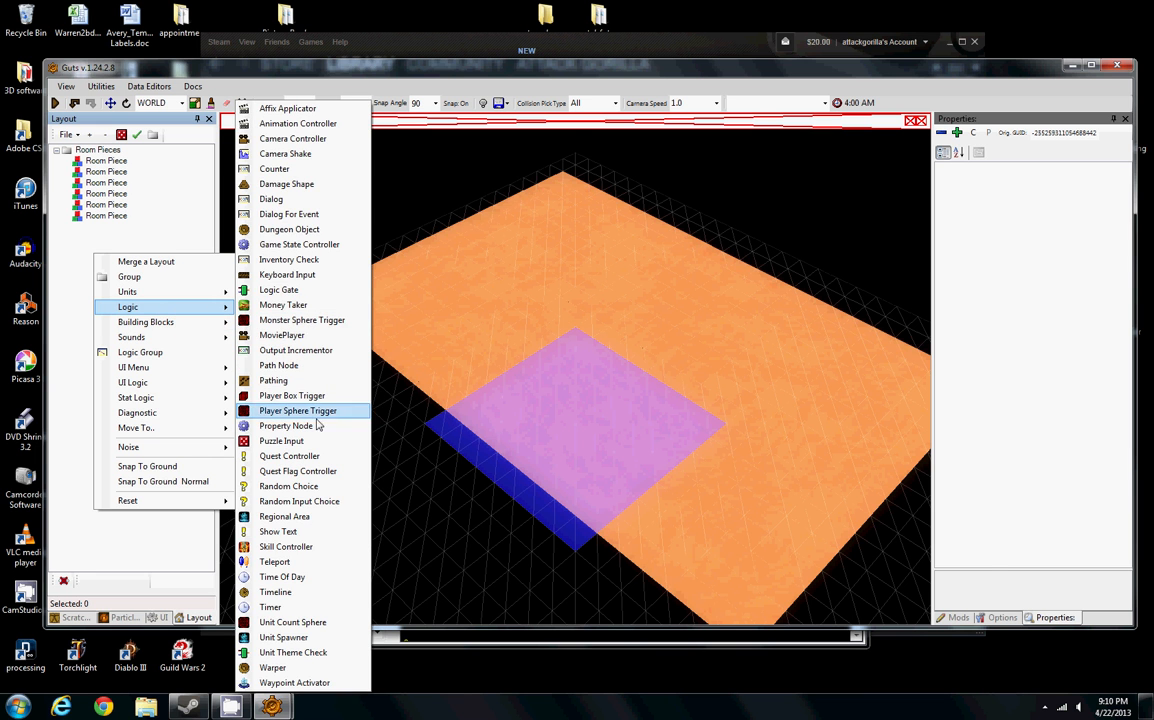
left_click(286, 425)
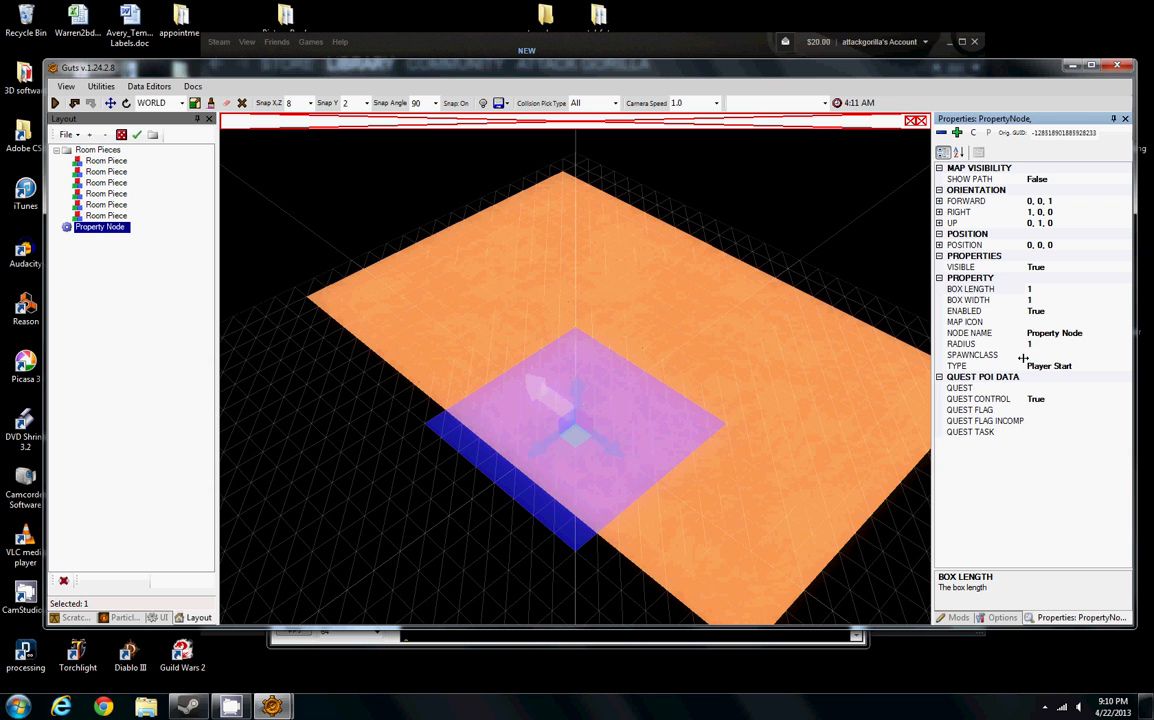
mouse_move(1047, 367)
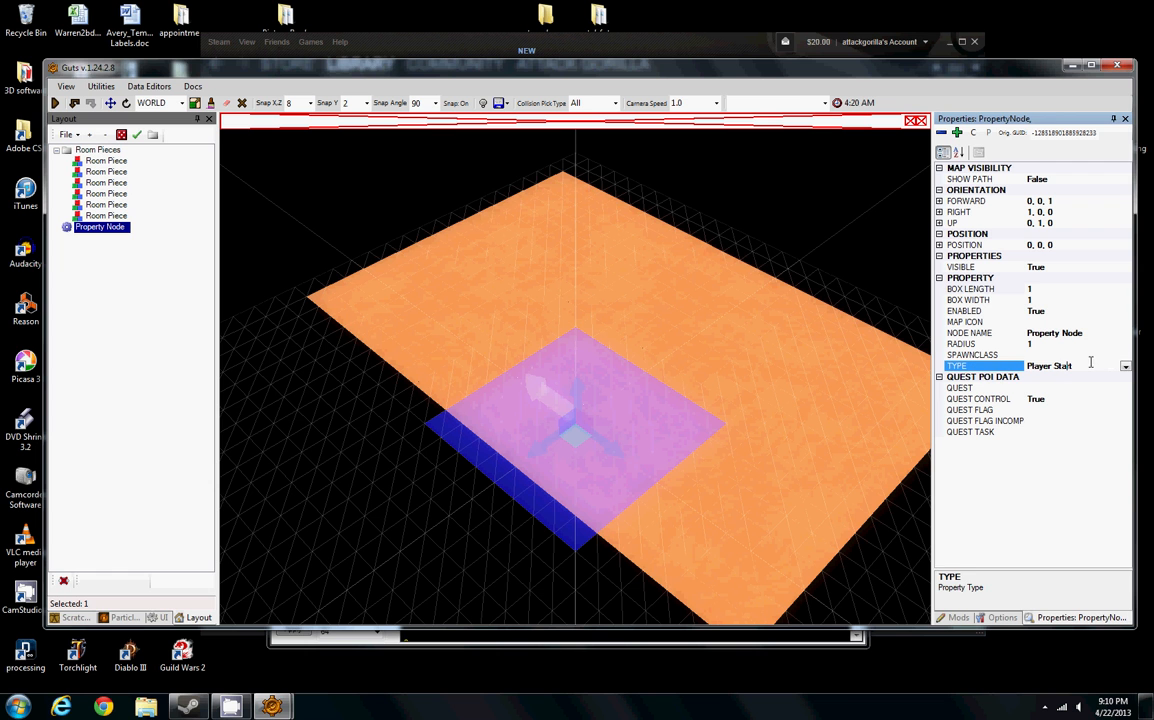
left_click(1124, 366)
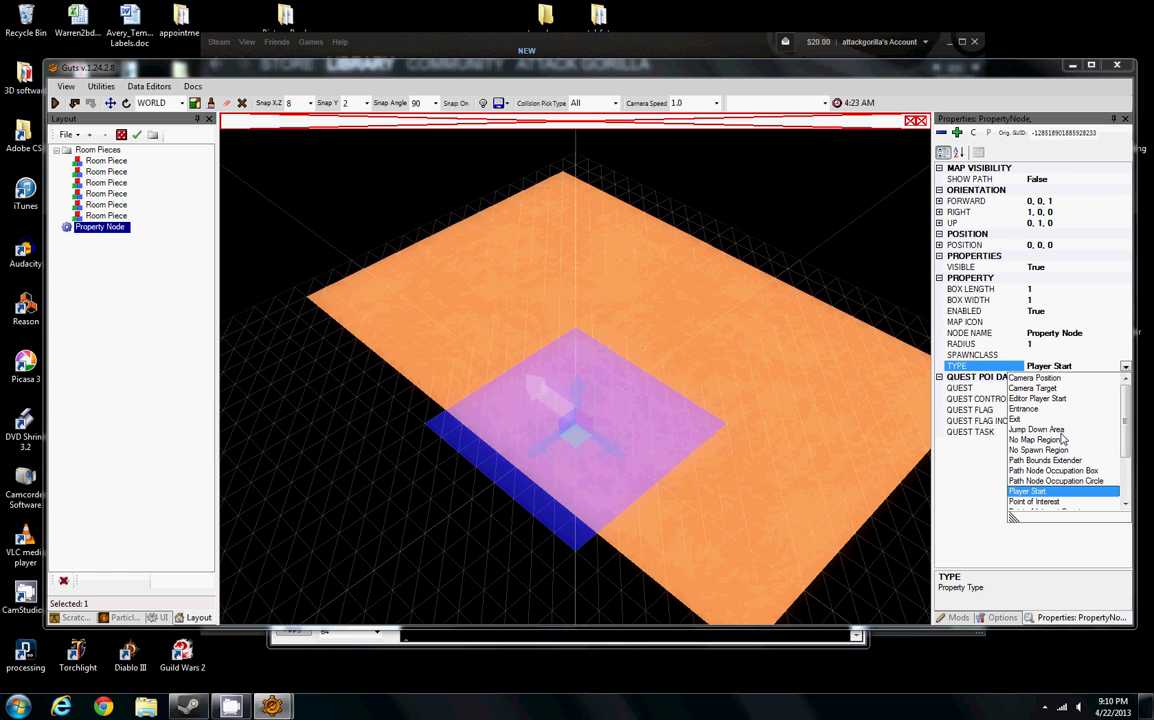
left_click(1027, 491)
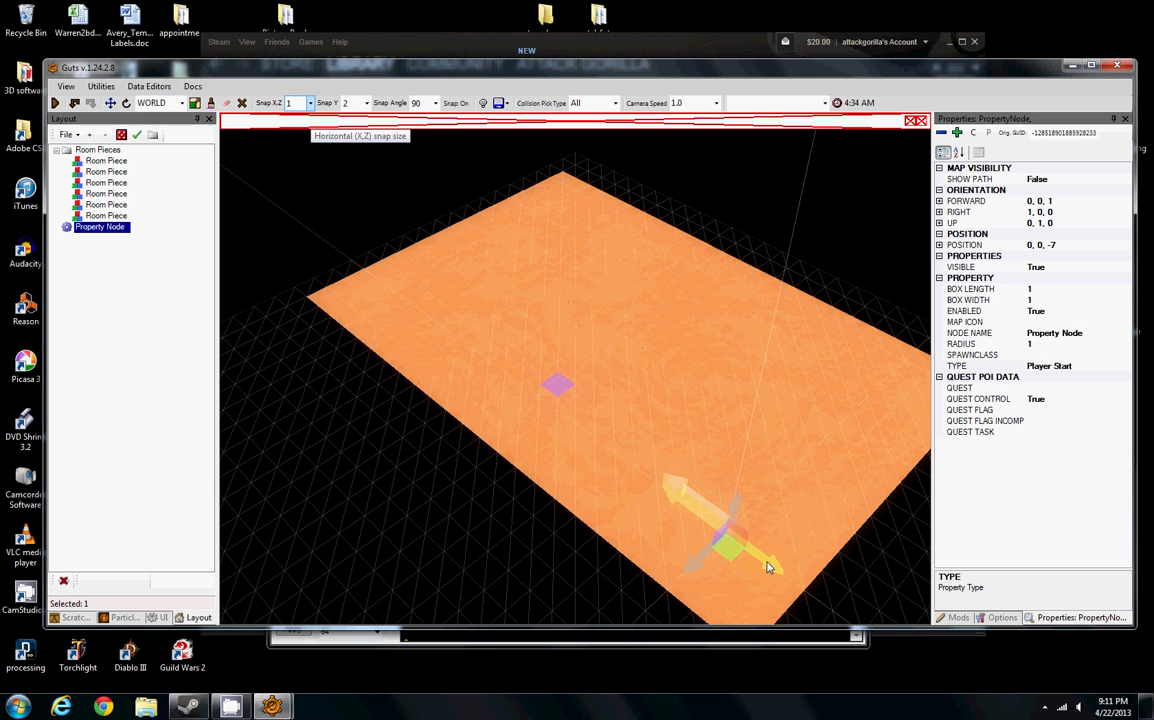
- Insert a Logic Group into the layout and bring up the Units add options
right_click(100, 240)
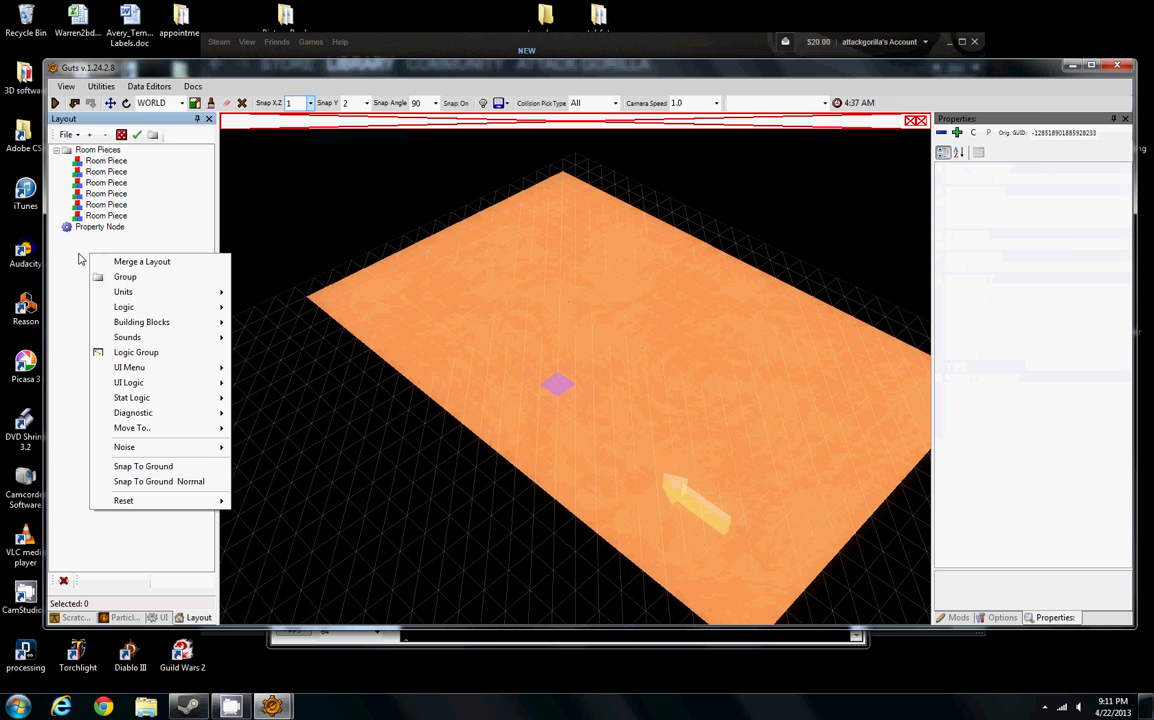
mouse_move(135, 352)
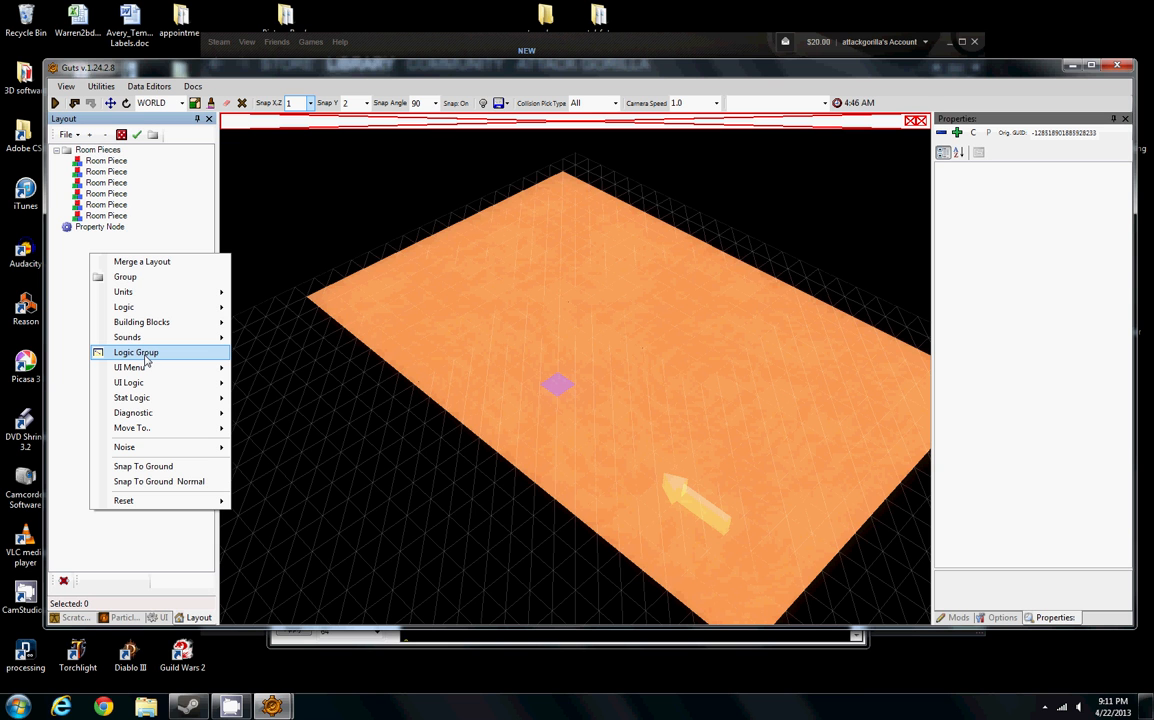
left_click(135, 352)
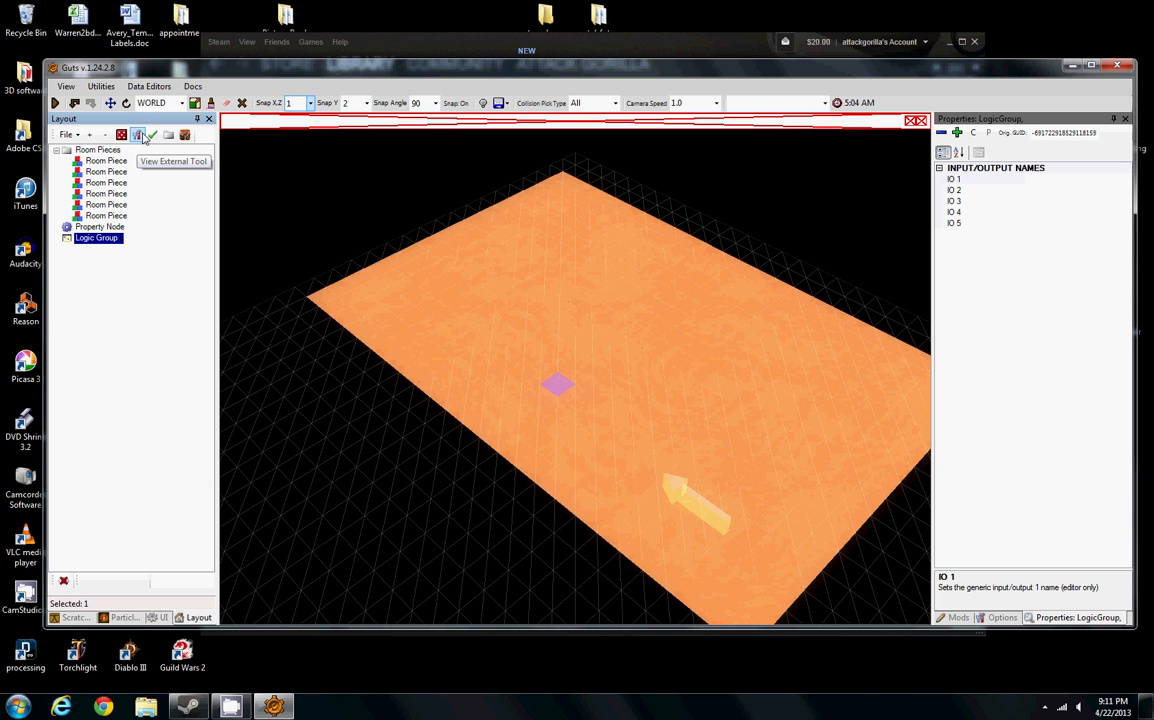
left_click(137, 135)
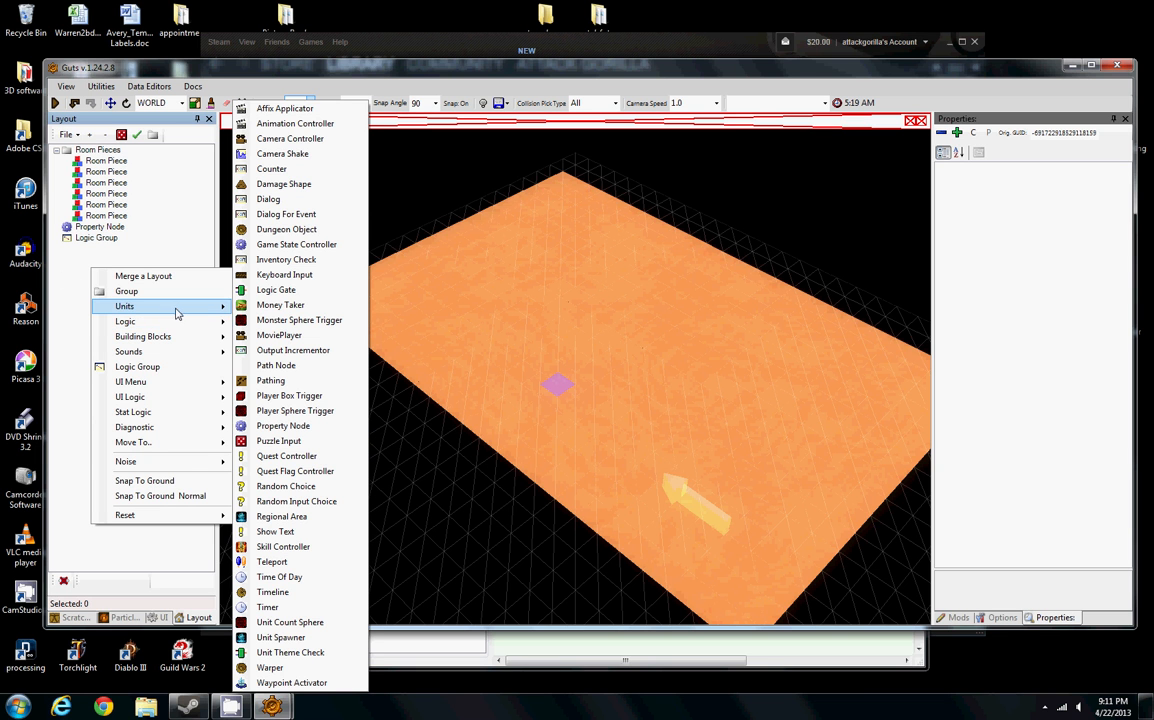
mouse_move(160, 321)
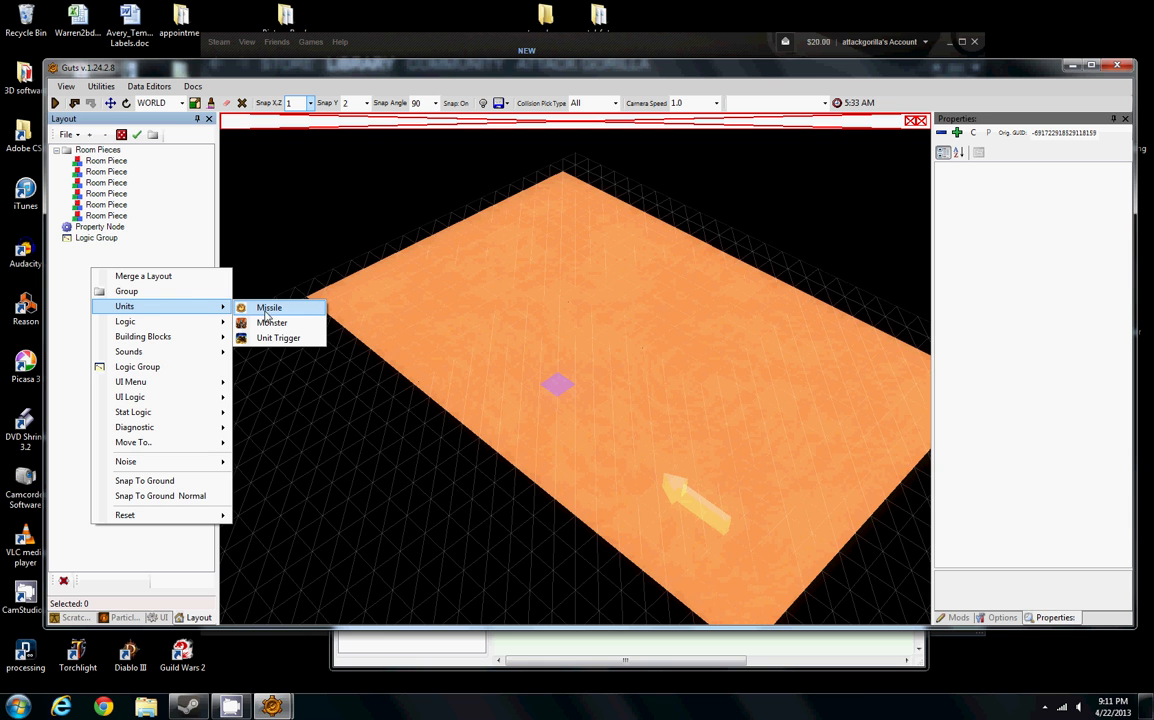
mouse_move(278, 338)
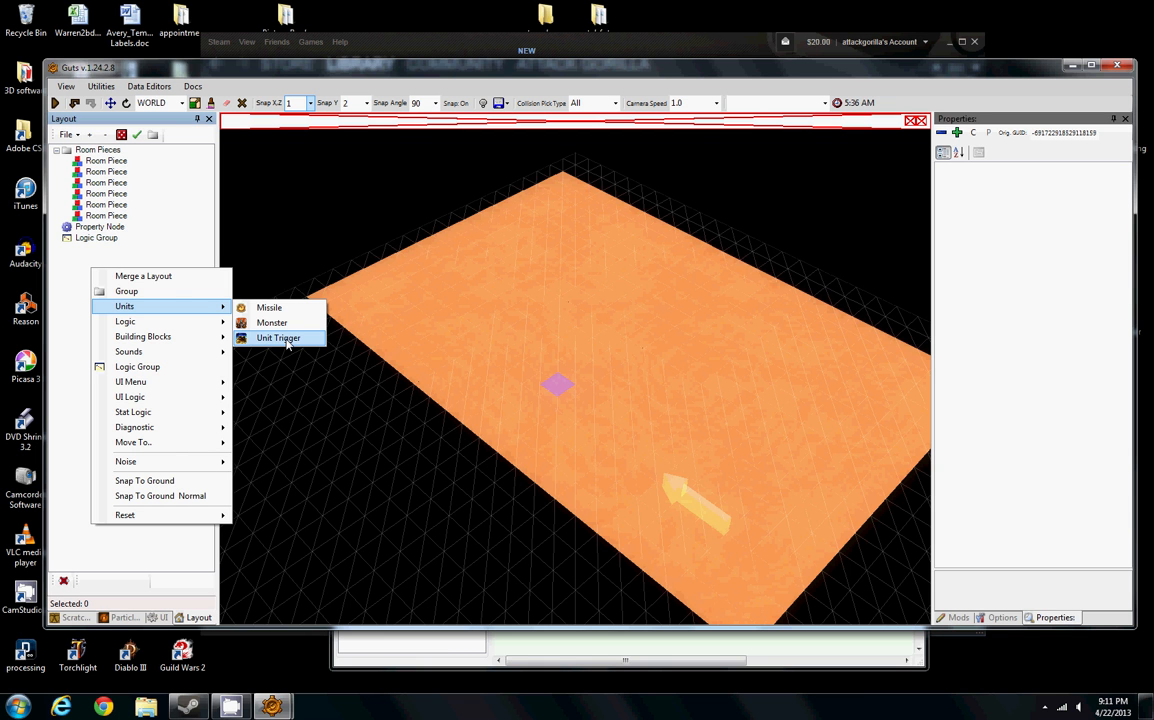
mouse_move(271, 322)
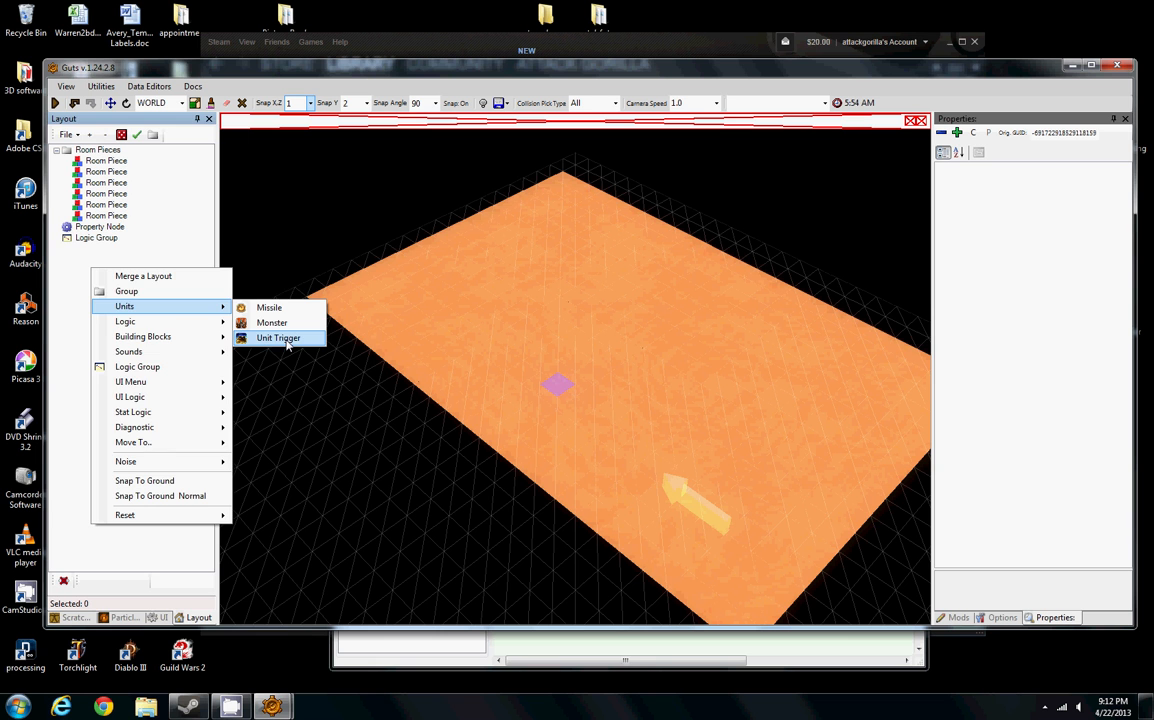
- Add a Unit Trigger and set its model to Simple Lever
left_click(279, 337)
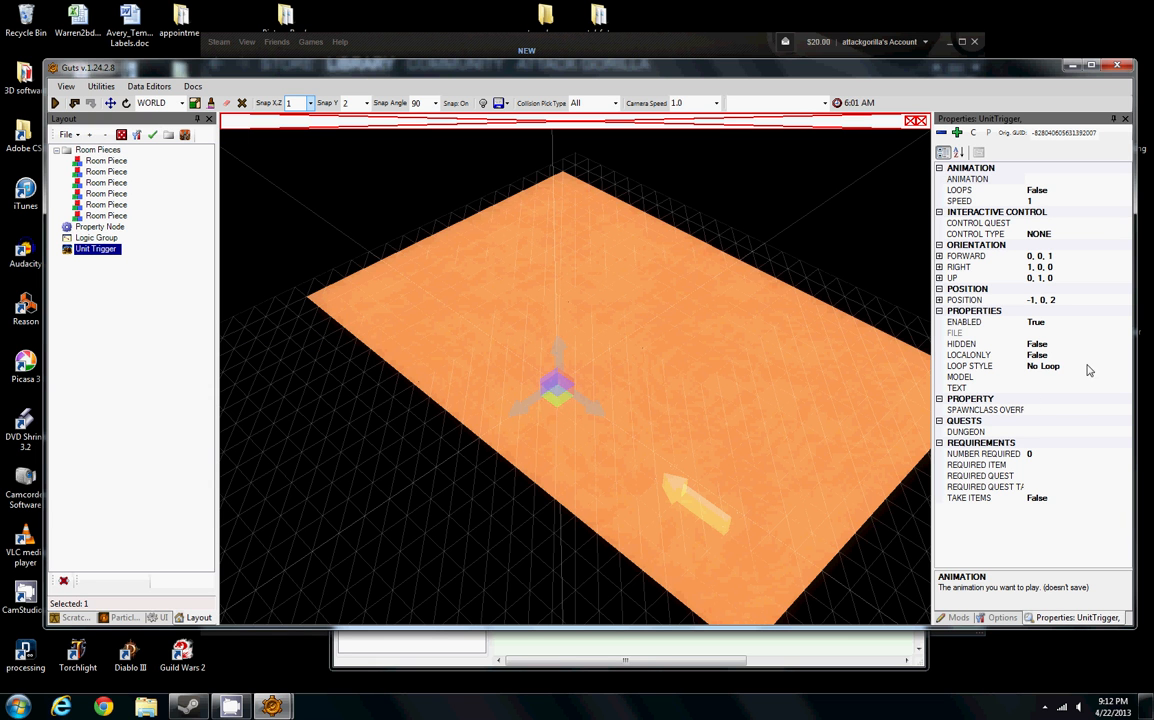
left_click(985, 377)
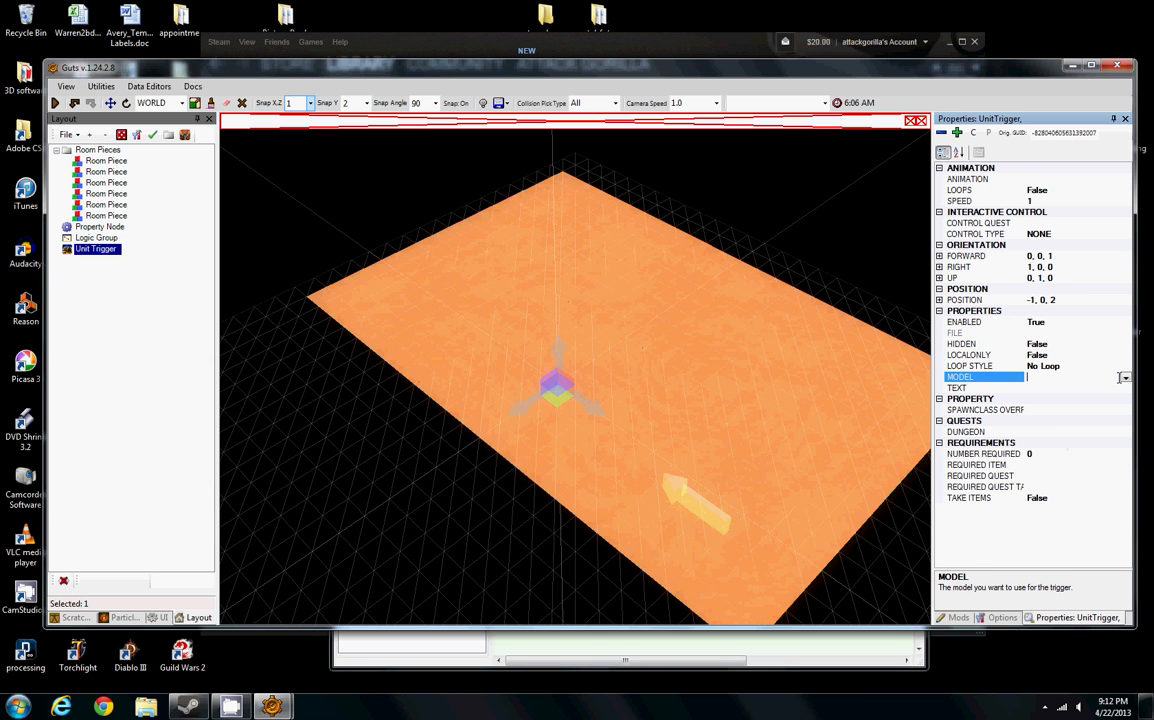
left_click(1124, 378)
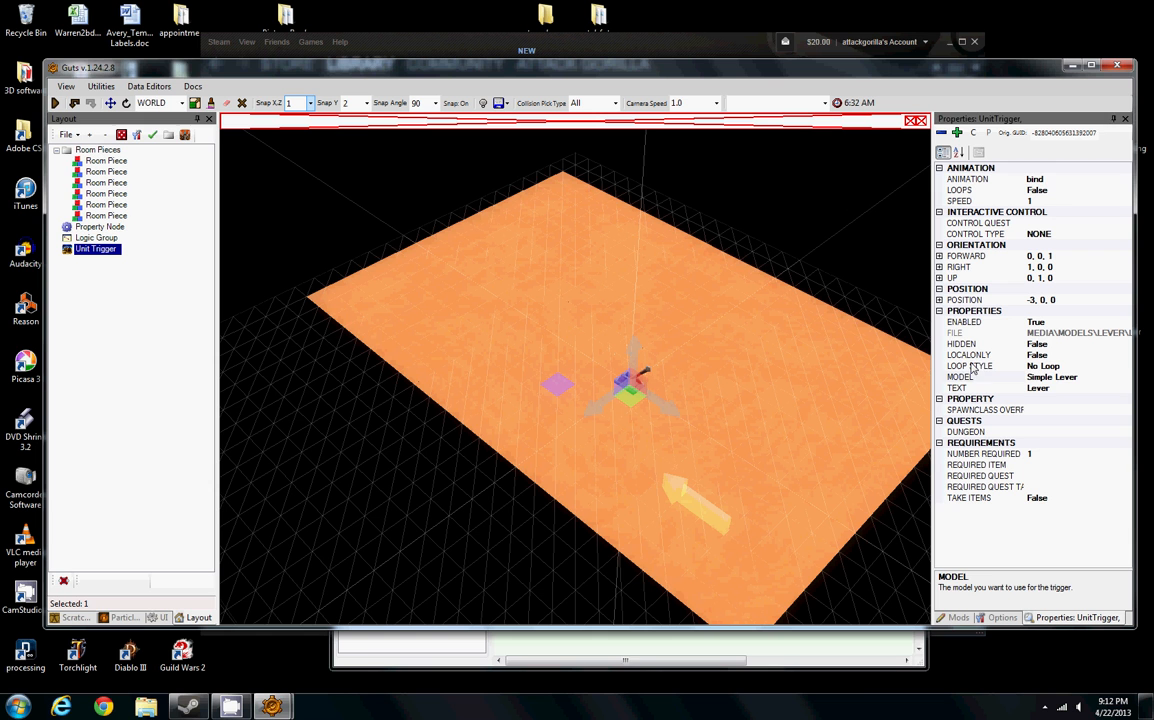
- Set the lever's LOOP STYLE to Back and Forth and its TEXT to 'level up'
left_click(968, 365)
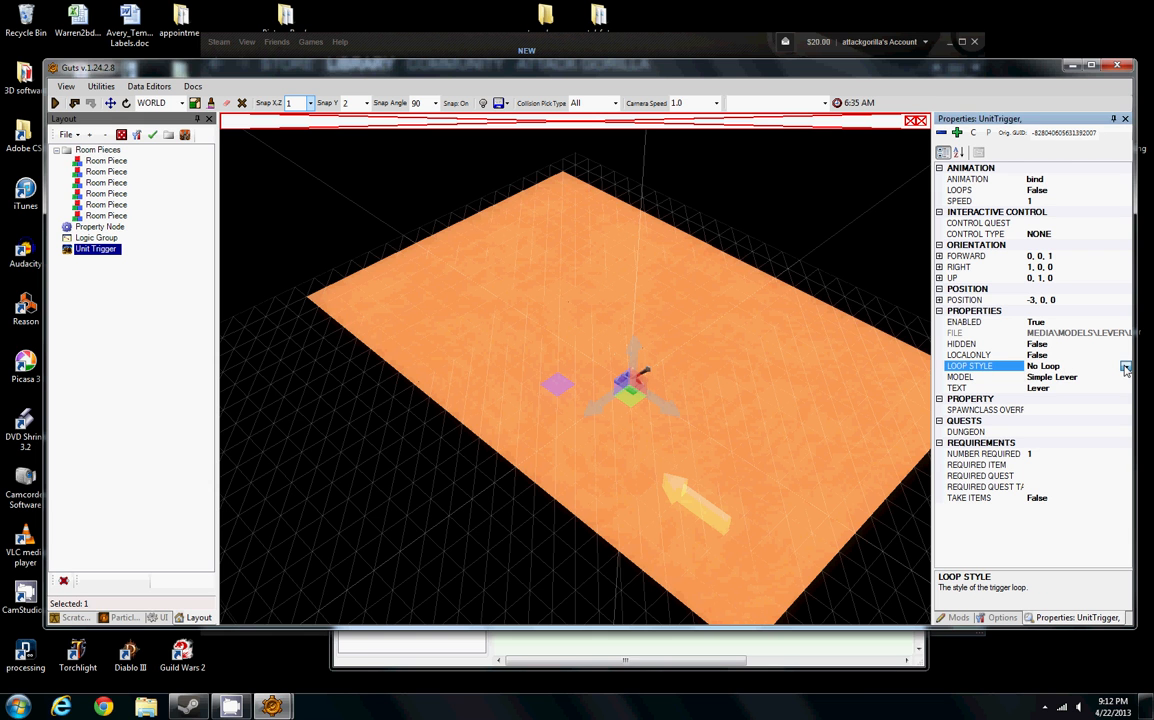
left_click(1125, 365)
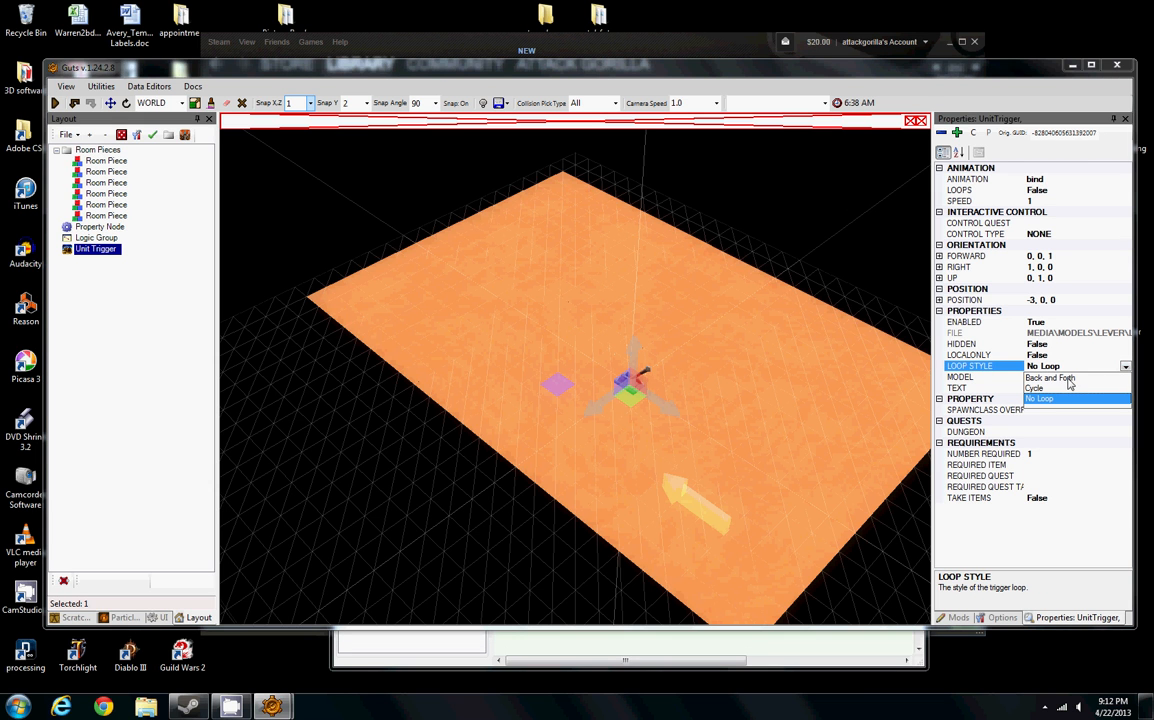
left_click(1050, 378)
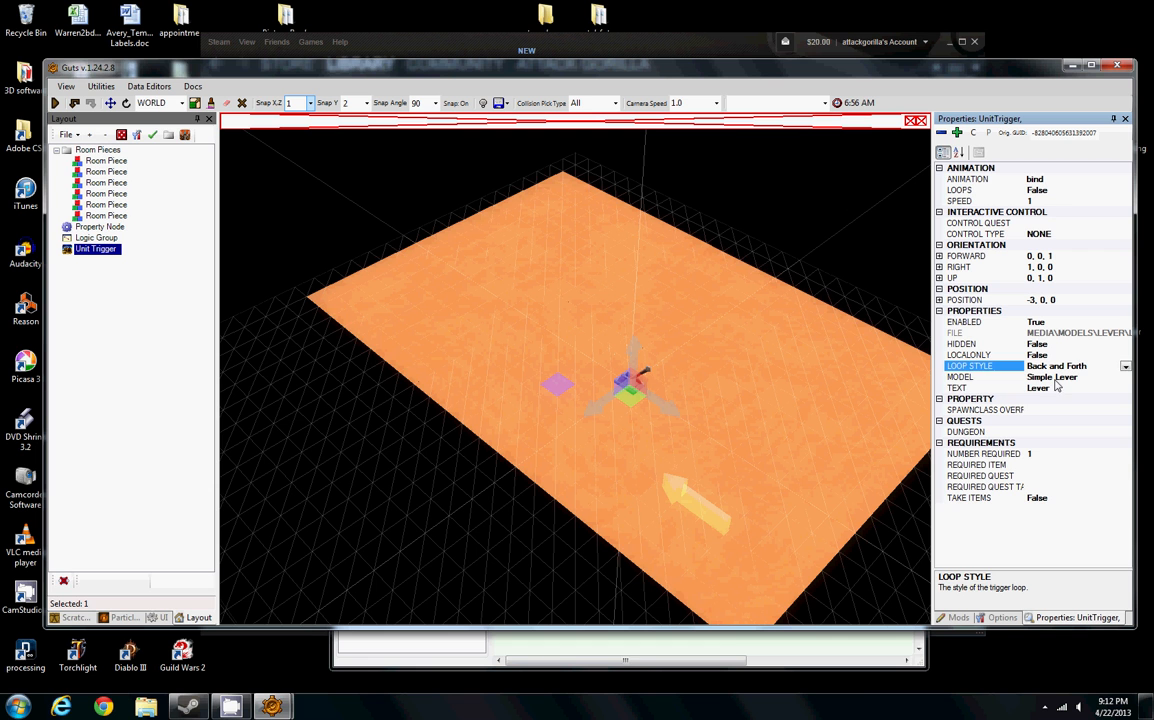
left_click(1000, 388)
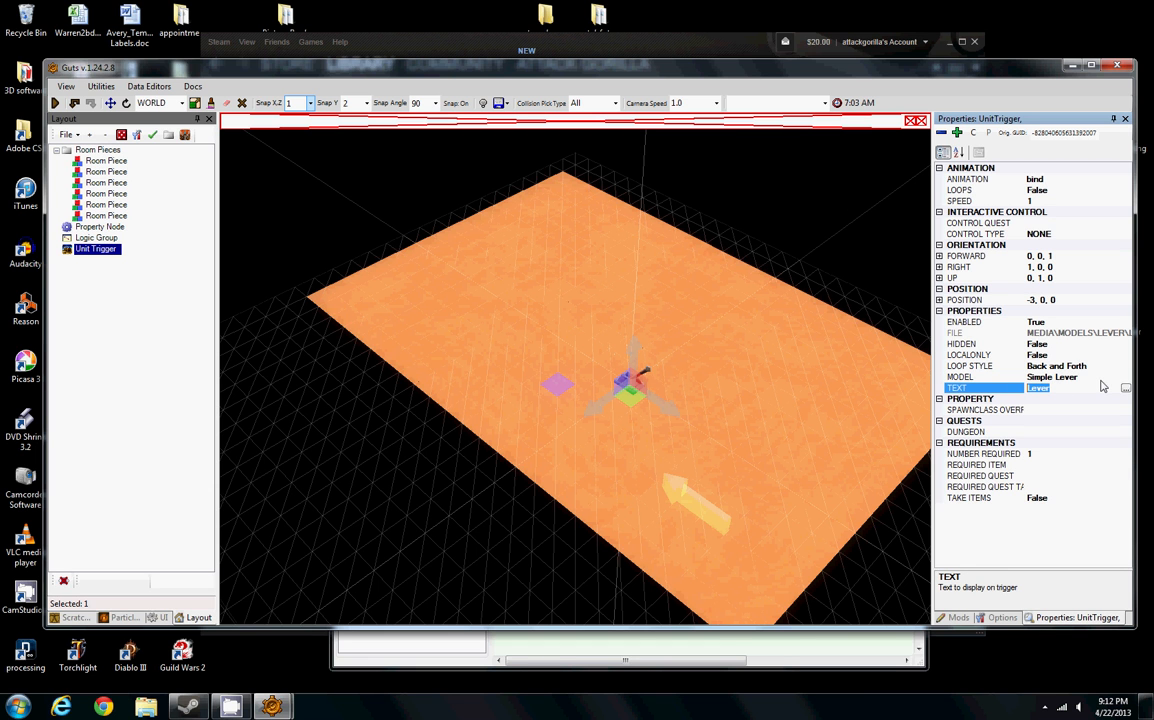
type("level up")
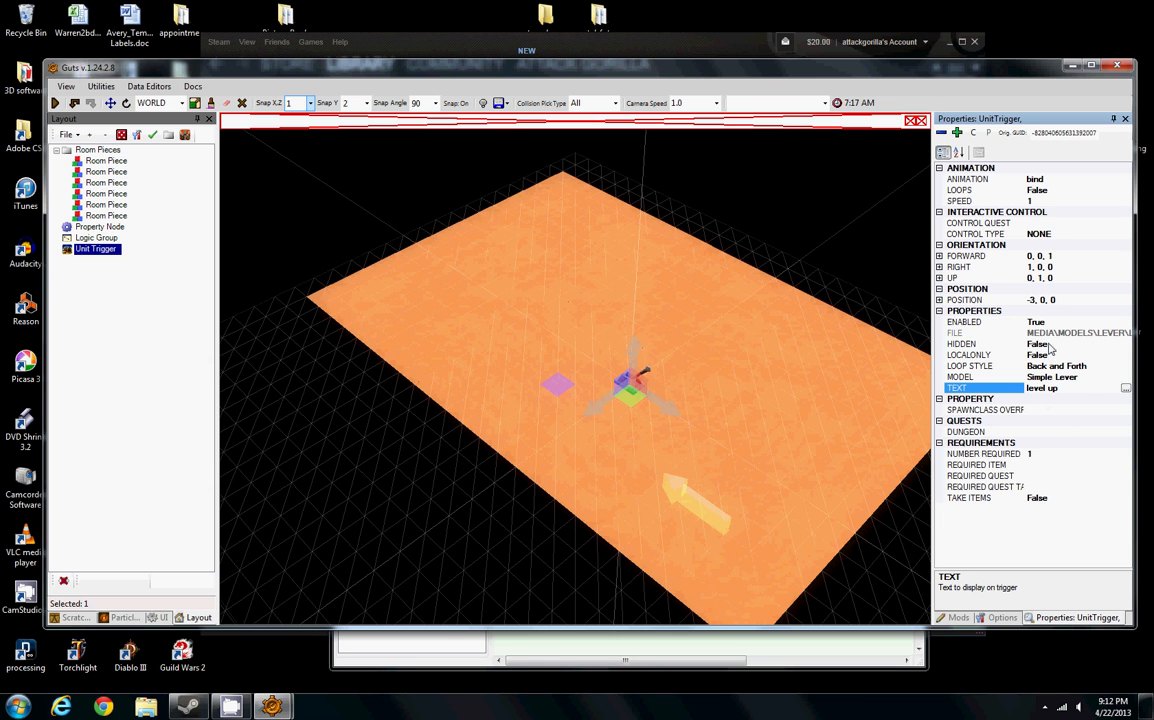
mouse_move(790, 391)
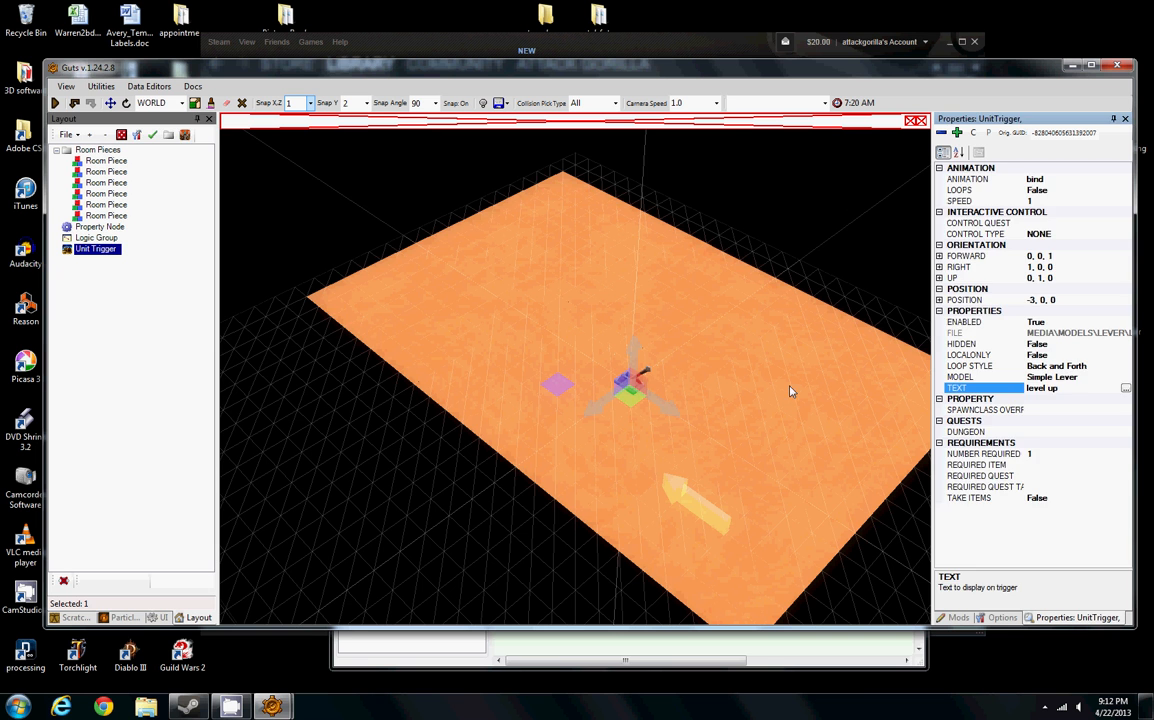
- Add a Unit Spawner and drag it toward the far side of the room
right_click(630, 385)
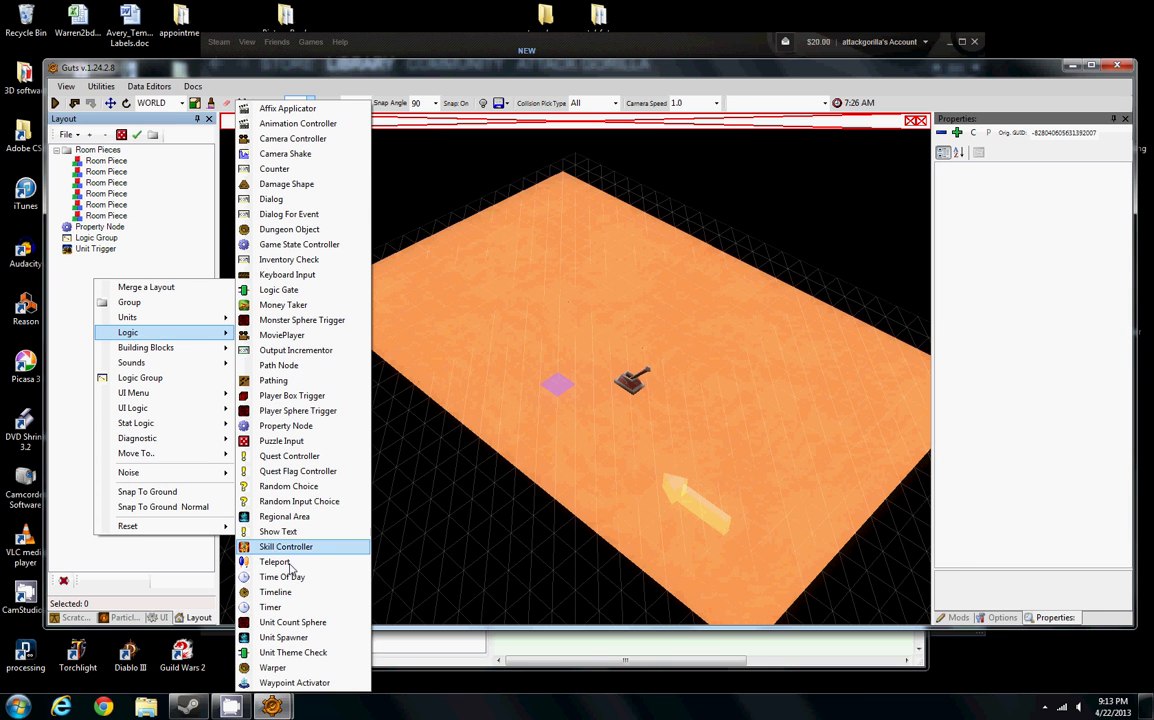
left_click(283, 637)
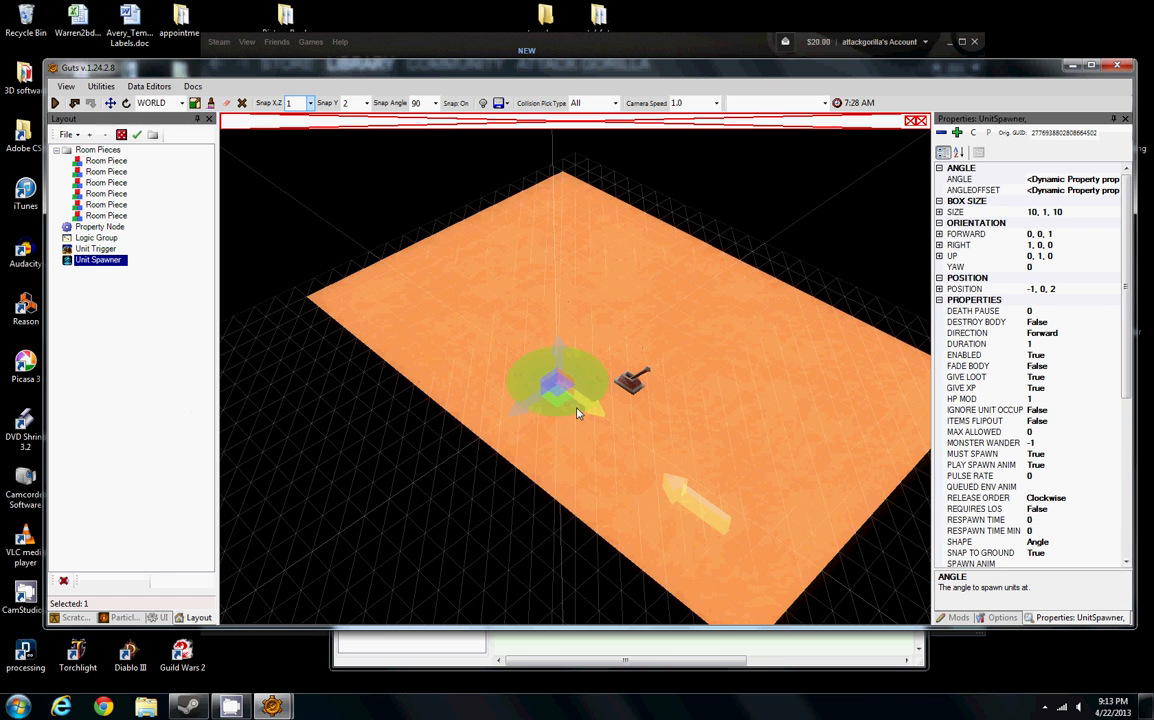
left_click_drag(560, 385, 625, 270)
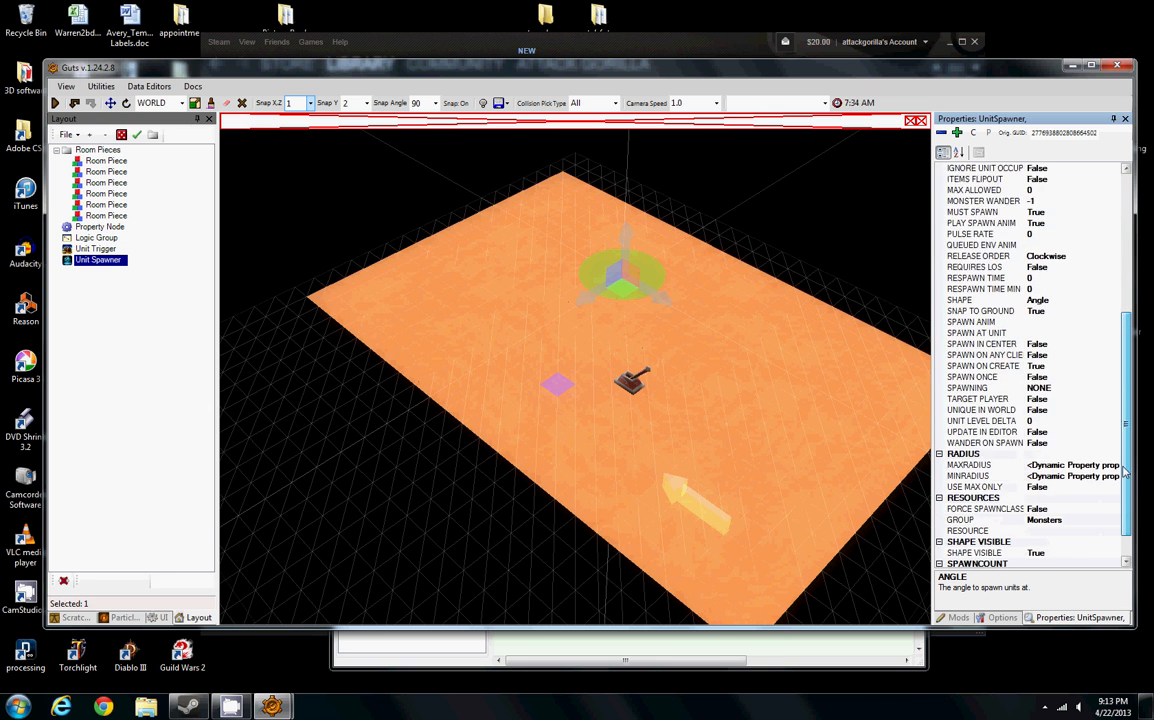
scroll("down", 3)
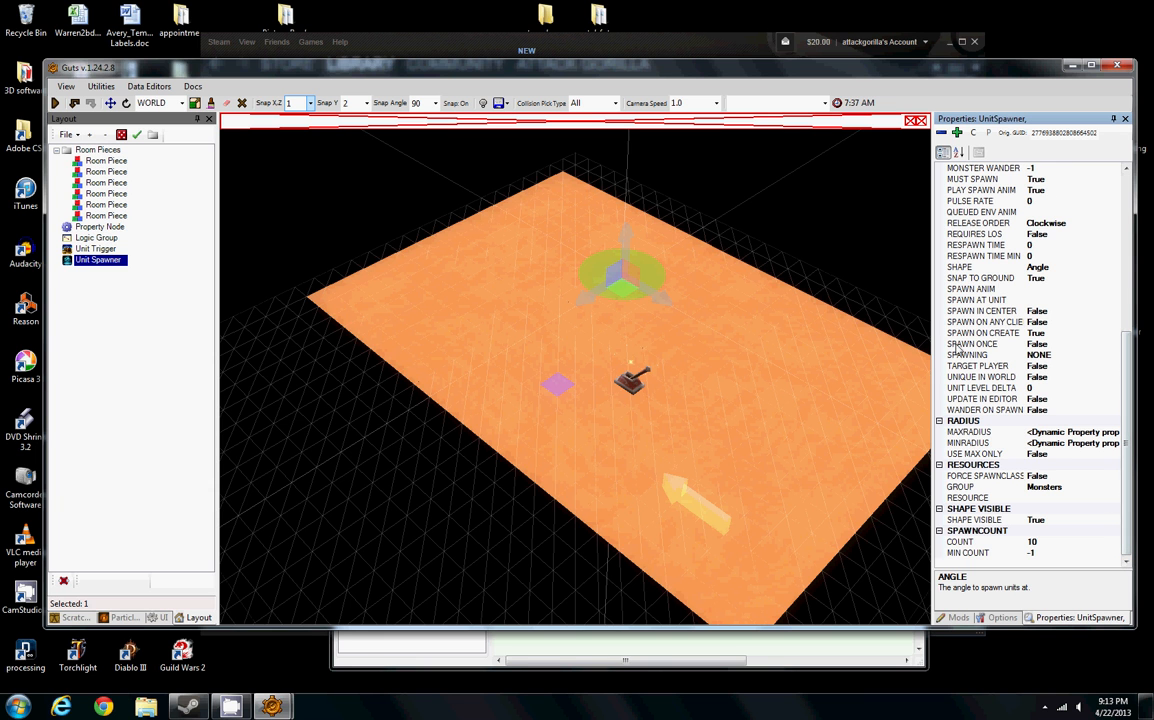
mouse_move(1083, 497)
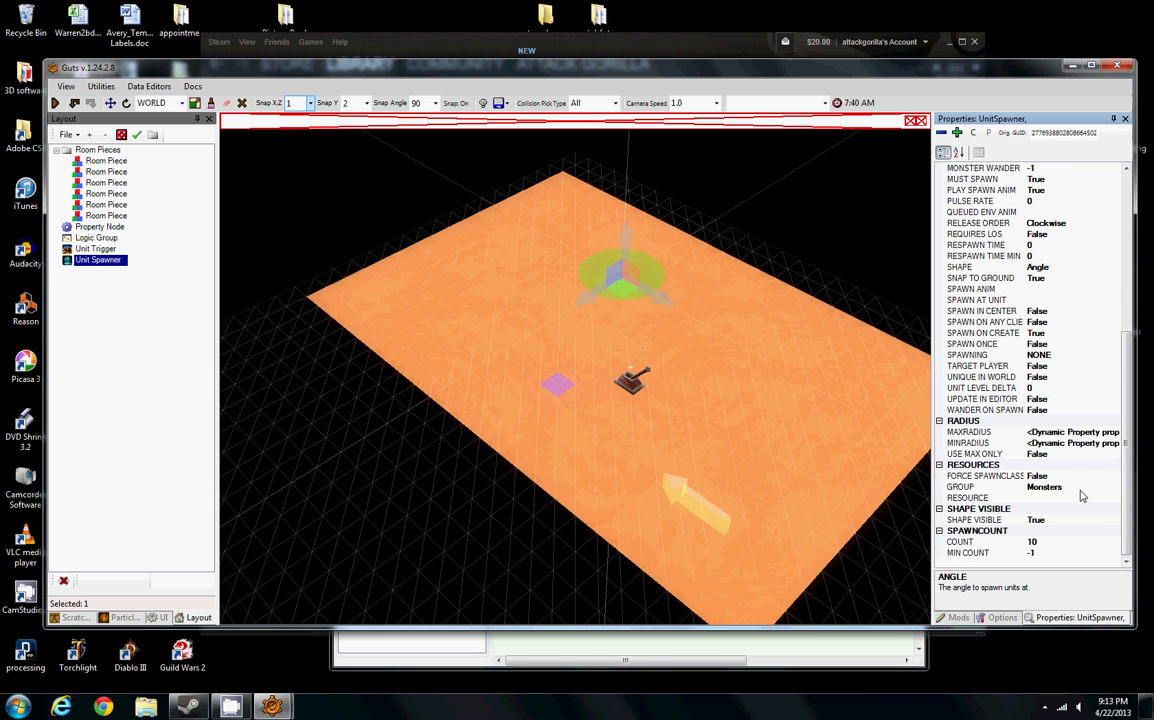
- Set the spawner's GROUP to Spawn Class and RESOURCE to ACT4_NETHERREALM
left_click(985, 487)
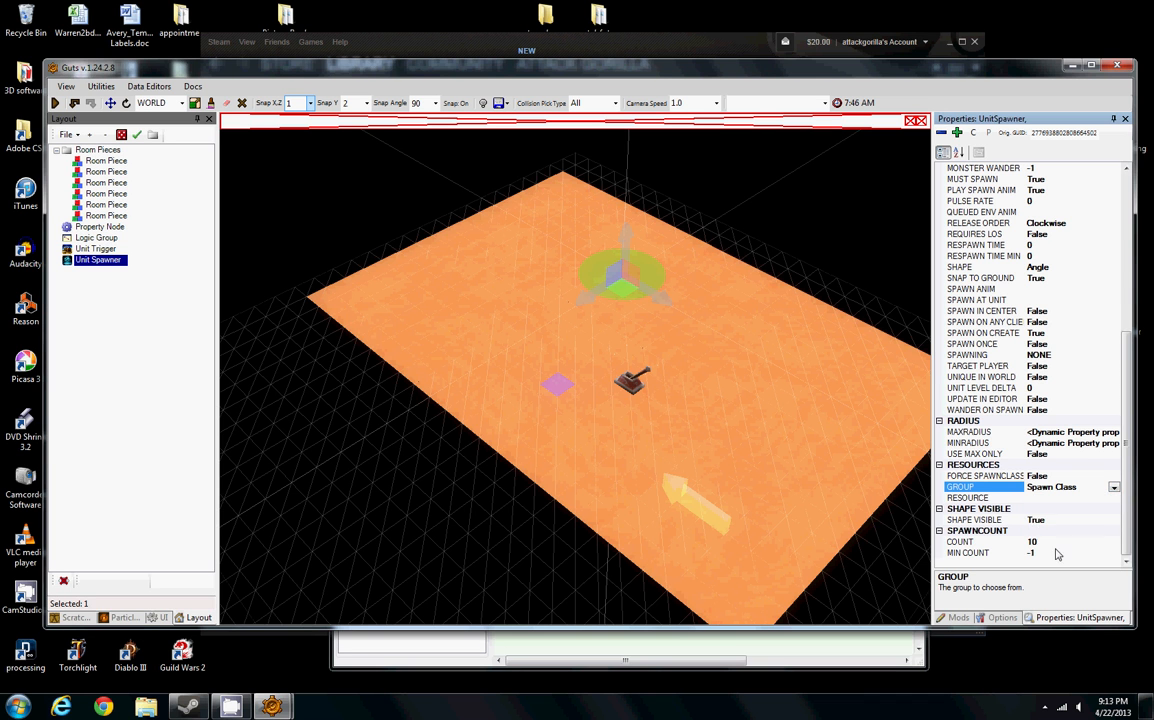
left_click(1113, 498)
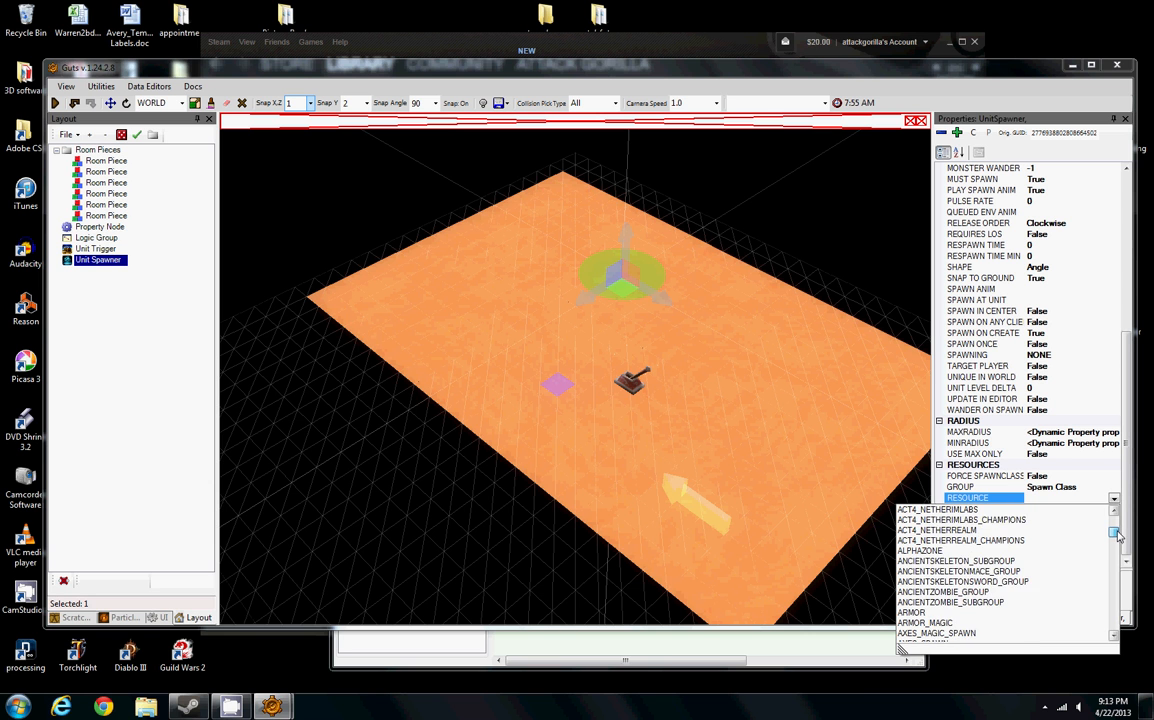
scroll("down", 3)
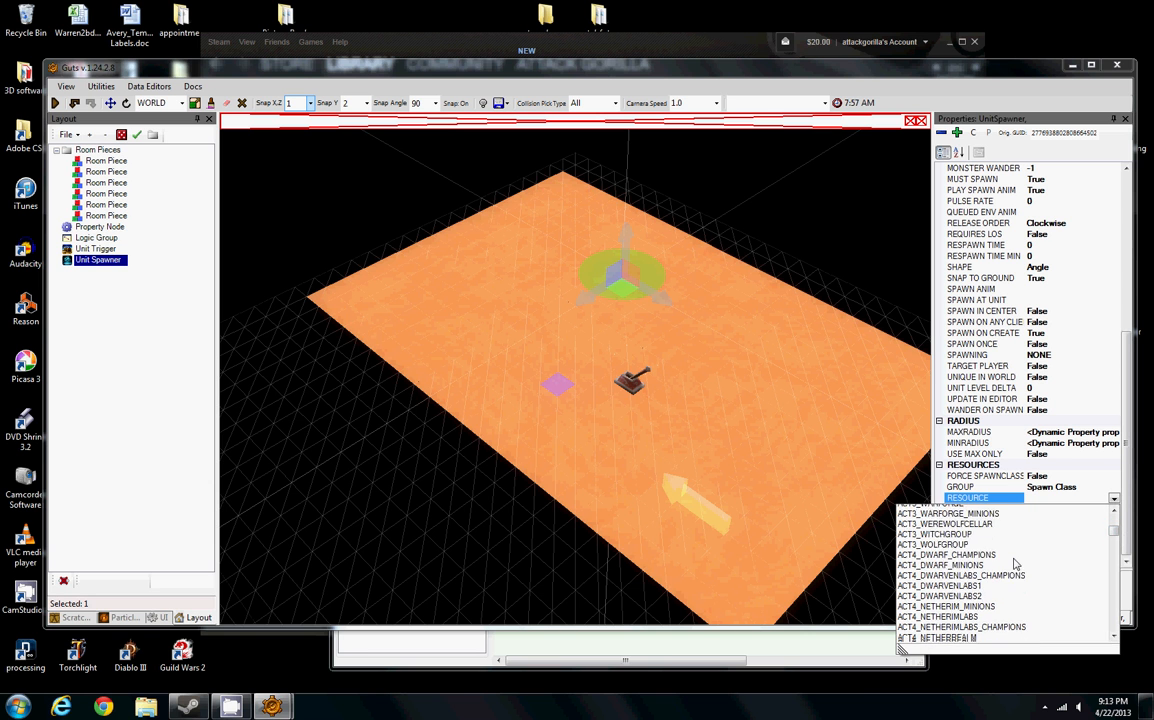
scroll("down", 3)
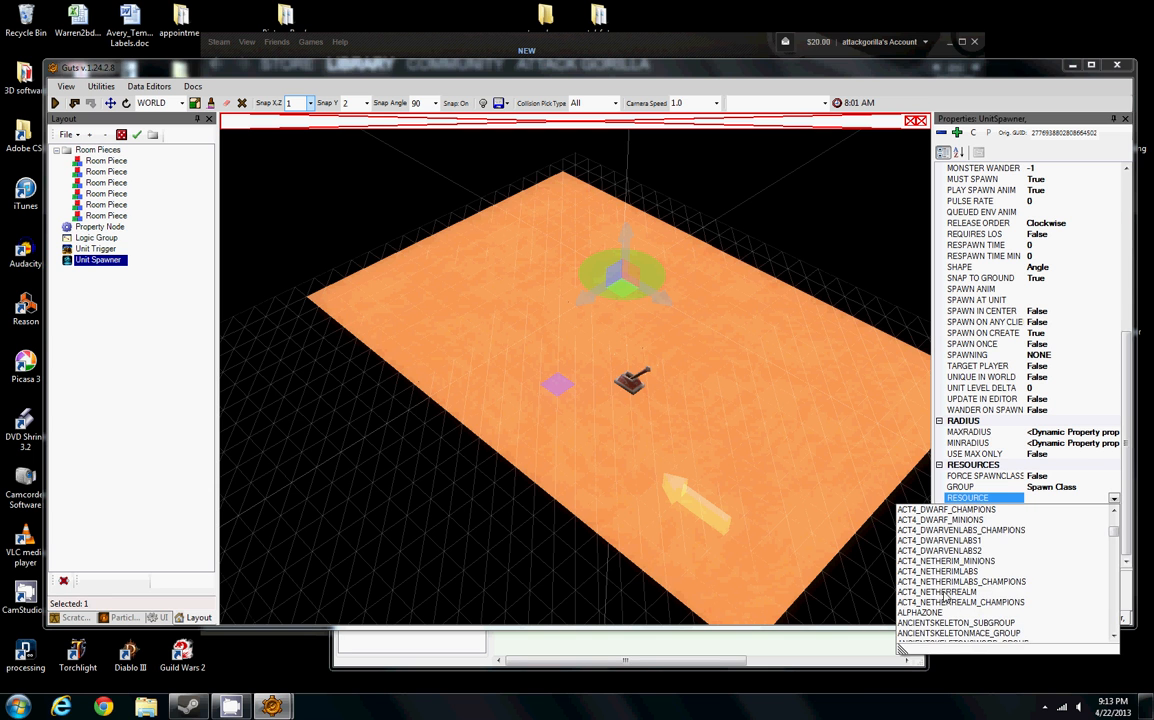
left_click(935, 591)
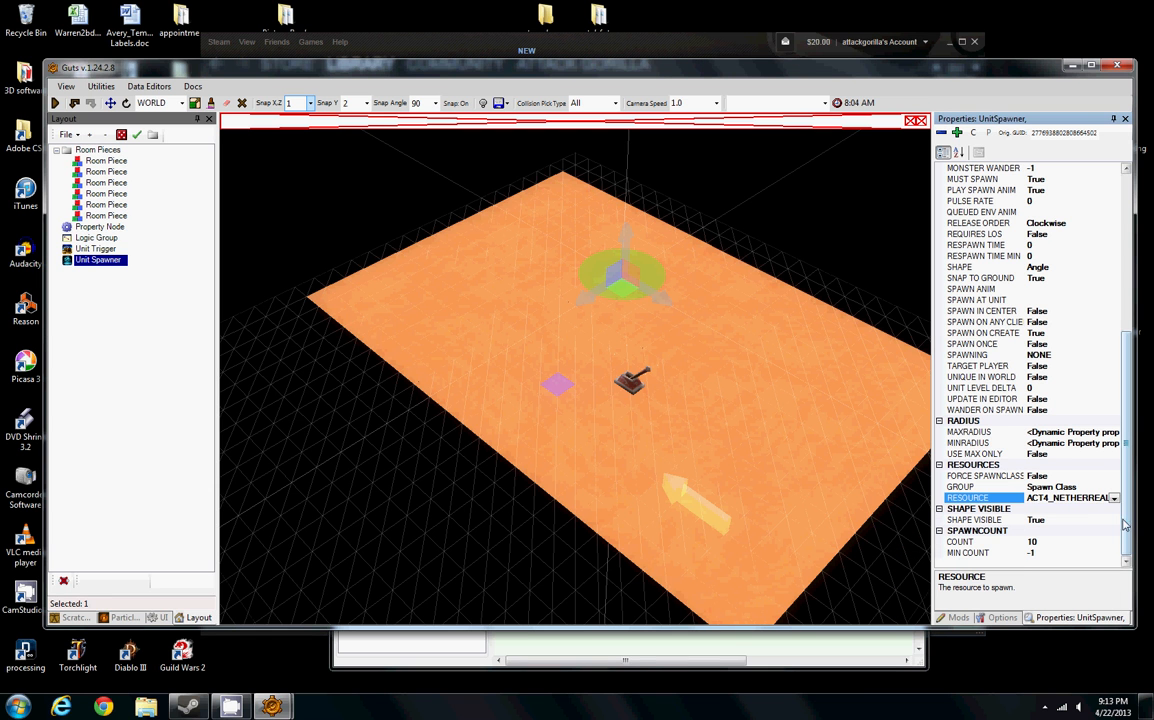
left_click(1113, 487)
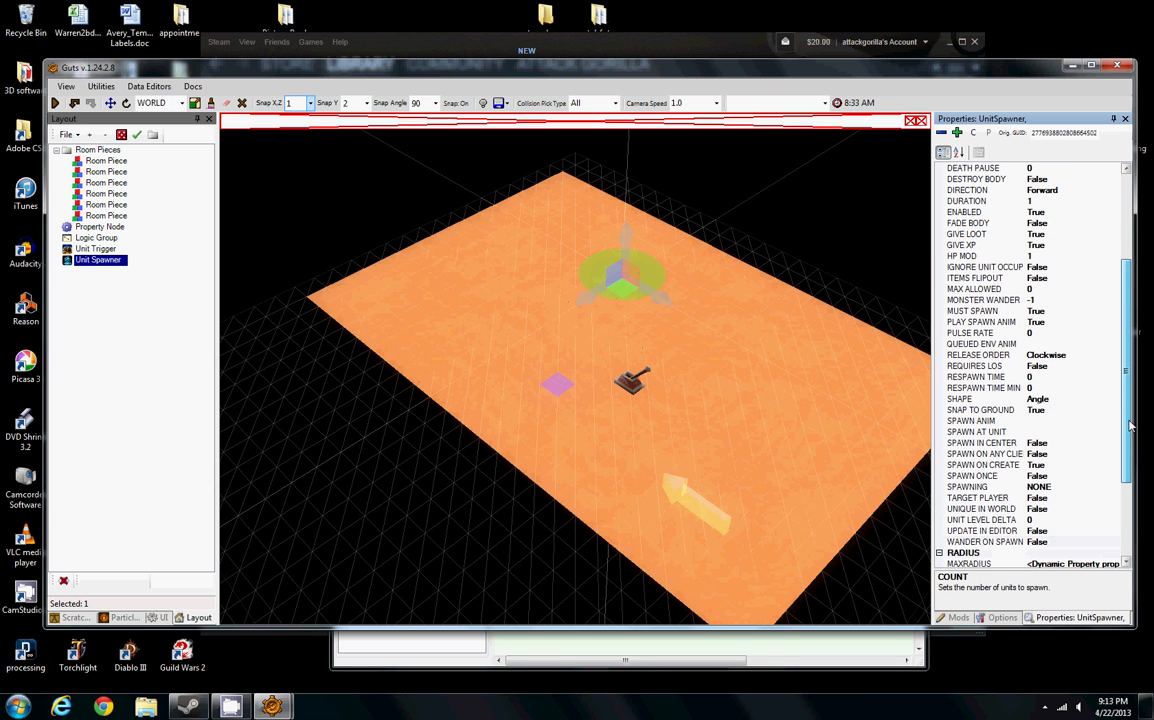
- Switch SPAWN ON CREATE to False and inspect the spawn-at-unit option
scroll("down", 3)
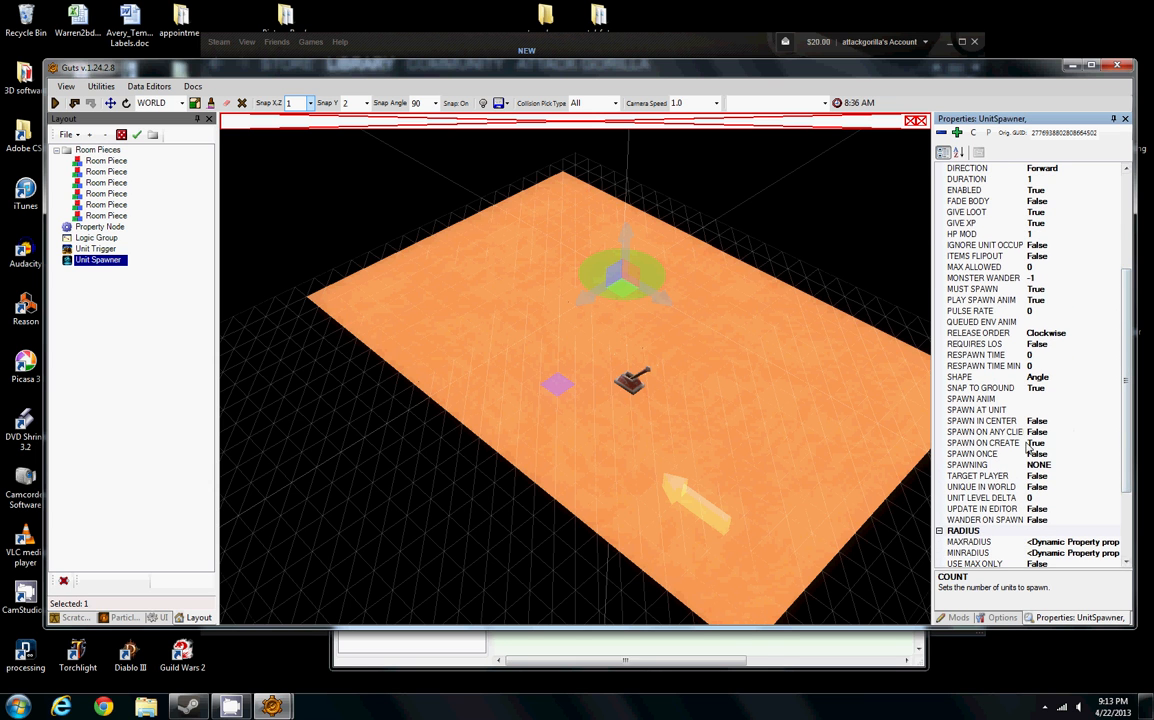
left_click(983, 442)
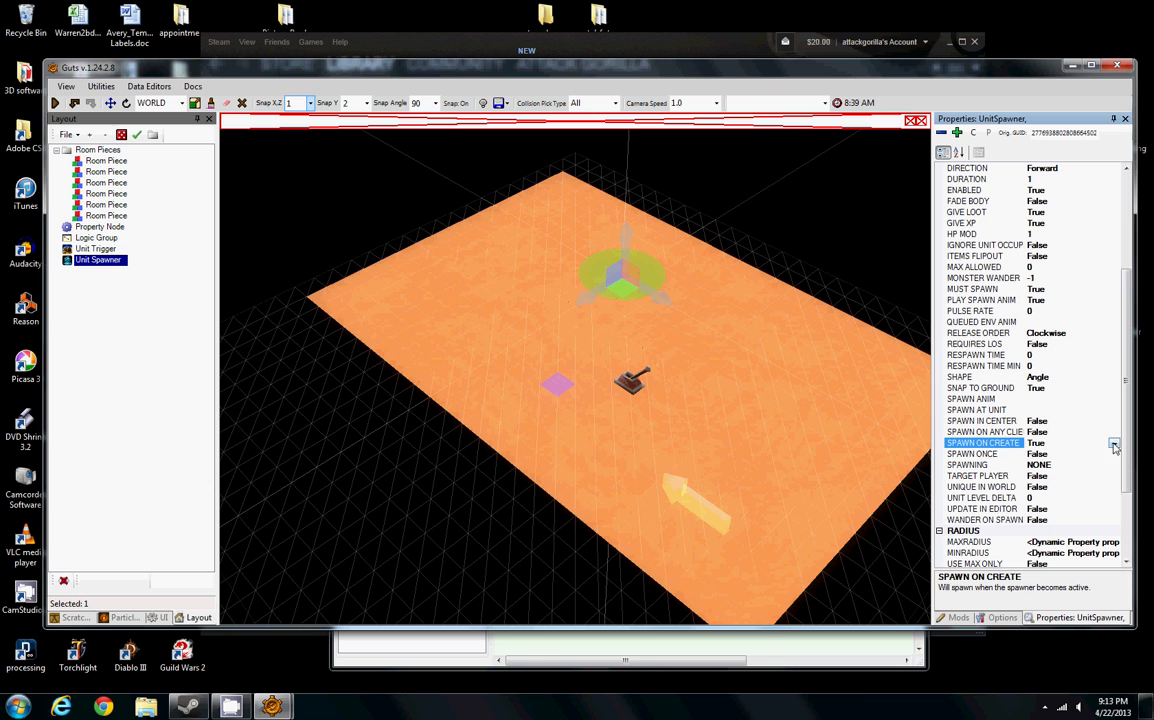
left_click(1113, 442)
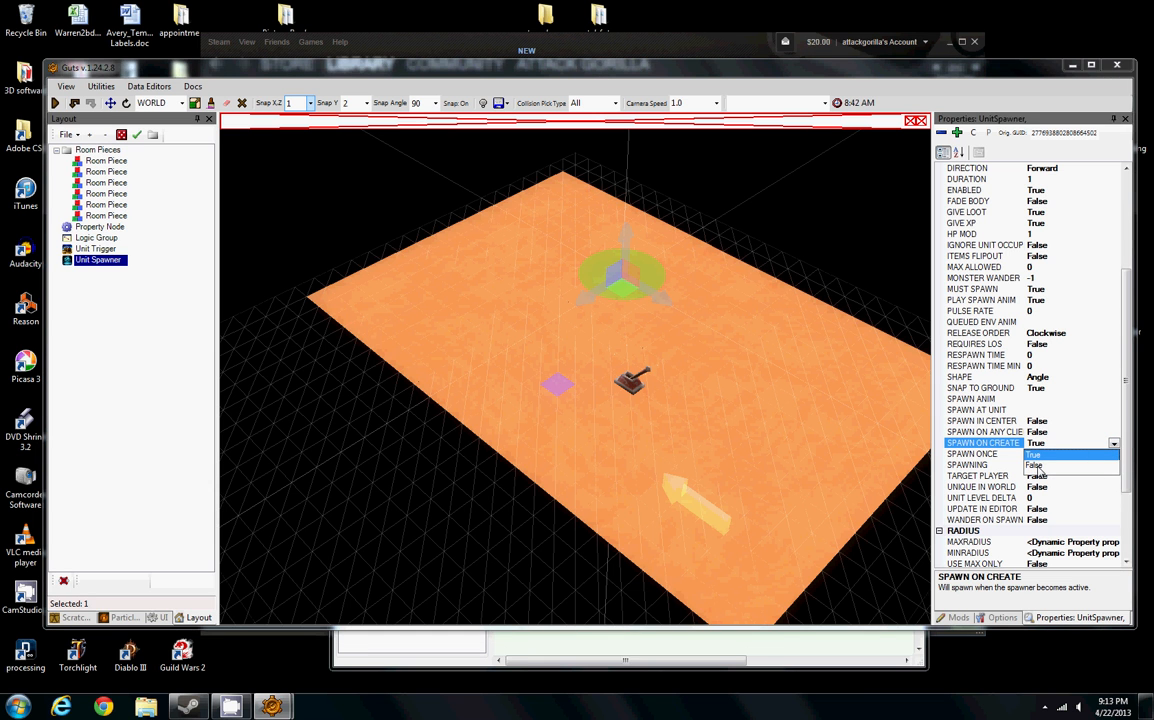
left_click(1035, 465)
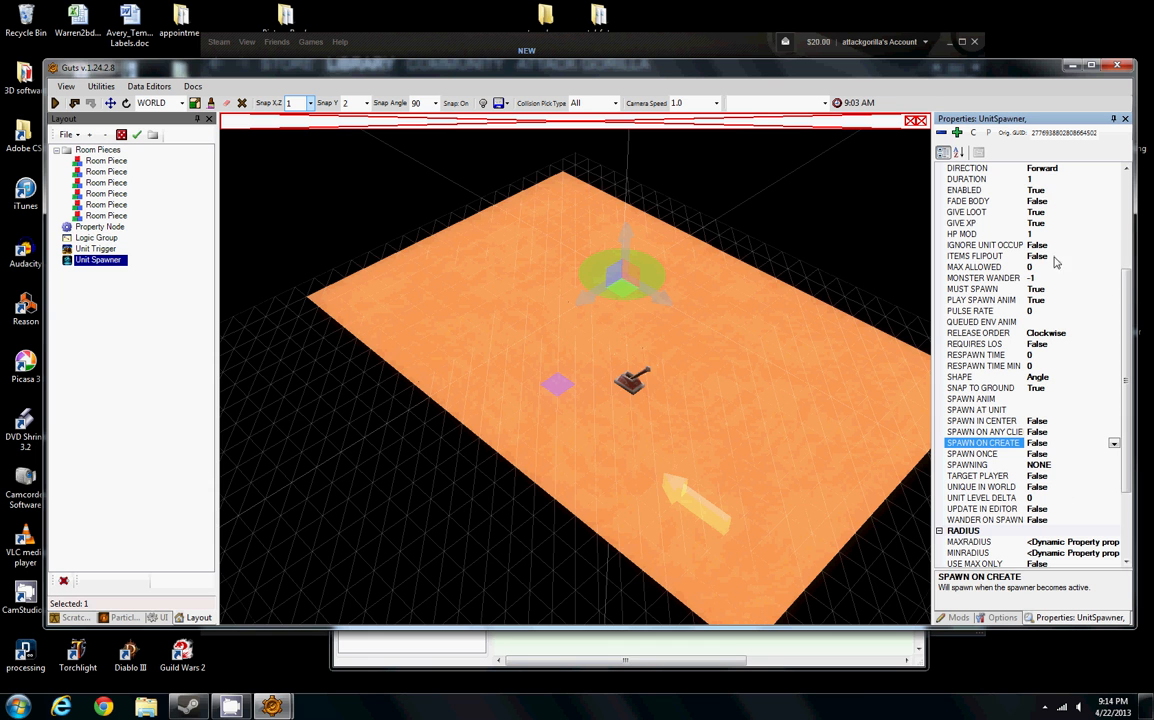
left_click(983, 410)
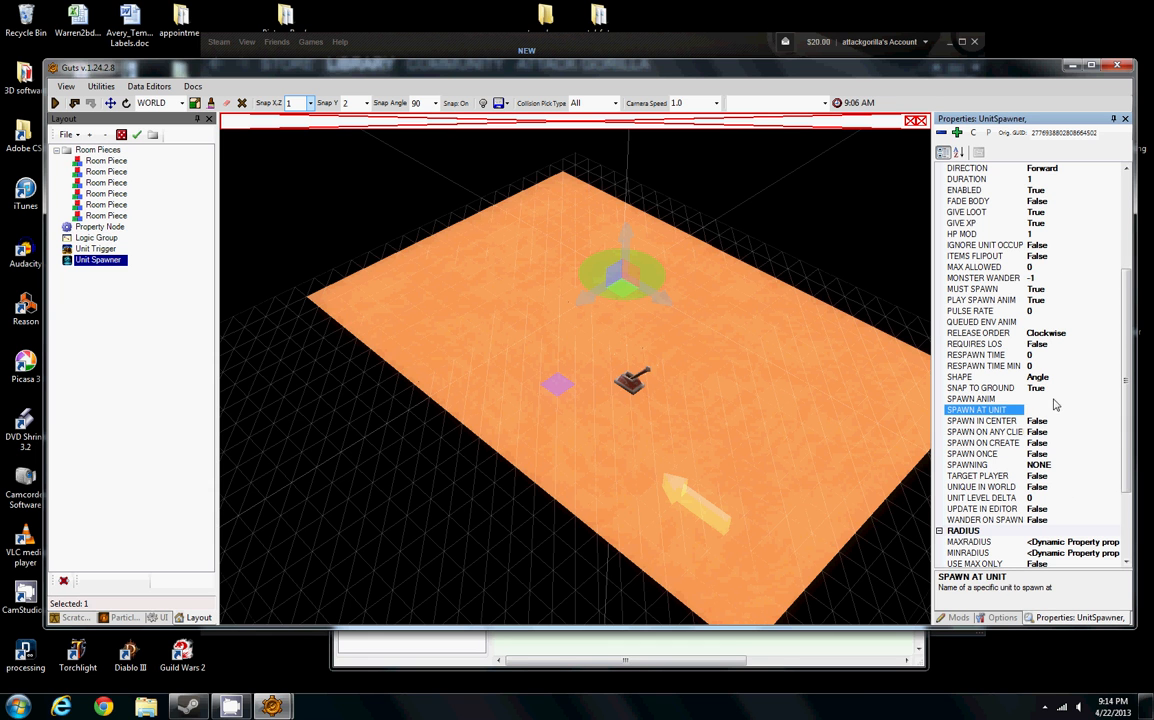
left_click(971, 398)
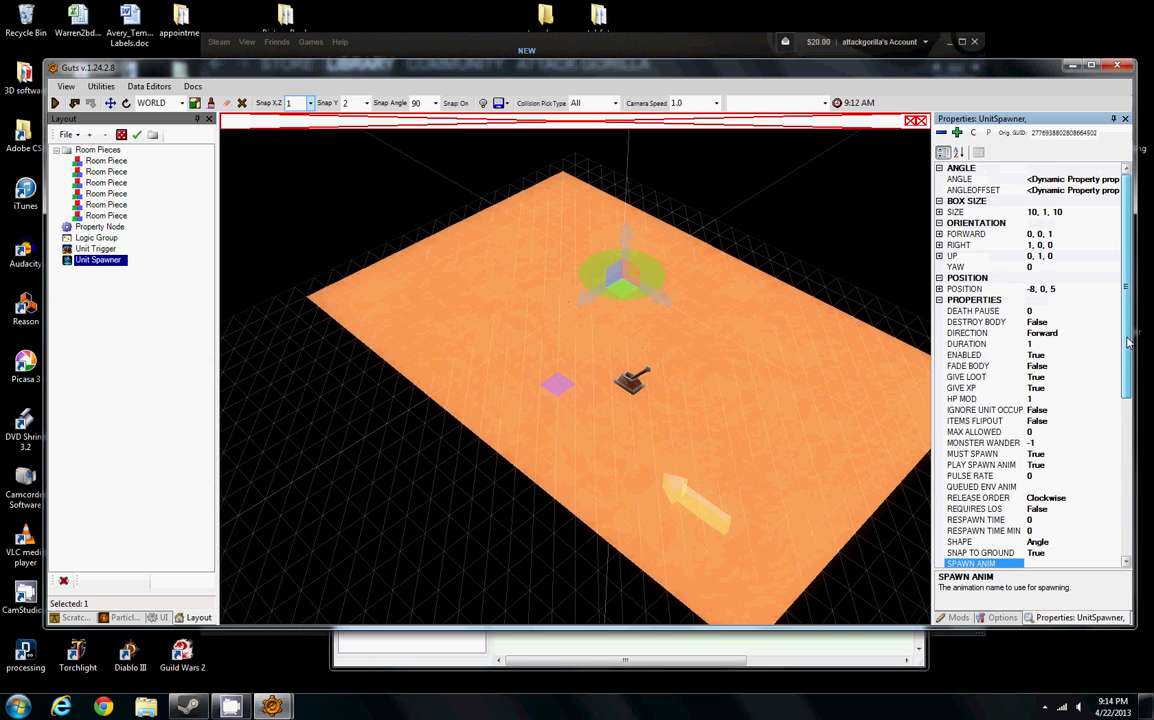
scroll("down", 3)
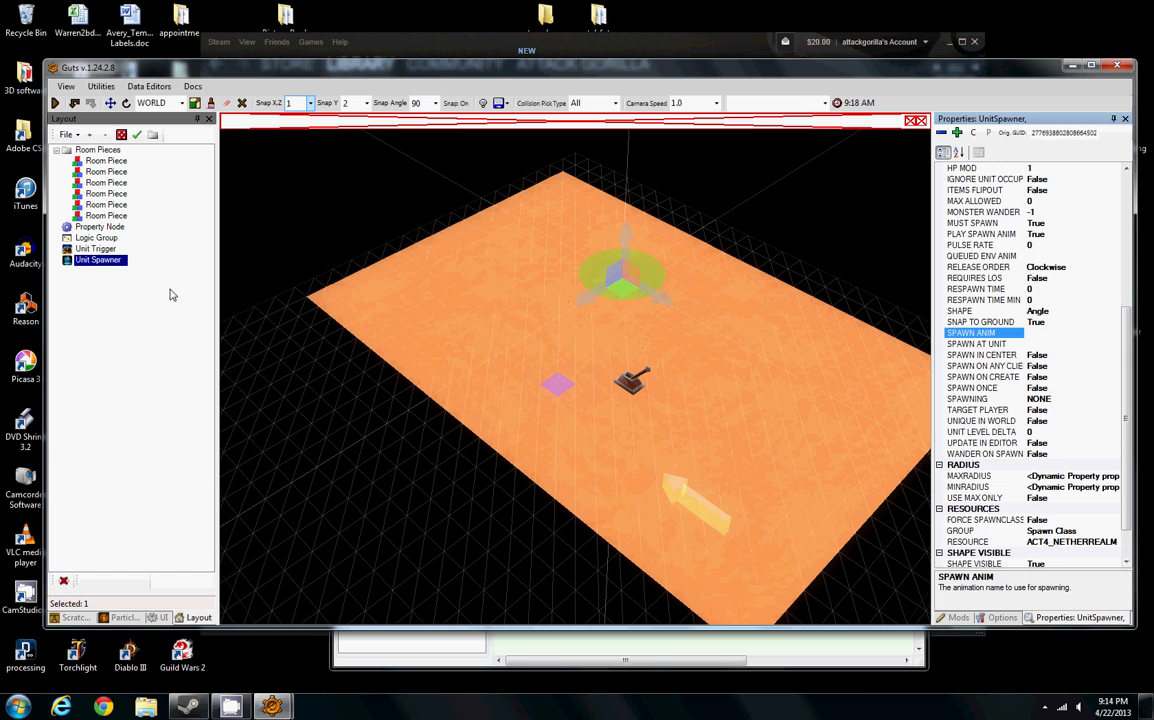
- Add a Player Box Trigger, shift it toward the room edge, and set its text to 'MONSTER!!!'
right_click(170, 295)
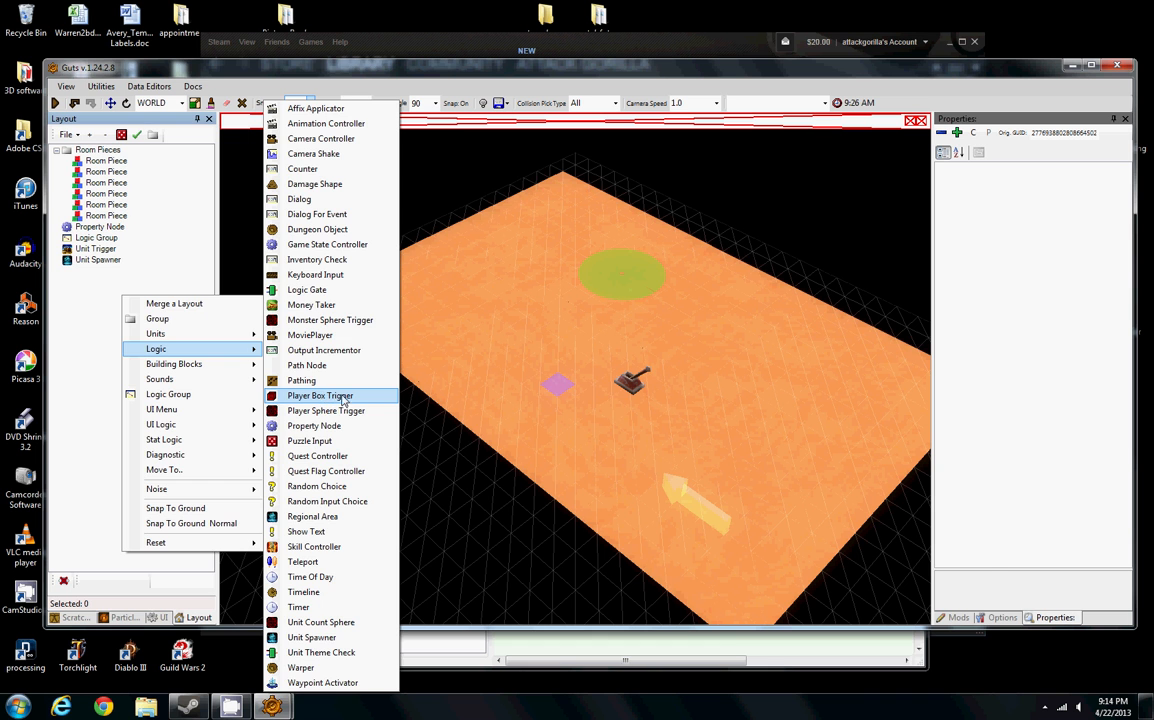
left_click(320, 395)
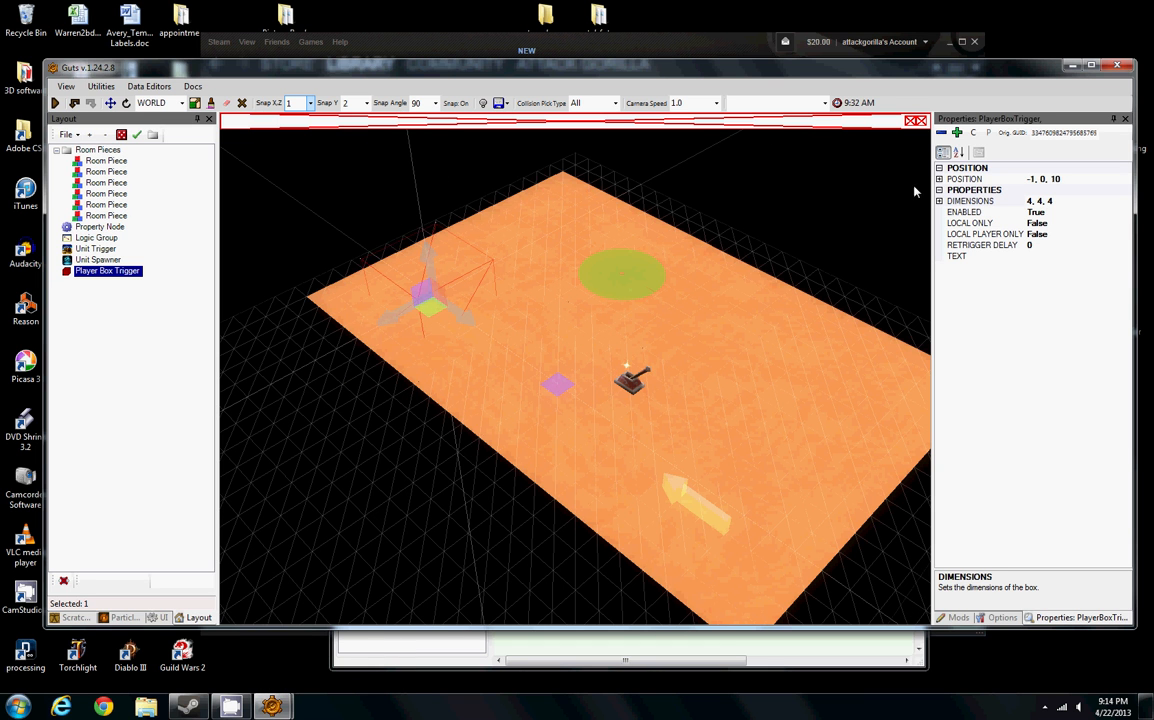
left_click(939, 200)
type("20")
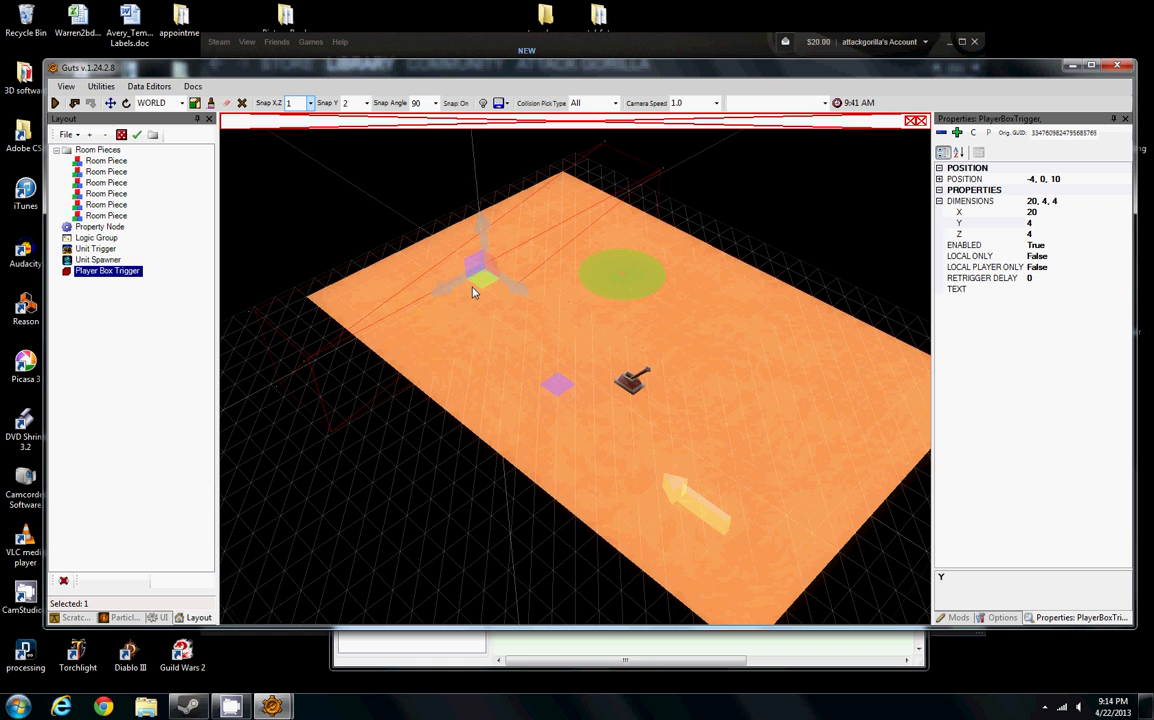
left_click_drag(475, 265, 500, 255)
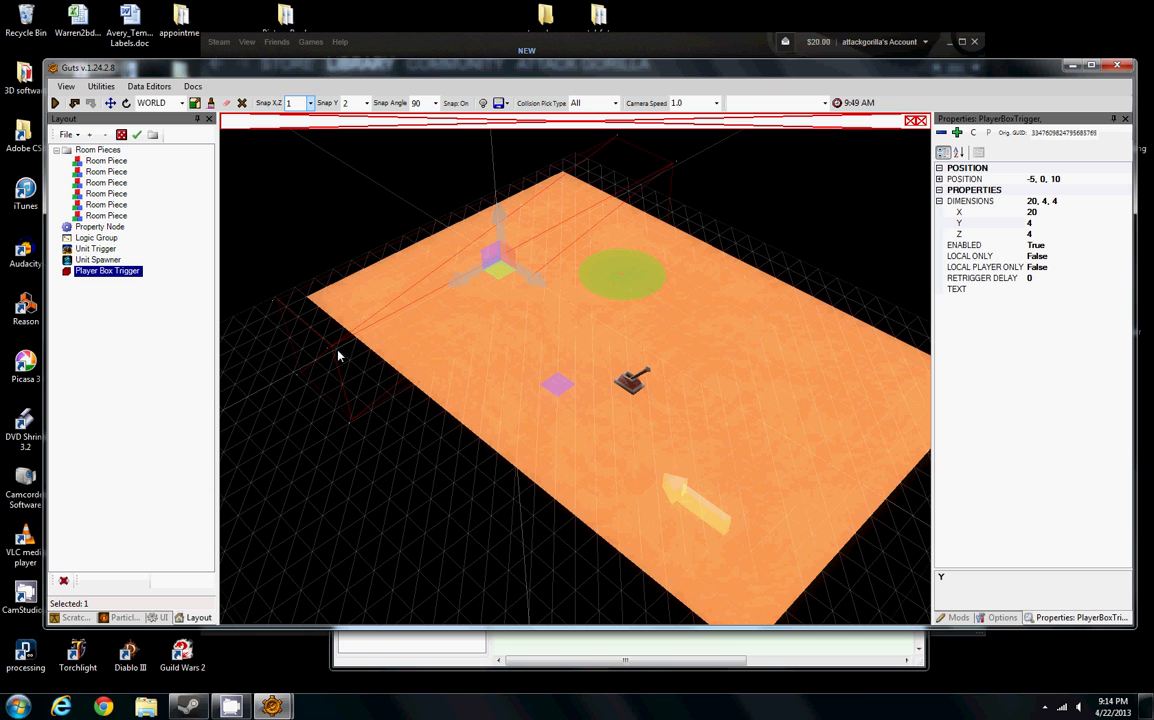
mouse_move(333, 350)
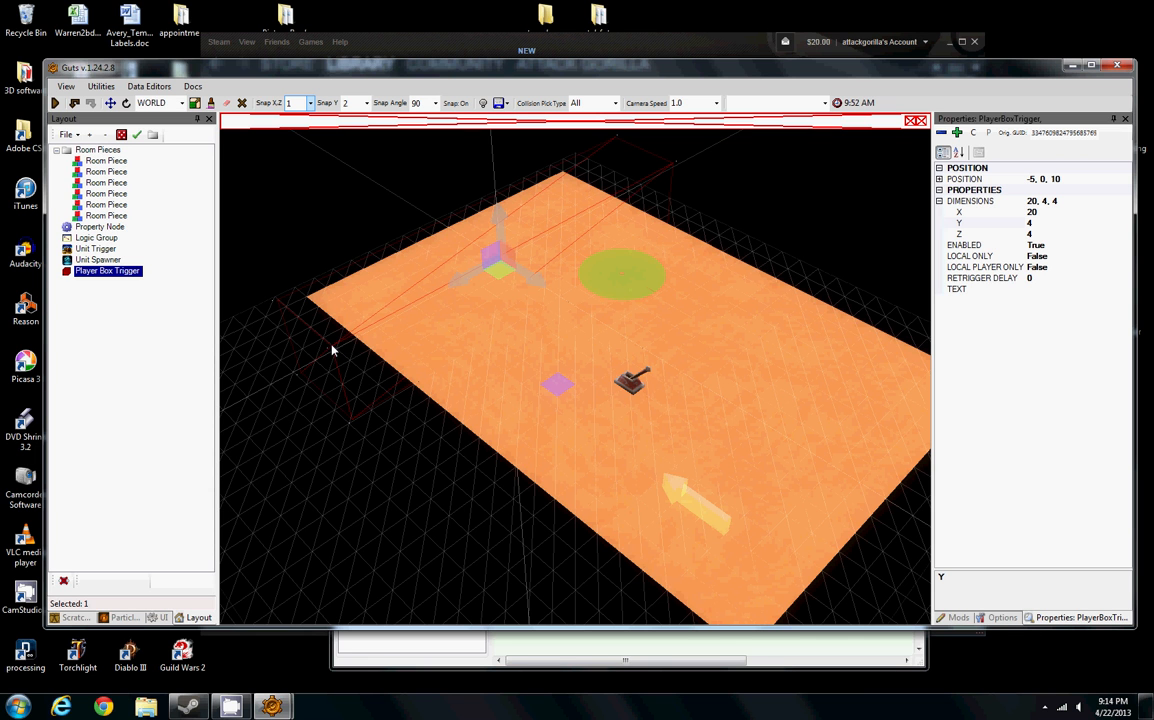
mouse_move(311, 248)
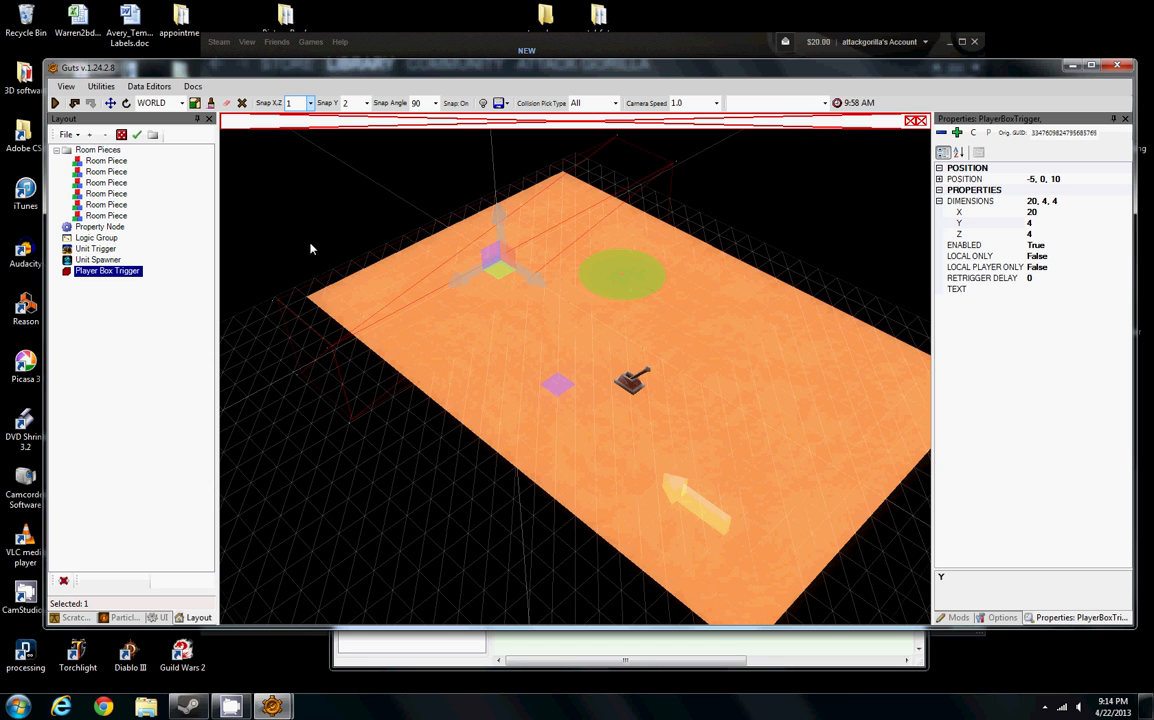
left_click(985, 289)
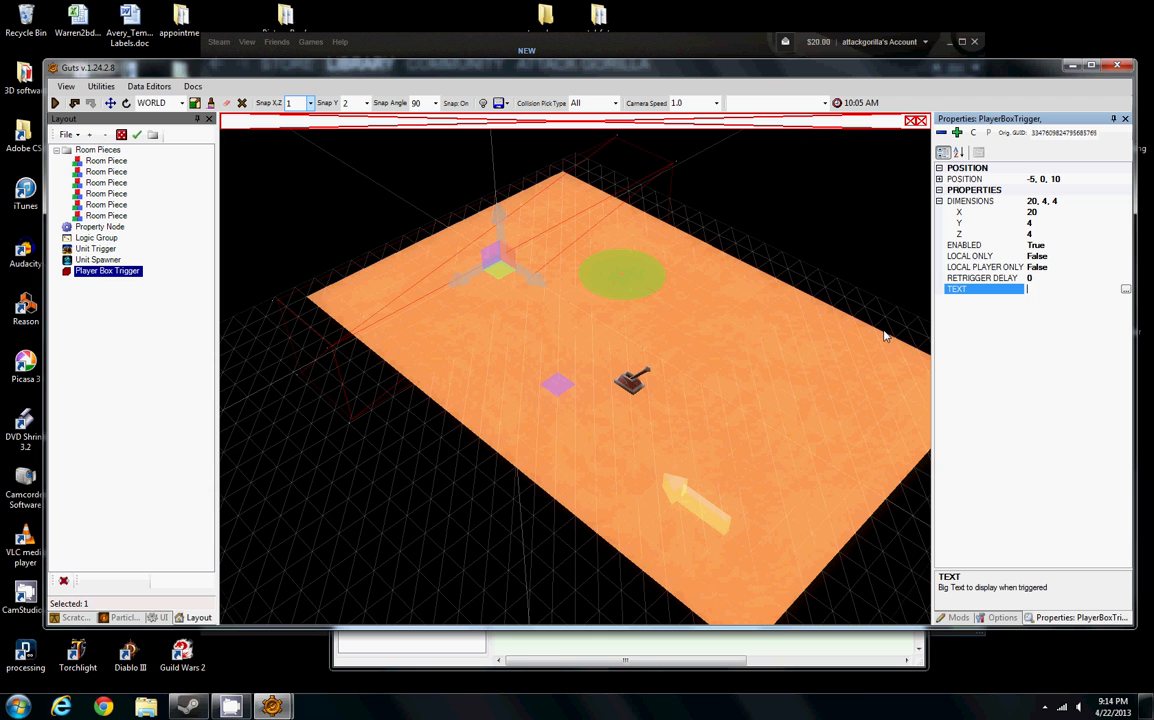
mouse_move(636, 330)
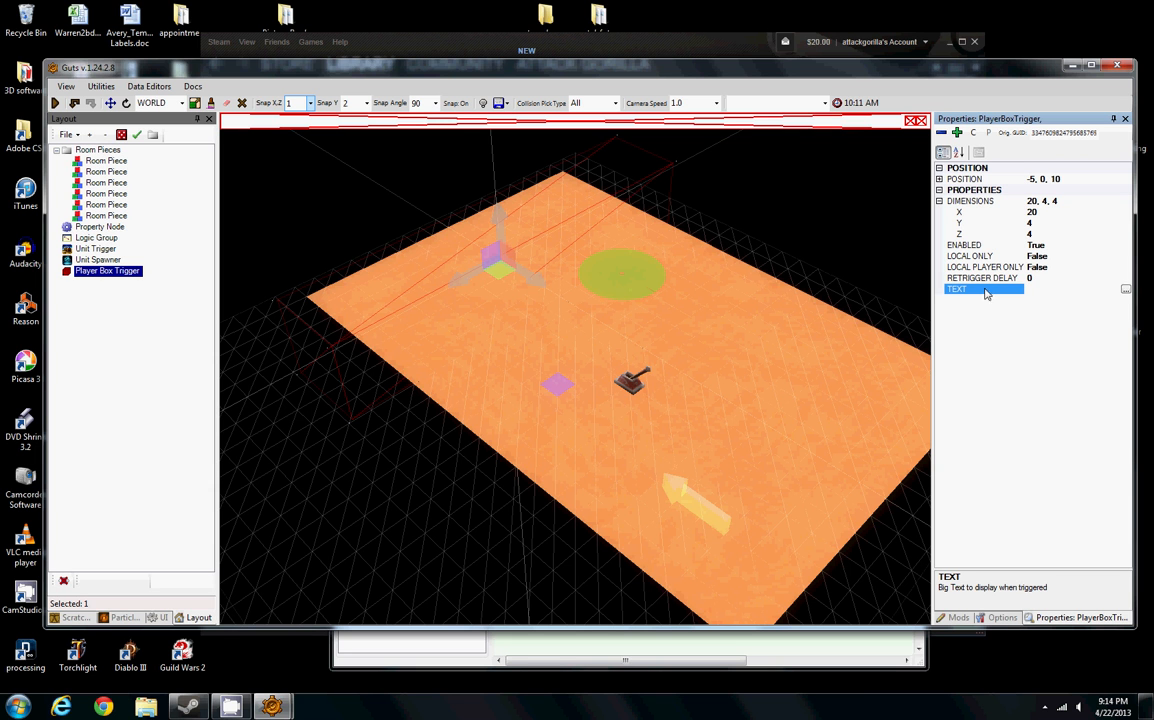
type("MONSTER!!!")
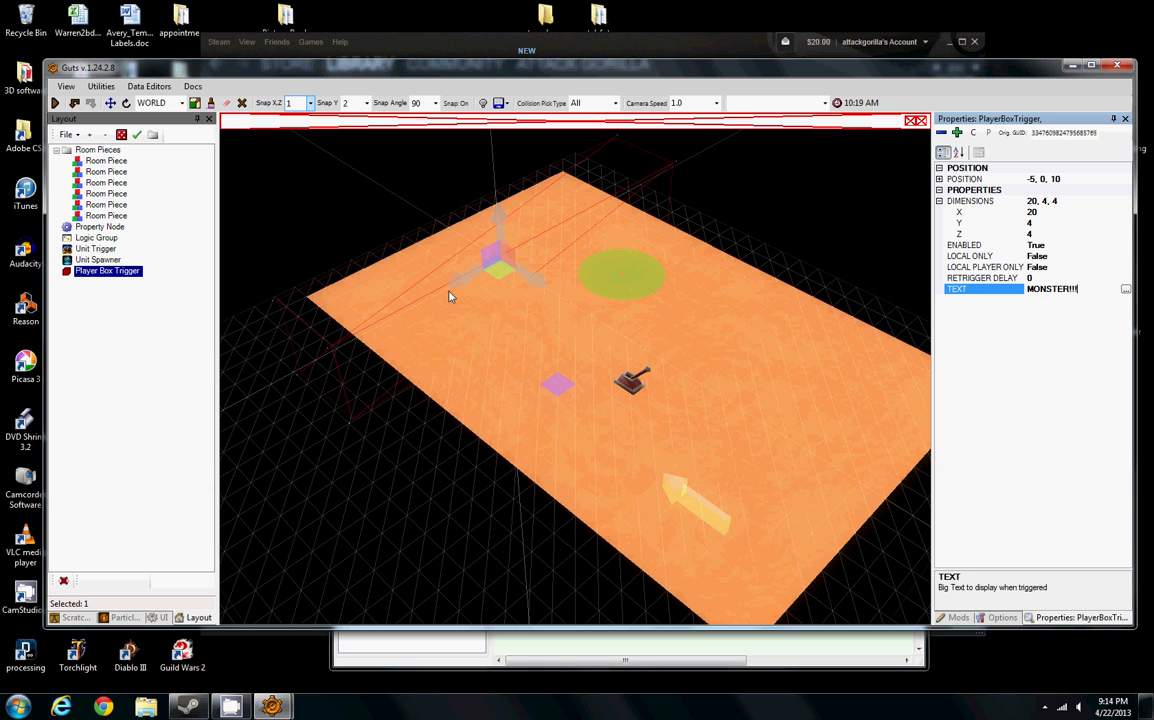
mouse_move(1040, 301)
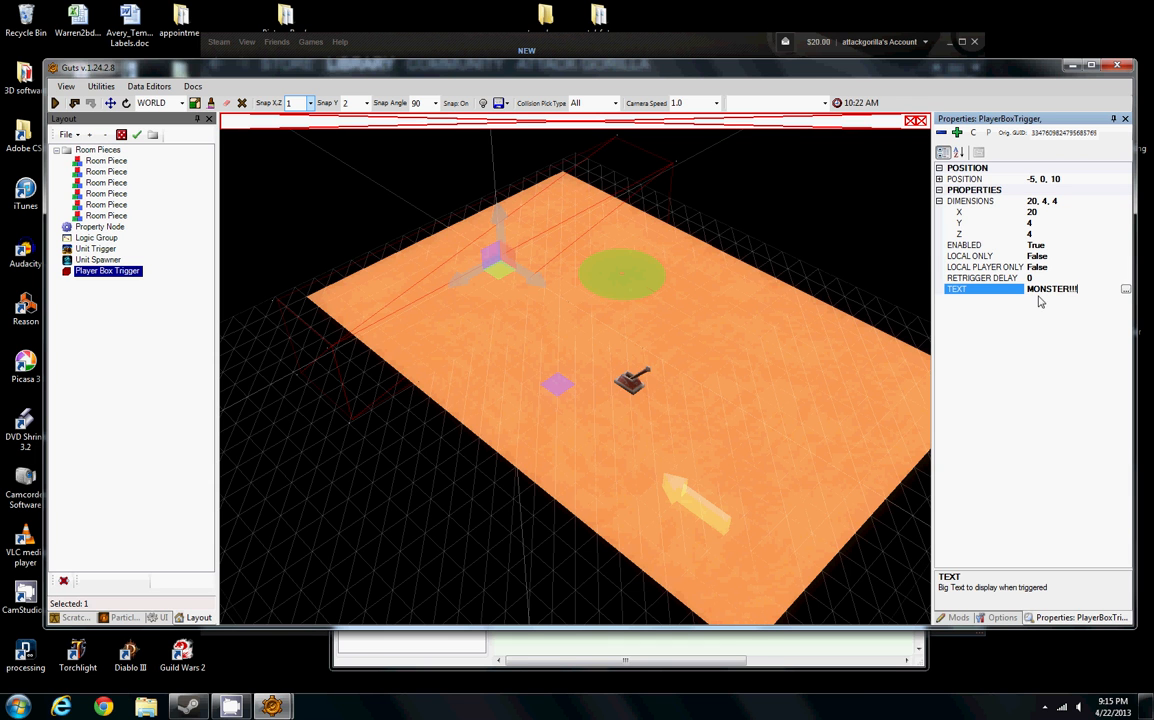
mouse_move(973, 299)
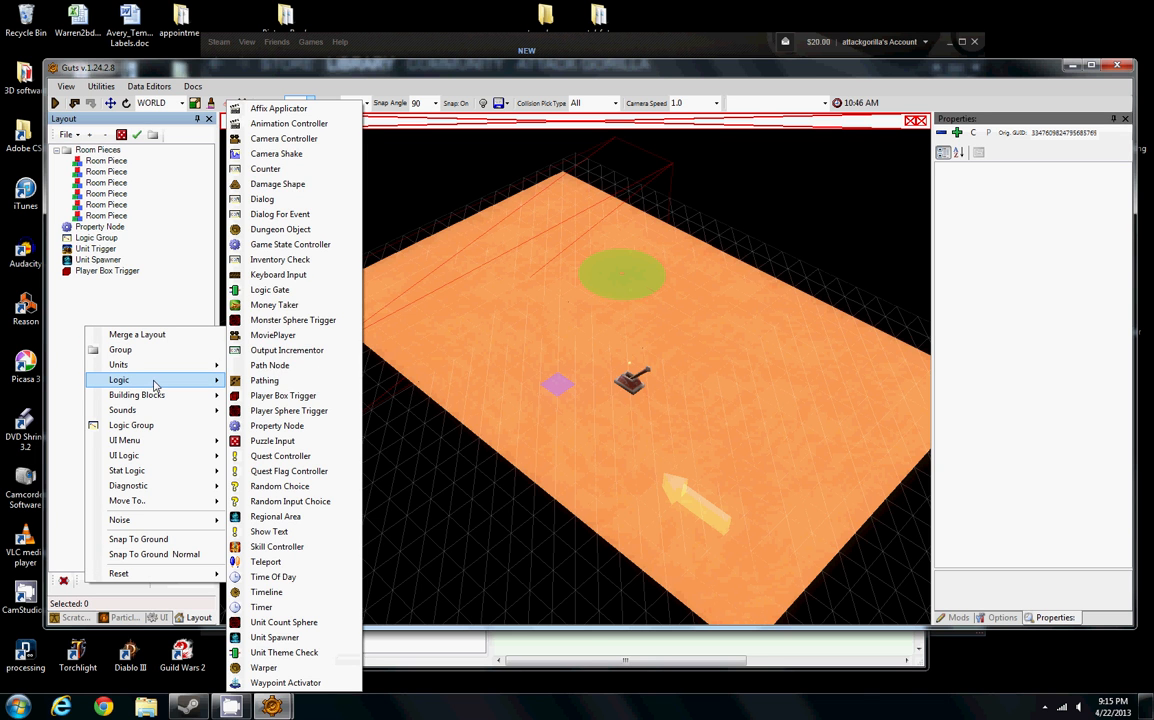
mouse_move(291, 168)
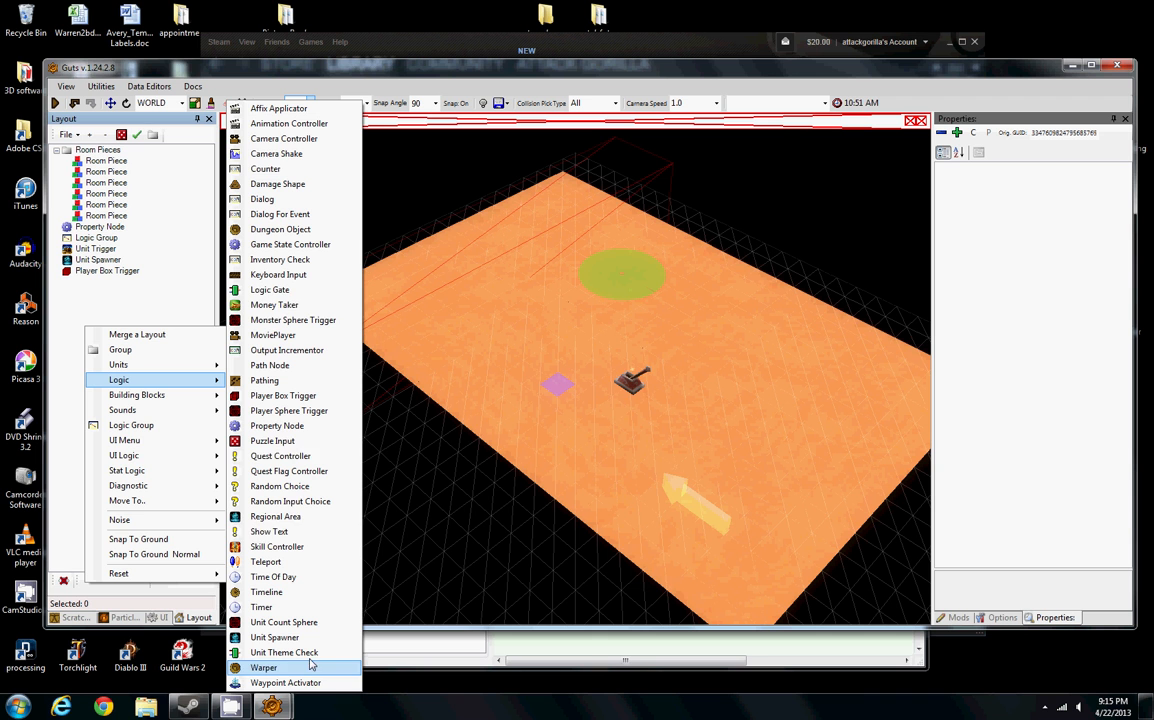
mouse_move(266, 168)
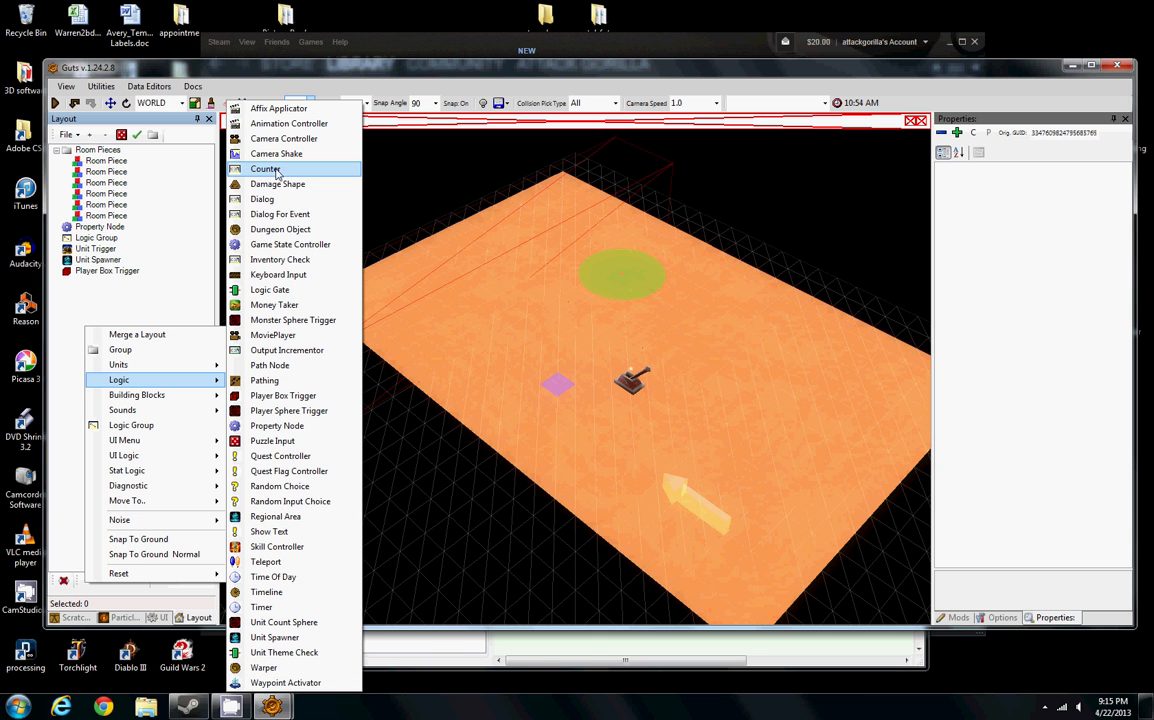
- Add a Counter with EQUALS VALUE 2 and LOGIC set to 'Activate and reset'
left_click(266, 168)
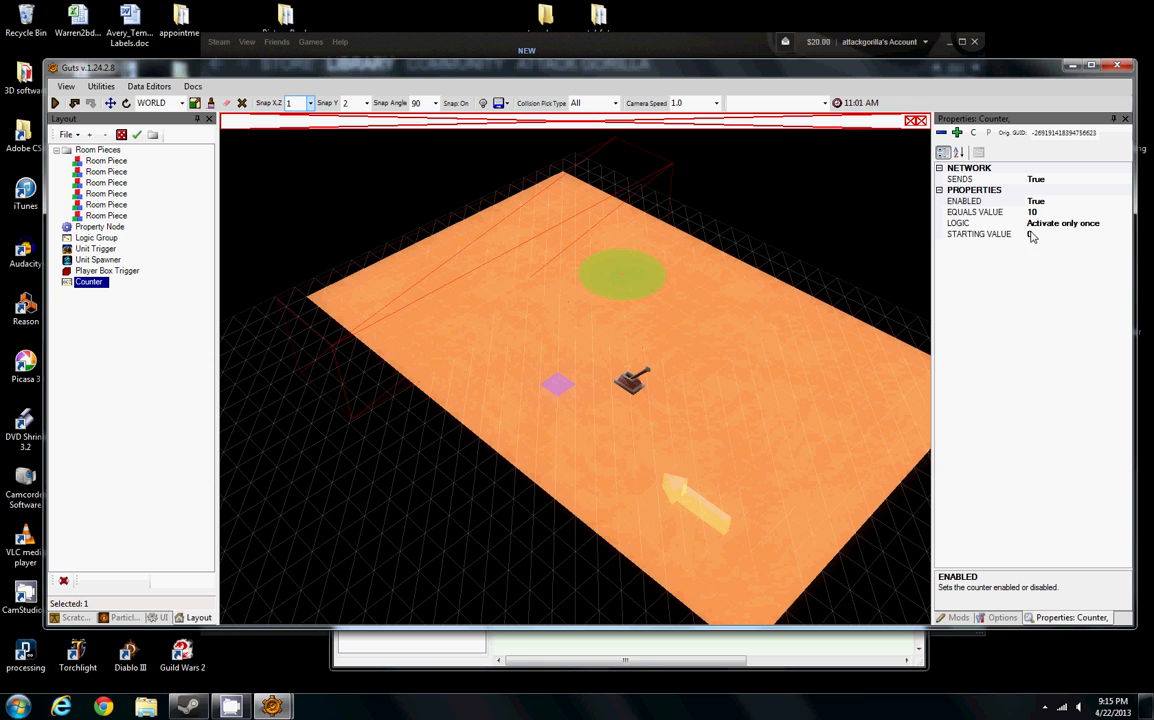
left_click(1060, 211)
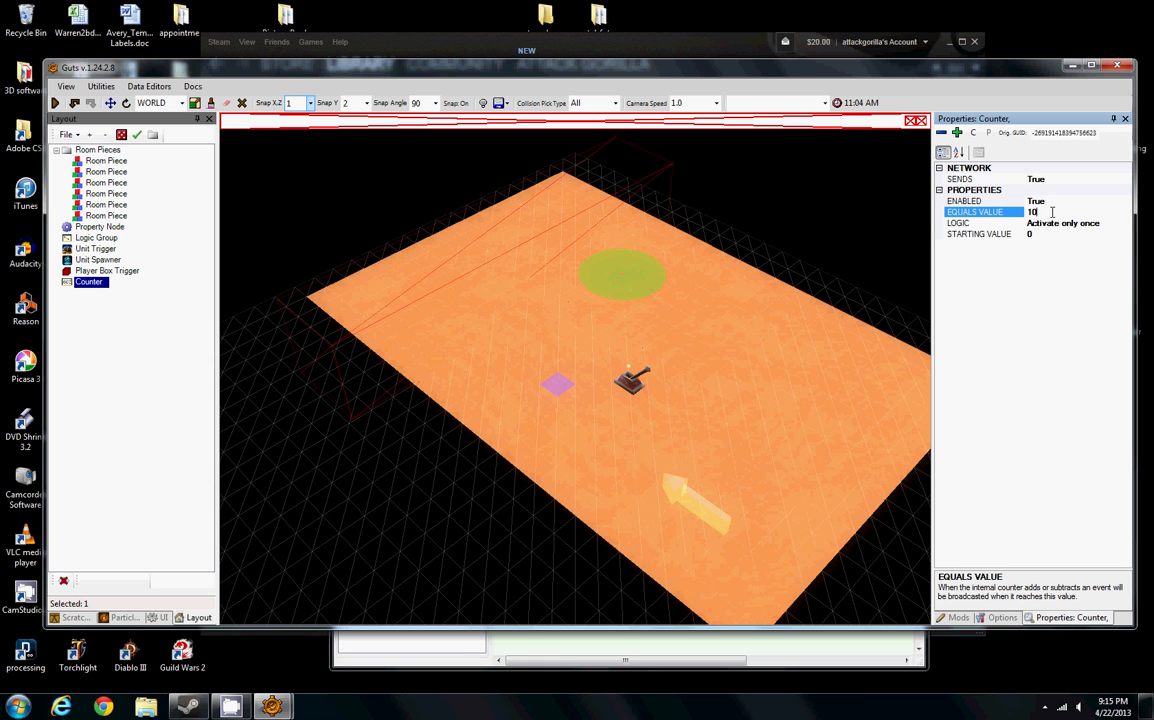
type("2")
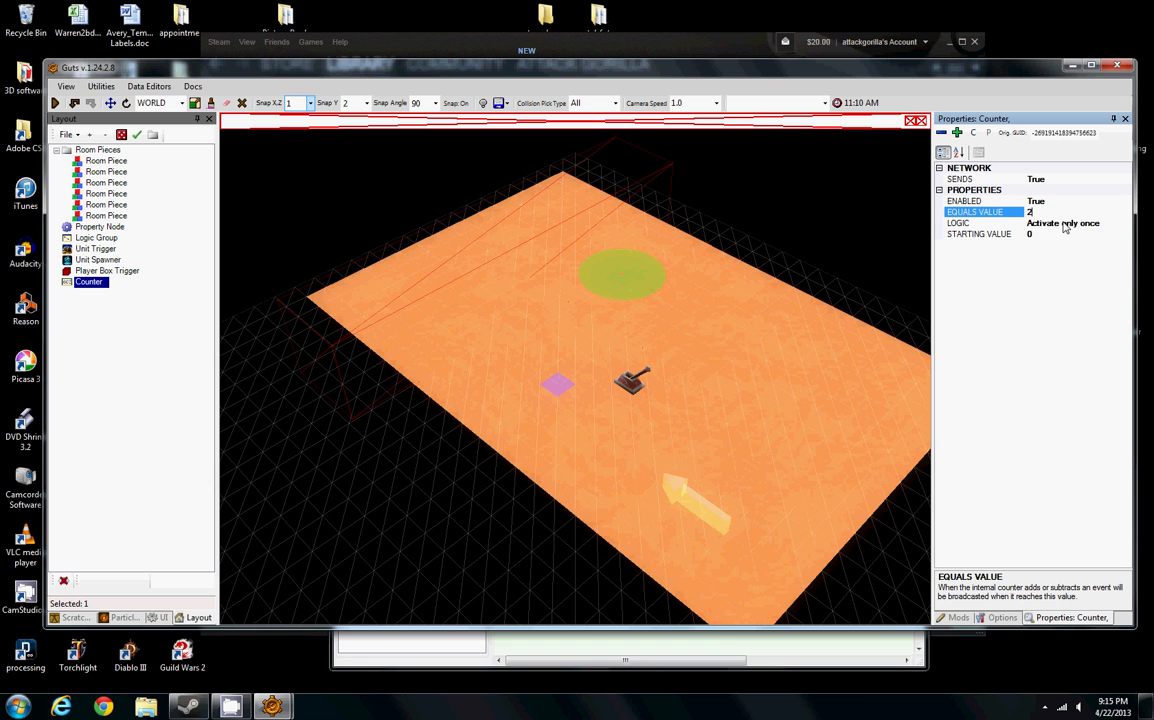
left_click(975, 223)
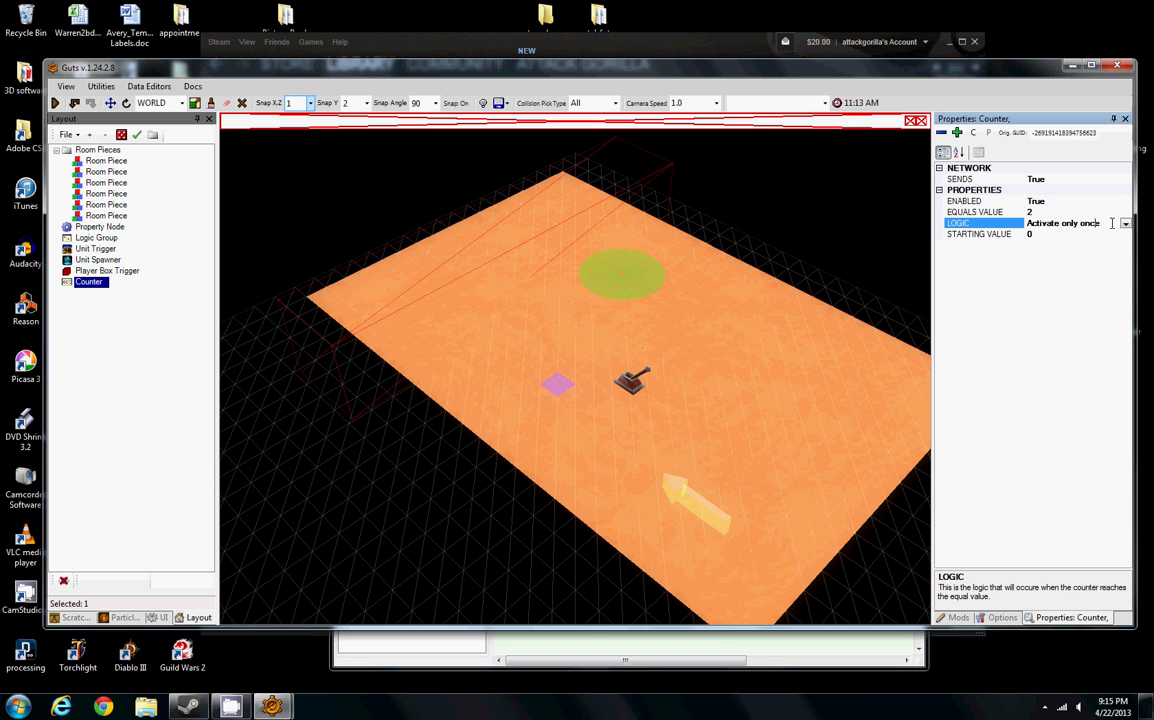
left_click(1125, 223)
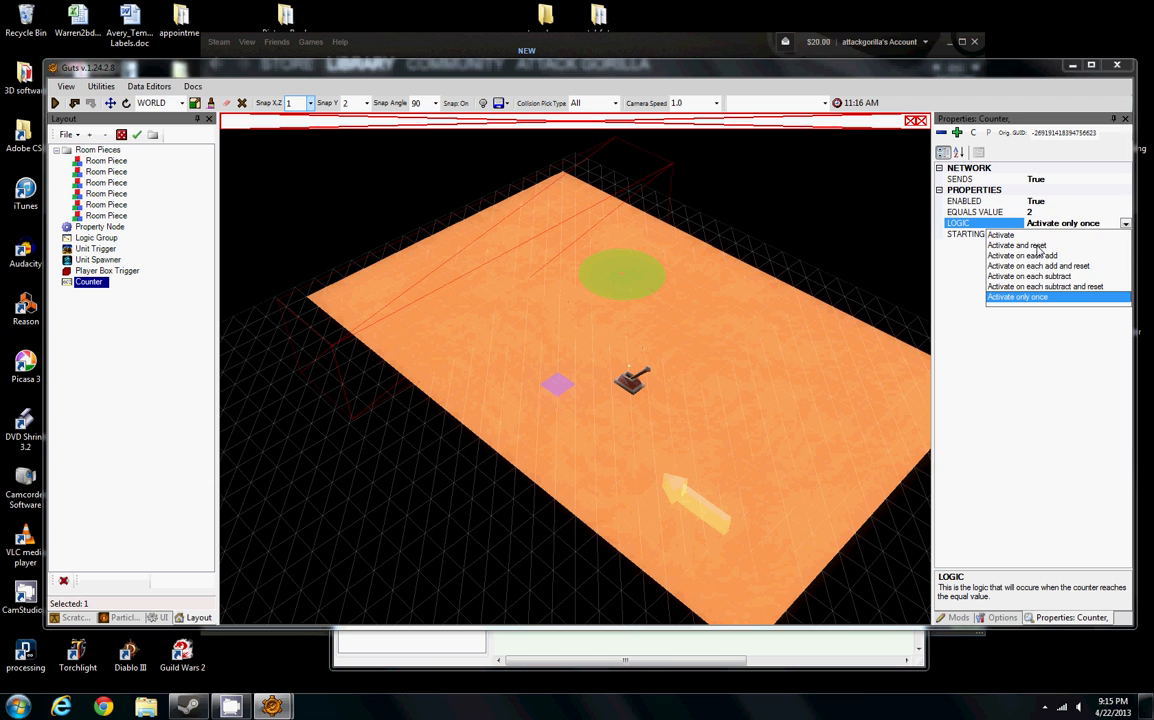
left_click(1017, 245)
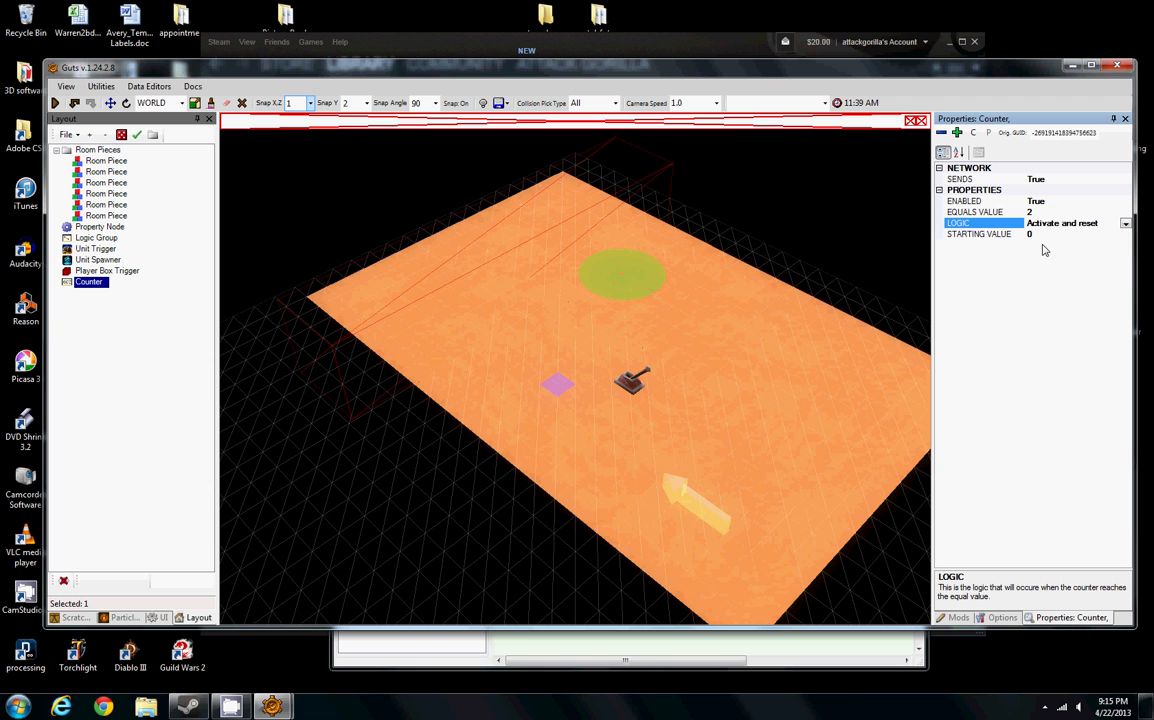
mouse_move(272, 307)
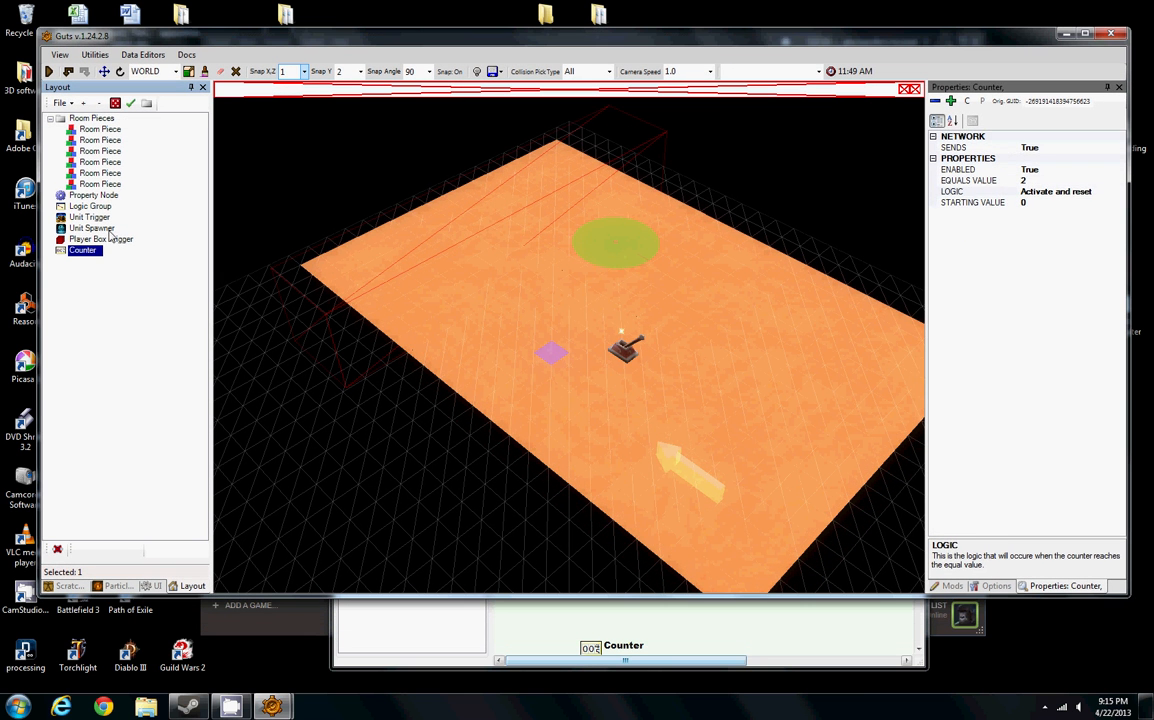
- Add the box trigger, spawner and unit trigger to the Logic Editor and spread the nodes out
left_click(100, 239)
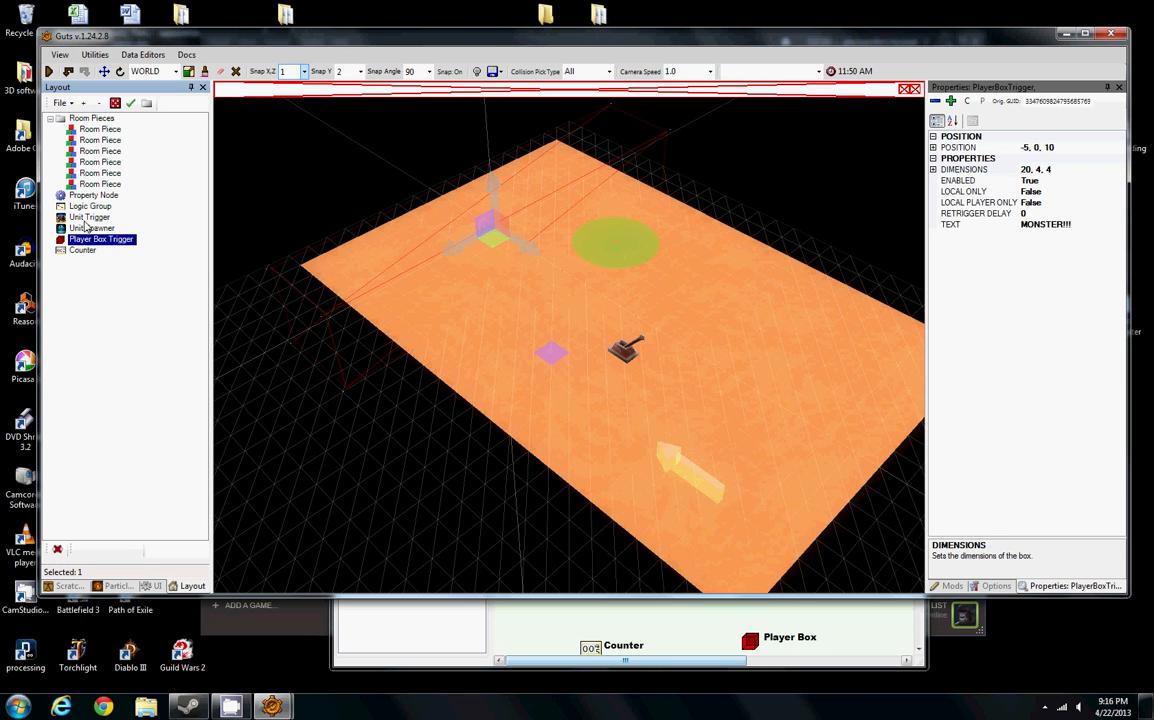
left_click(91, 228)
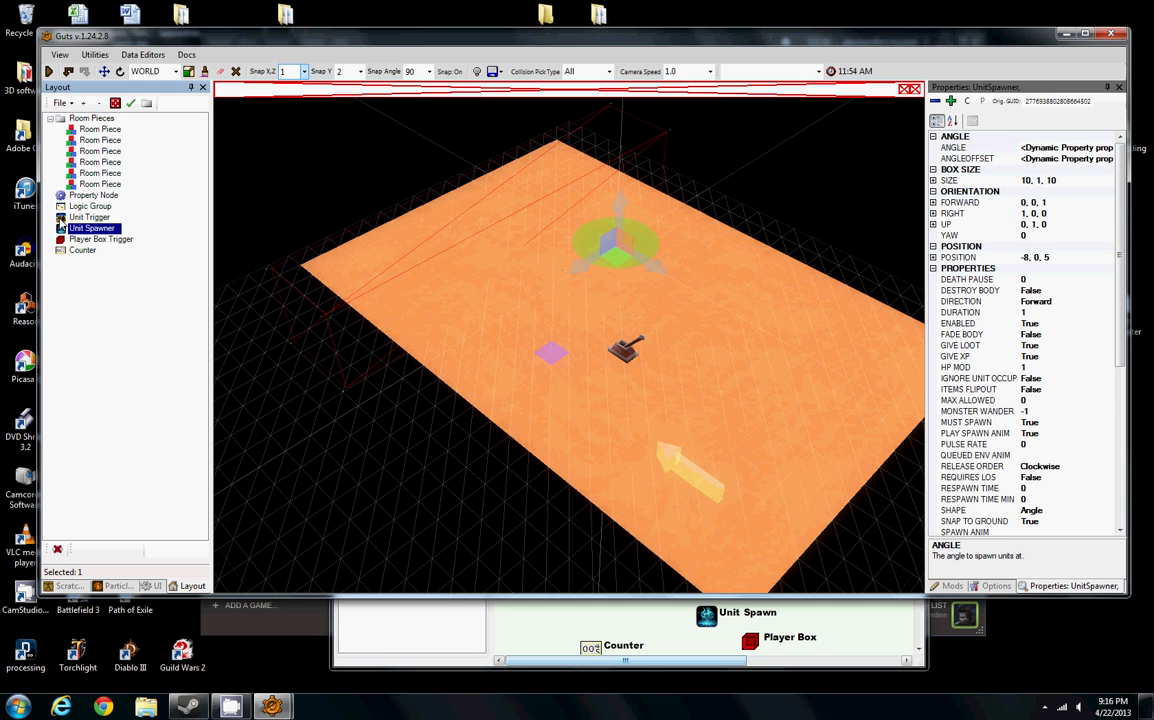
left_click(90, 217)
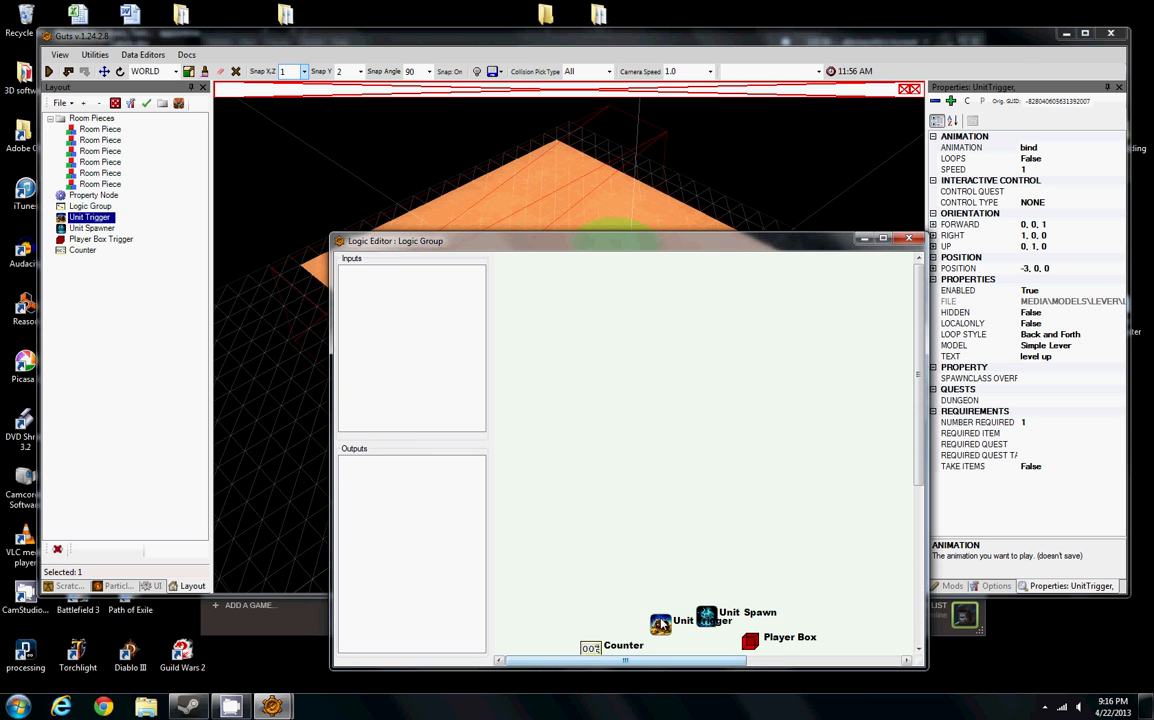
left_click_drag(663, 622, 632, 423)
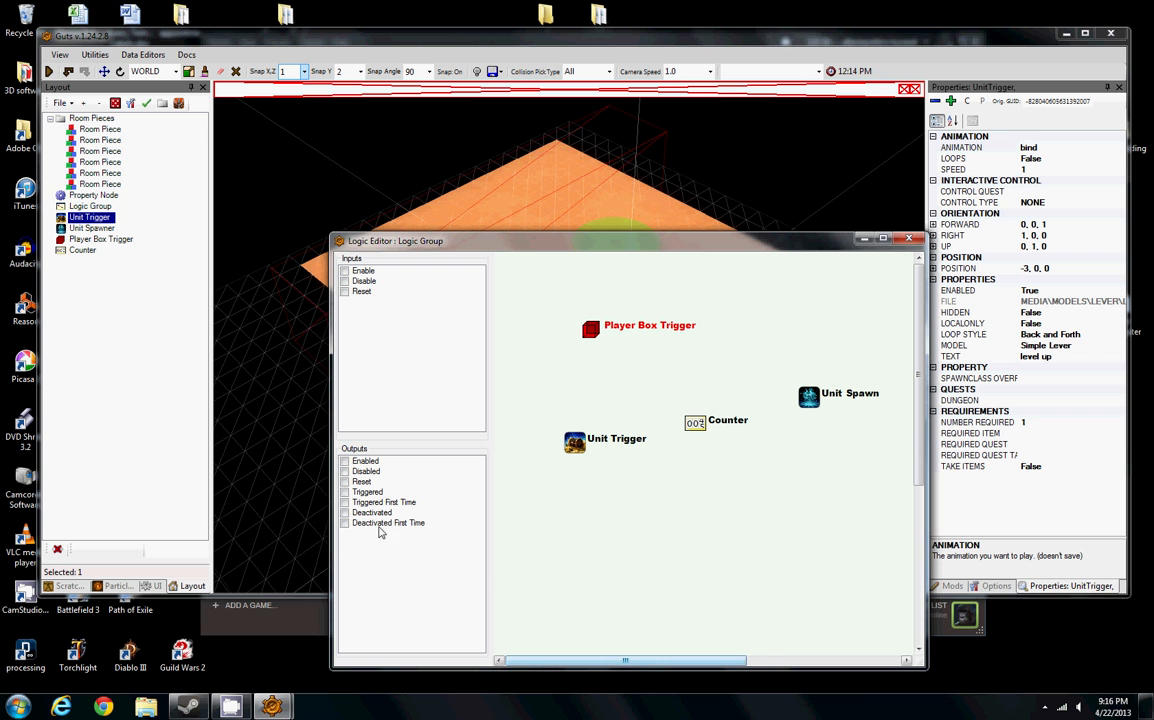
mouse_move(614, 440)
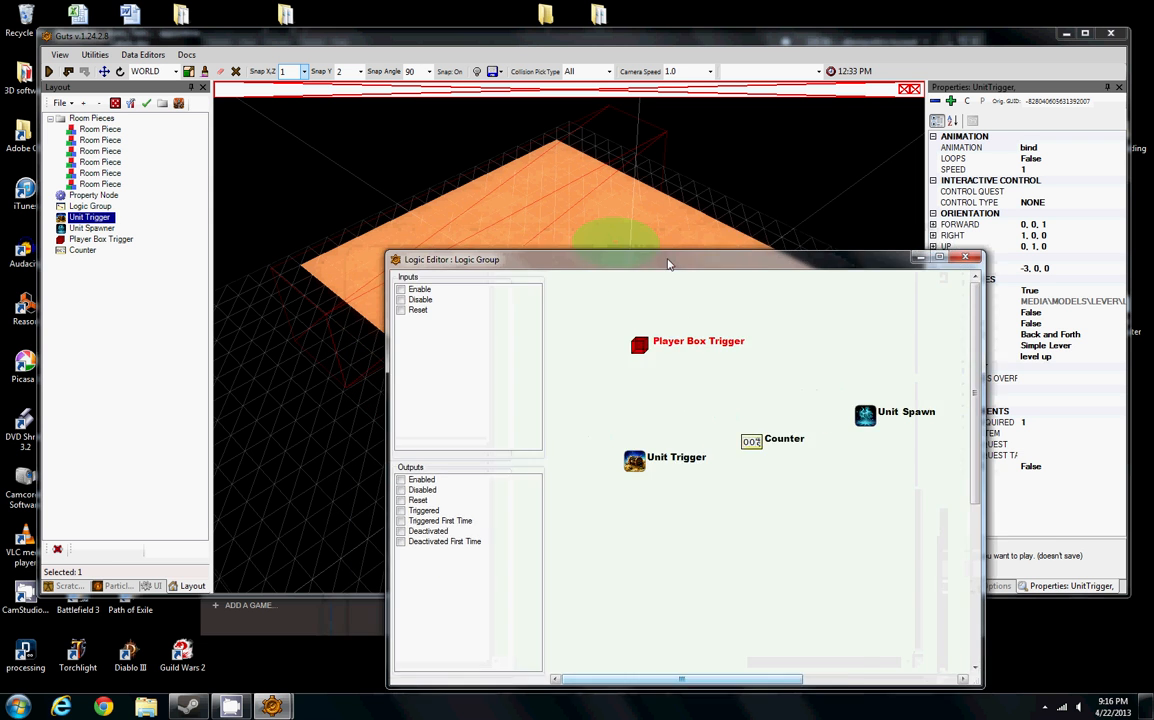
- Expose Player Box's Triggered output and Unit Spawner's Spawn Units input, then link them
left_click_drag(670, 259, 670, 217)
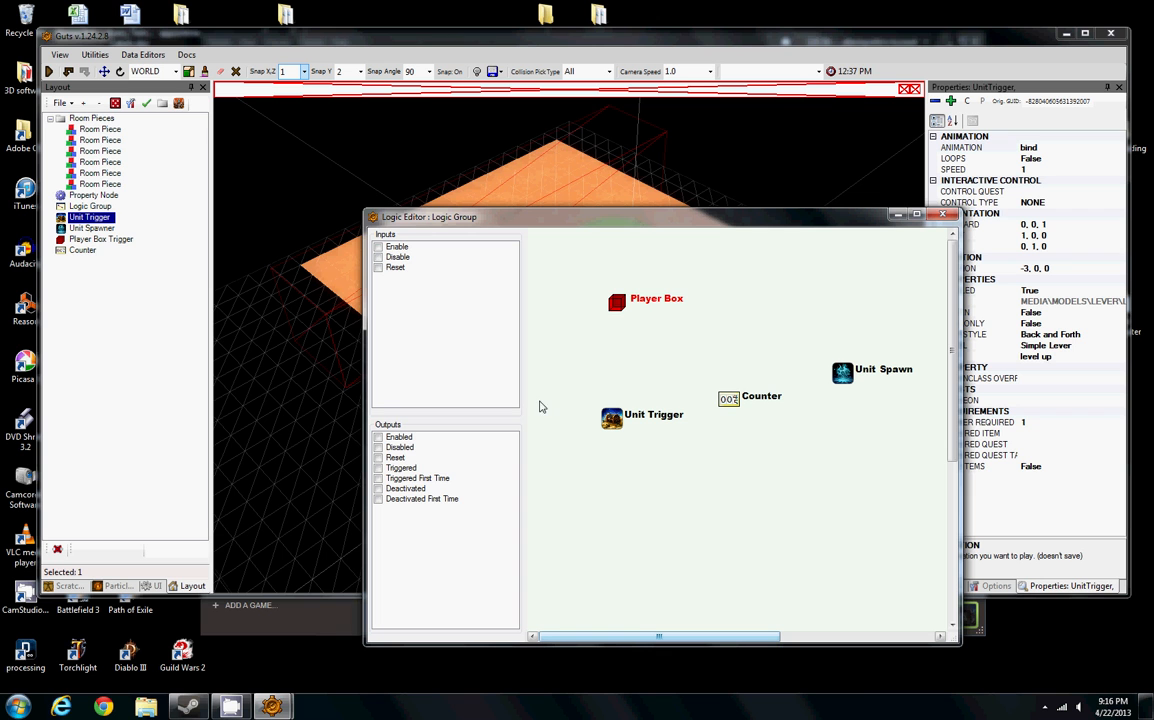
mouse_move(525, 349)
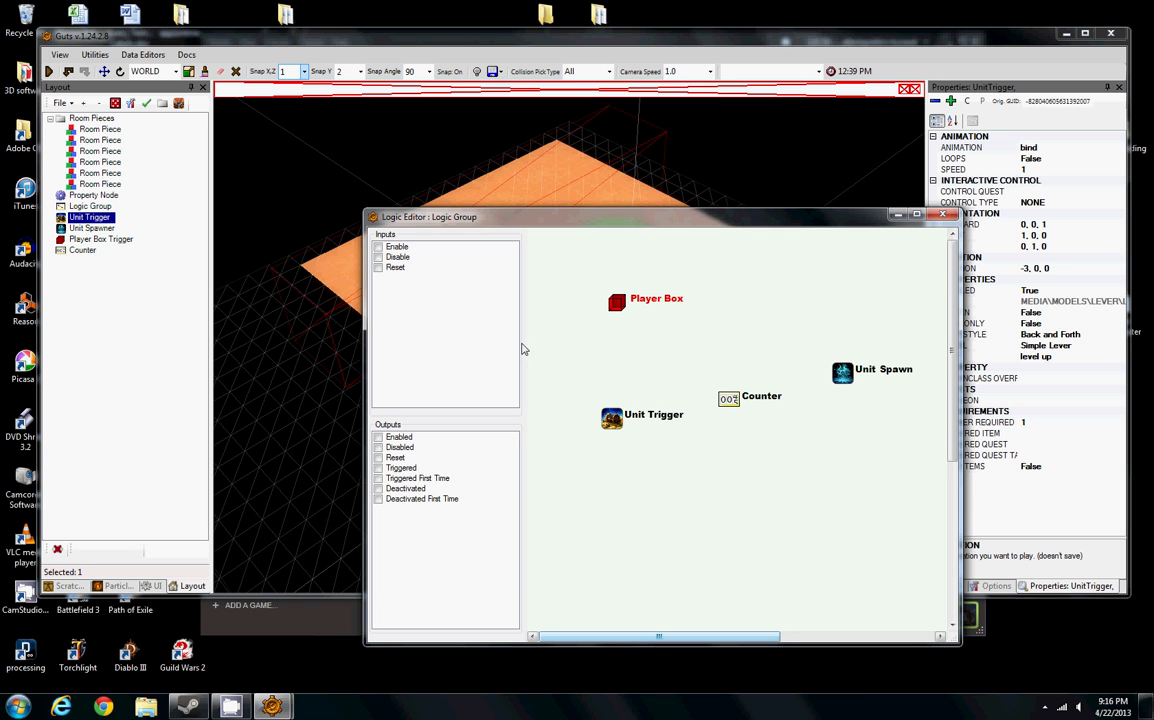
left_click(401, 468)
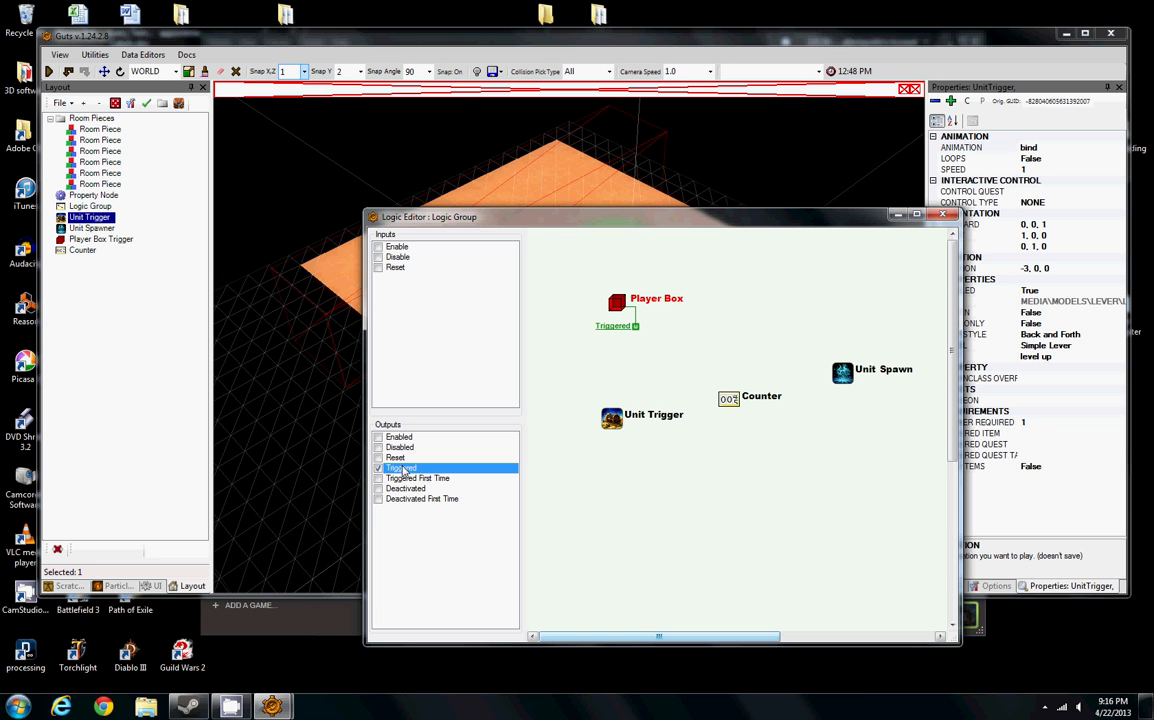
left_click(843, 373)
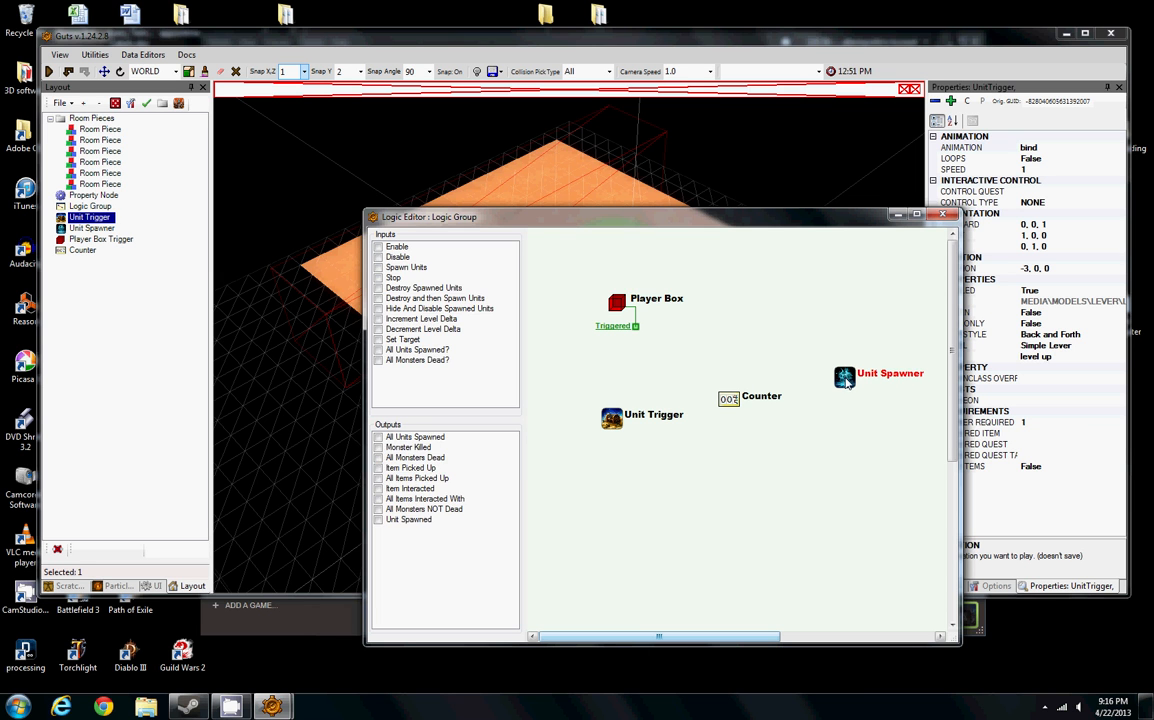
right_click(845, 377)
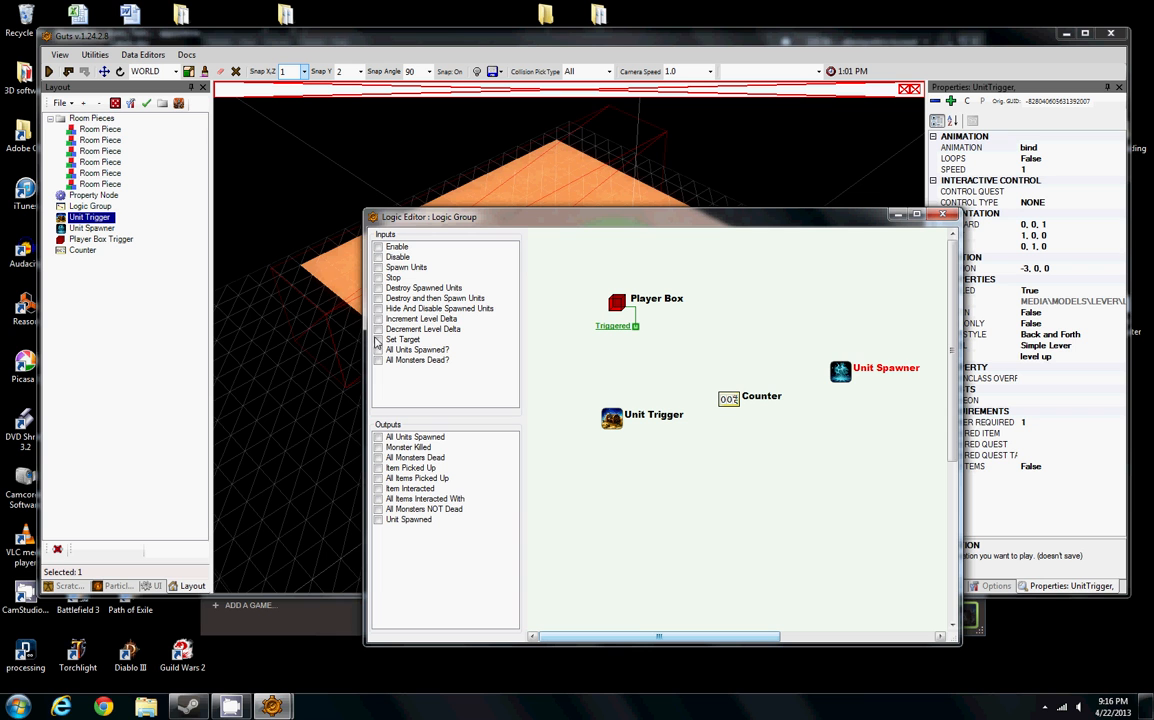
left_click(378, 267)
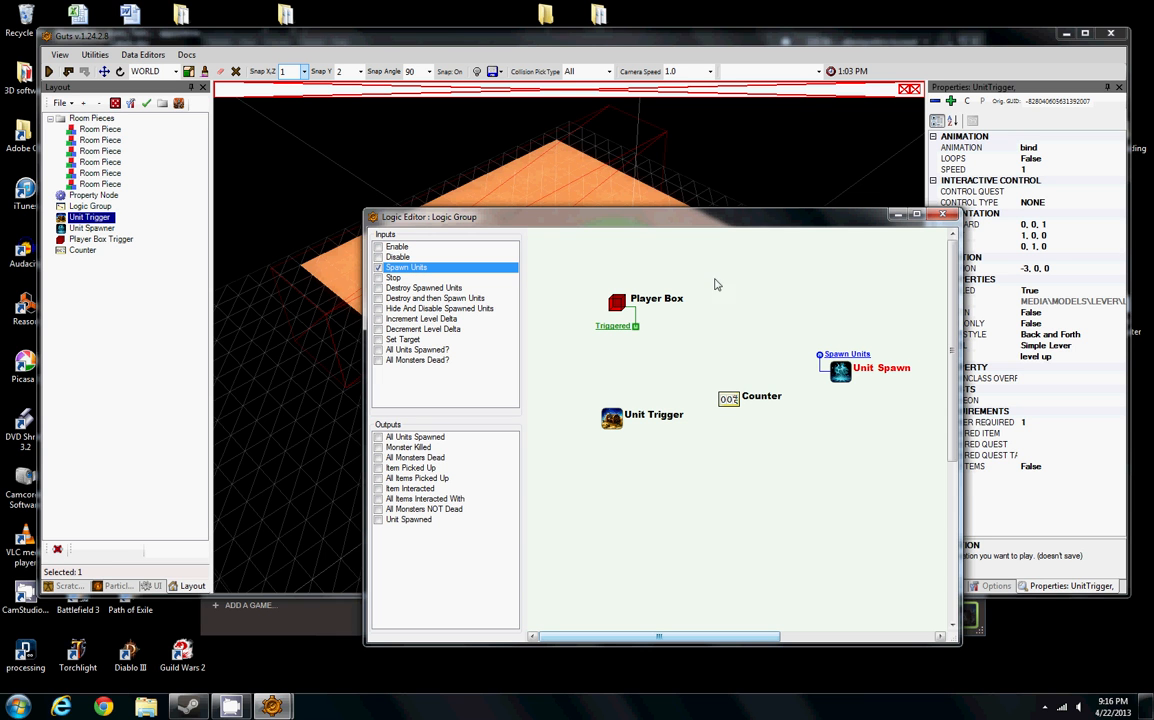
mouse_move(998, 457)
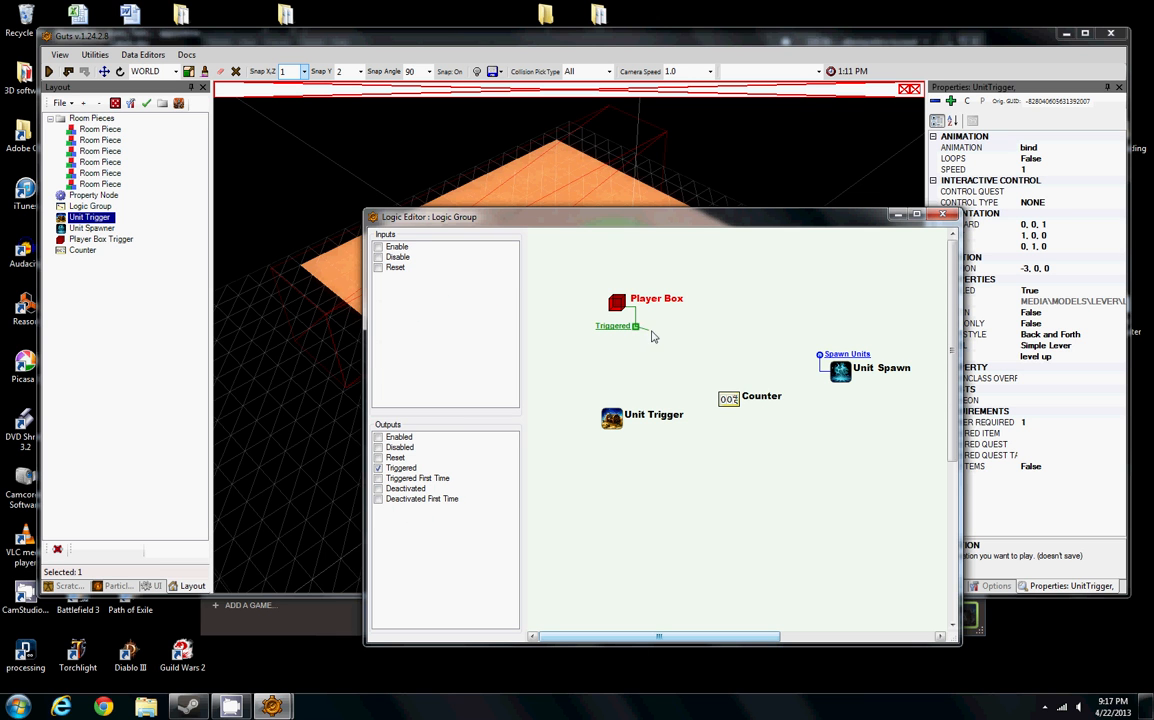
left_click_drag(636, 326, 820, 360)
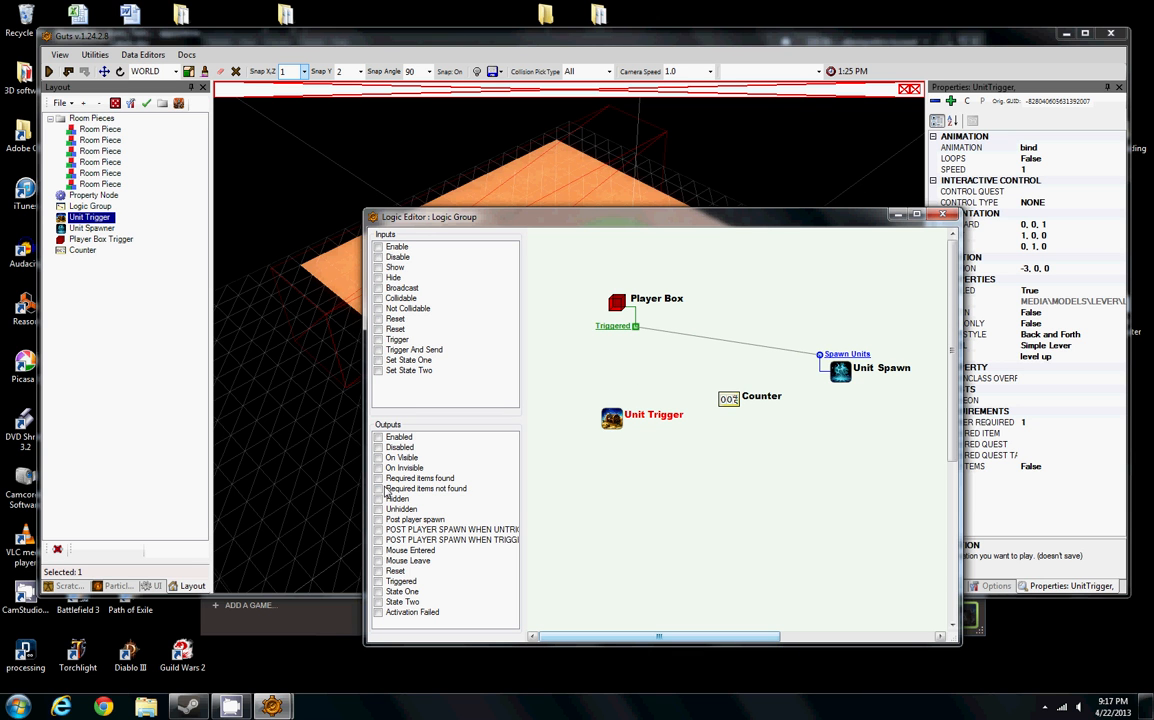
- Expose the Unit Trigger's Triggered output and select the Counter node for wiring
left_click(401, 581)
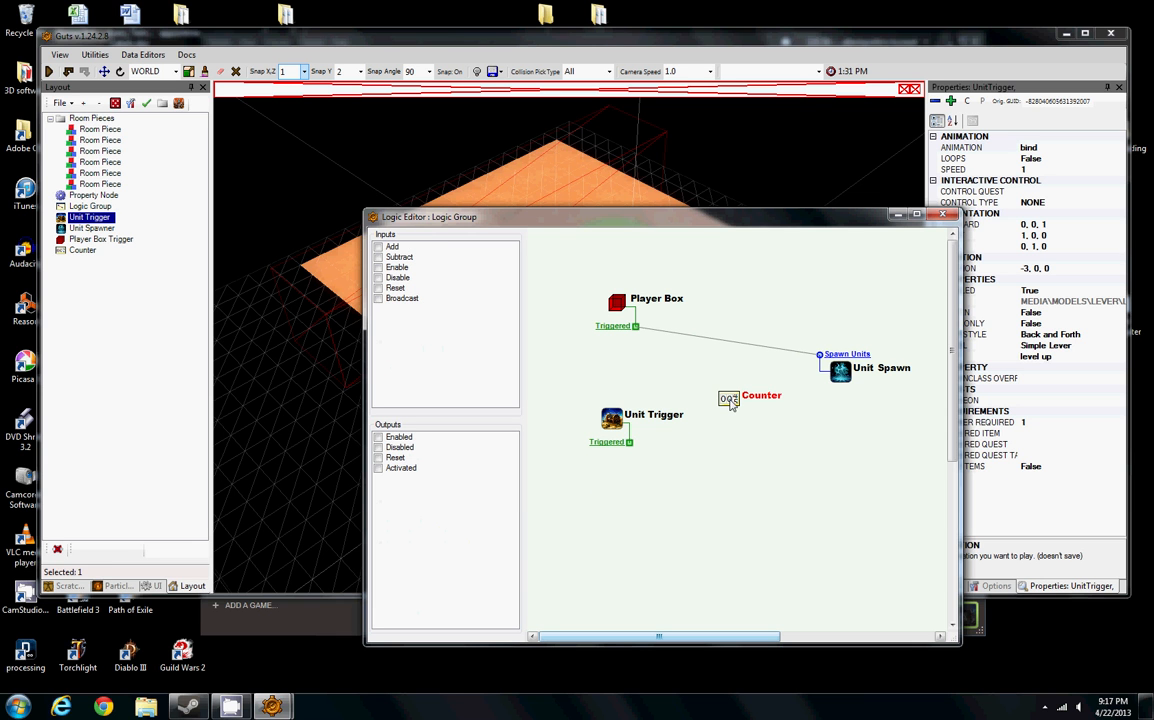
left_click(392, 246)
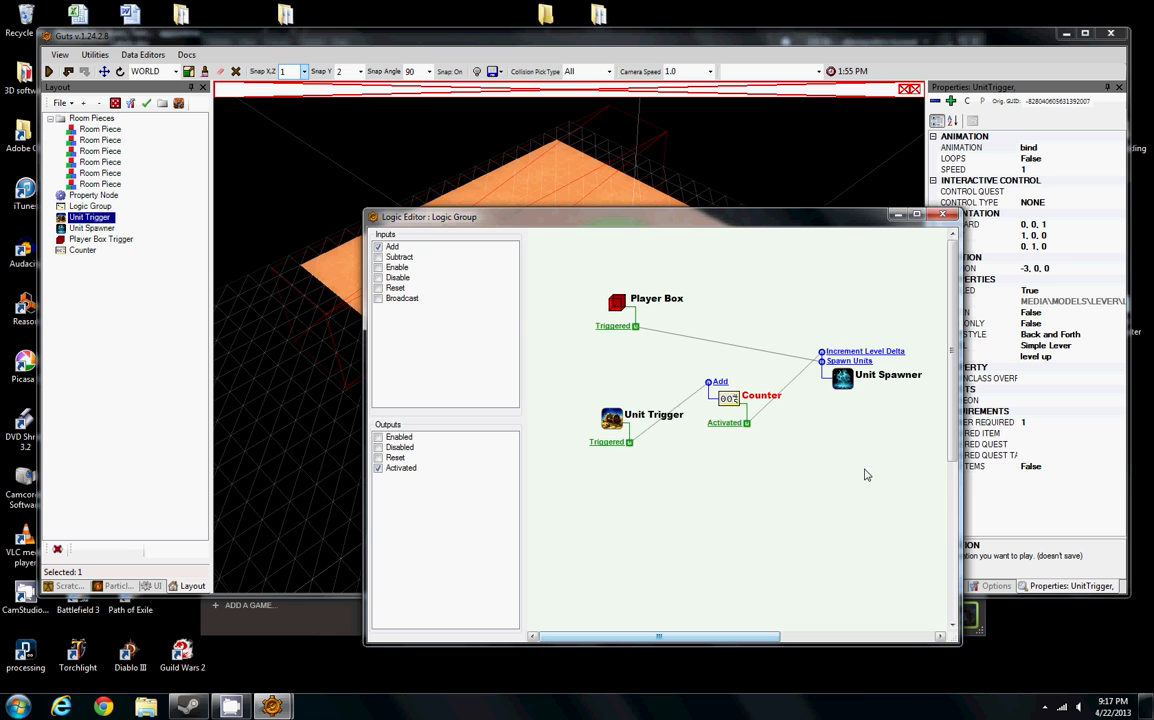
mouse_move(165, 478)
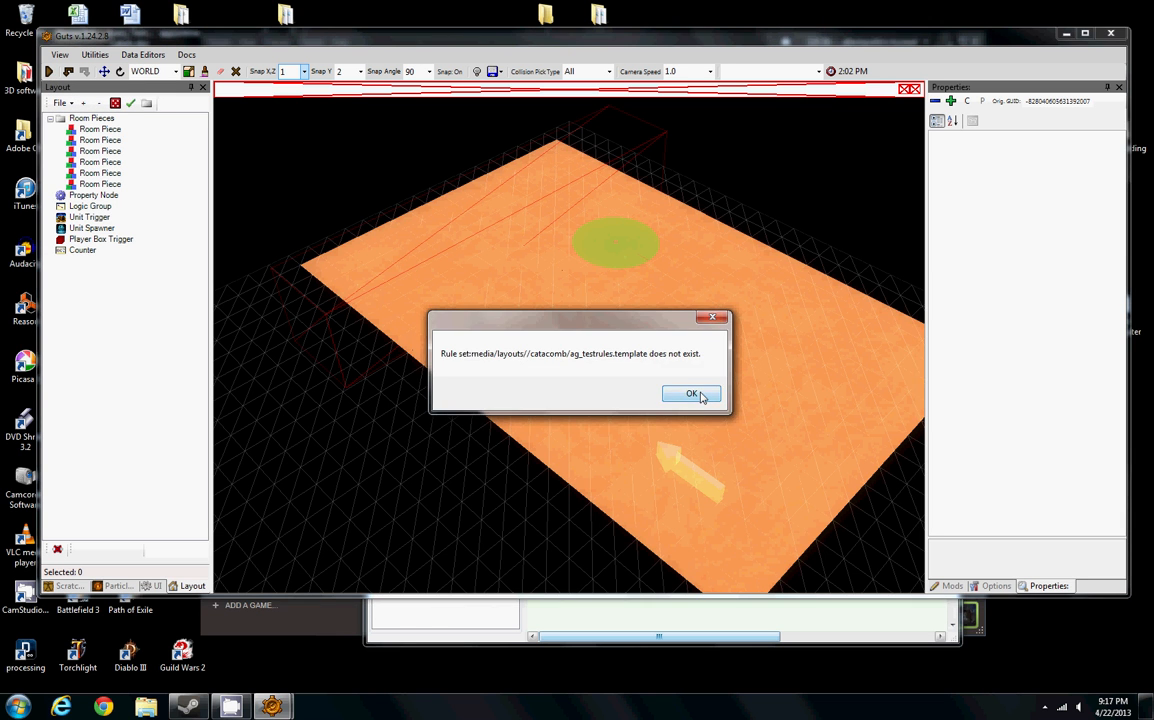
- Dismiss the 'Rule set does not exist' warning with OK
left_click(692, 393)
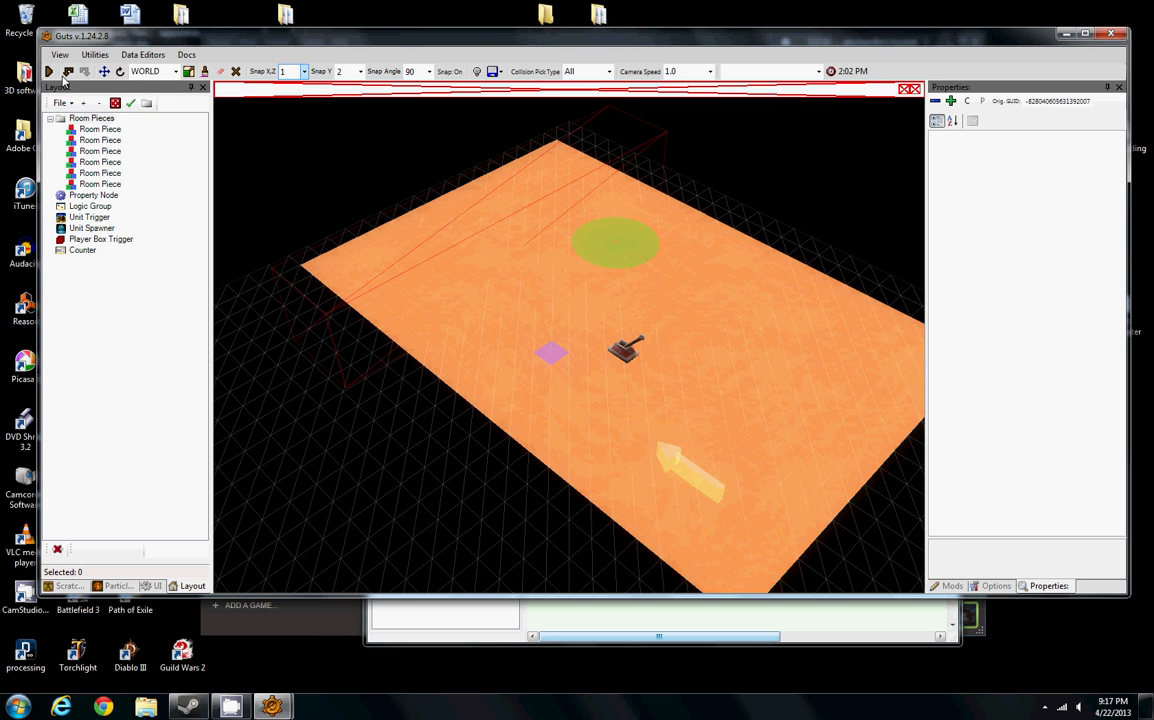